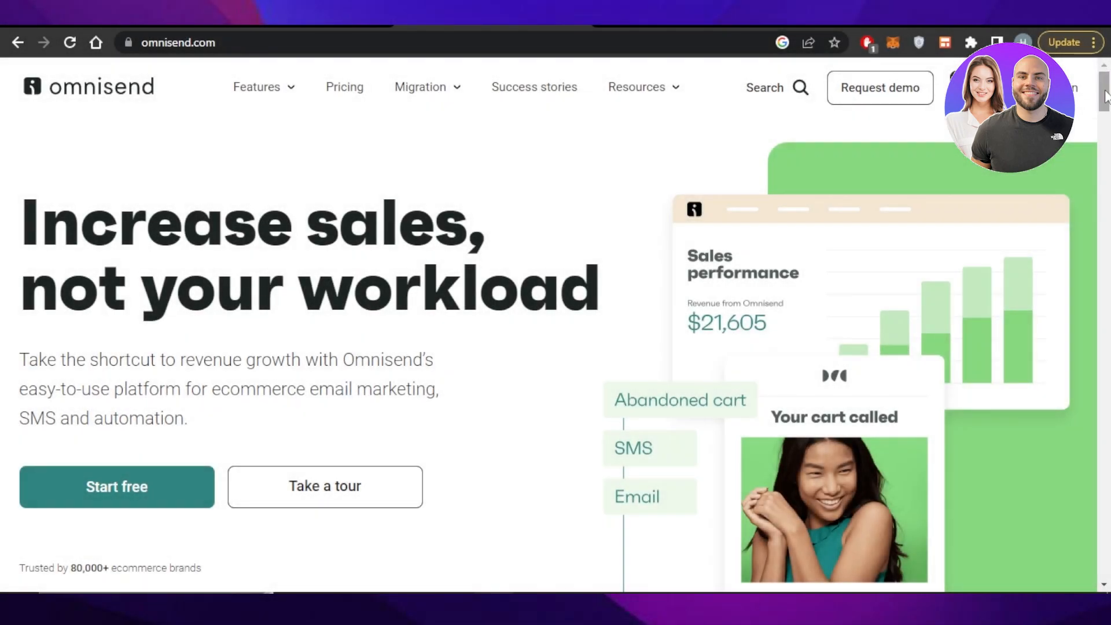
Step: Scroll through the dashboard welcome page and its store-connection overview
scroll("down", 3)
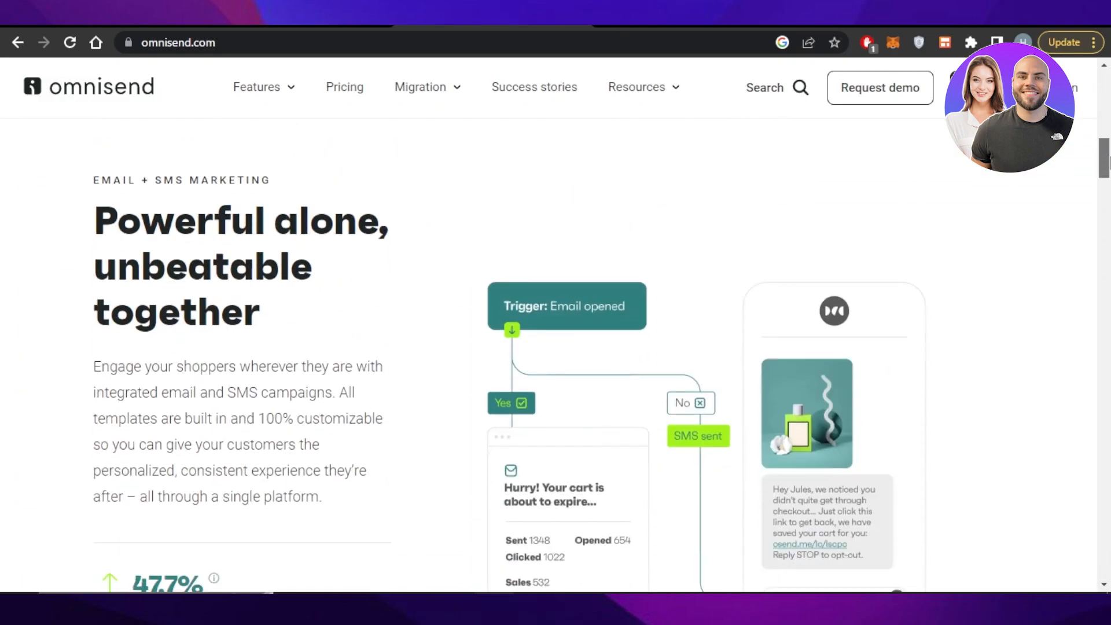
scroll("down", 3)
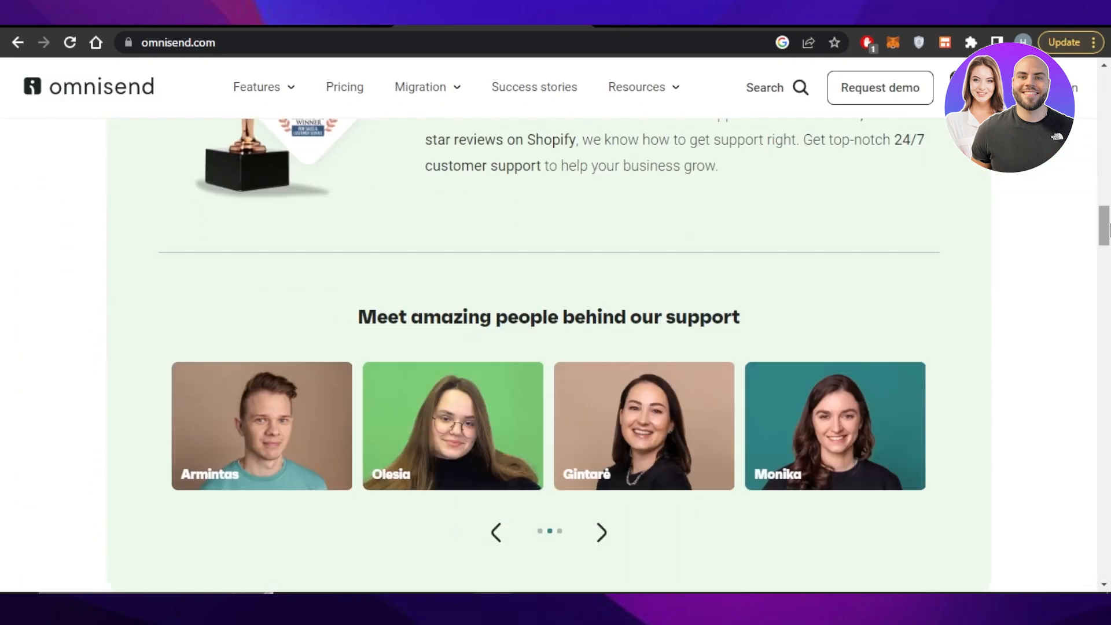
scroll("down", 3)
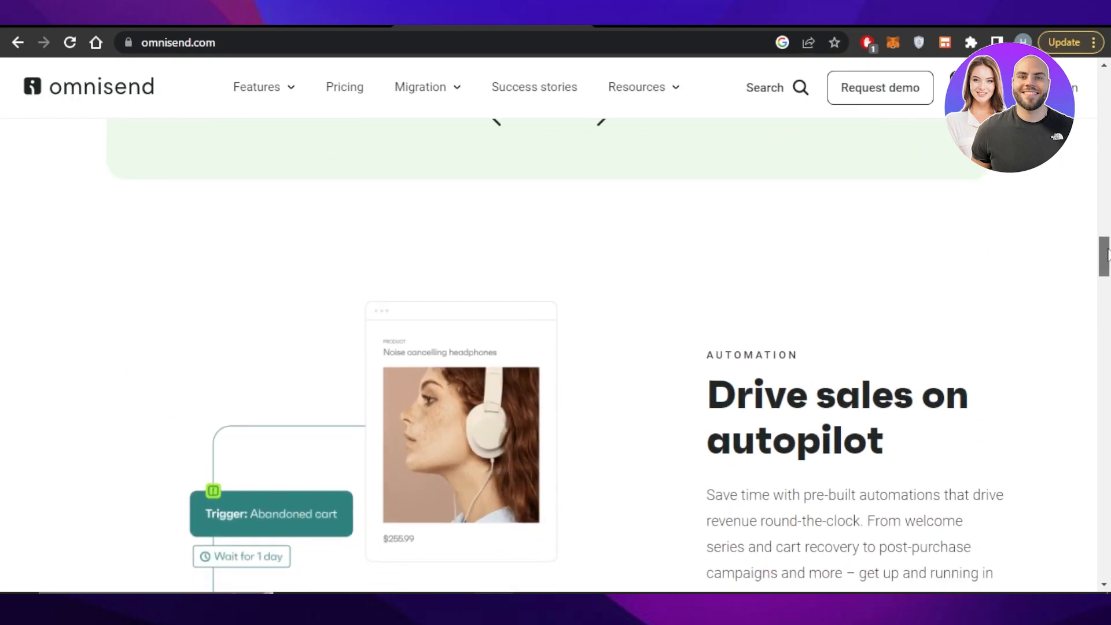
scroll("up", 3)
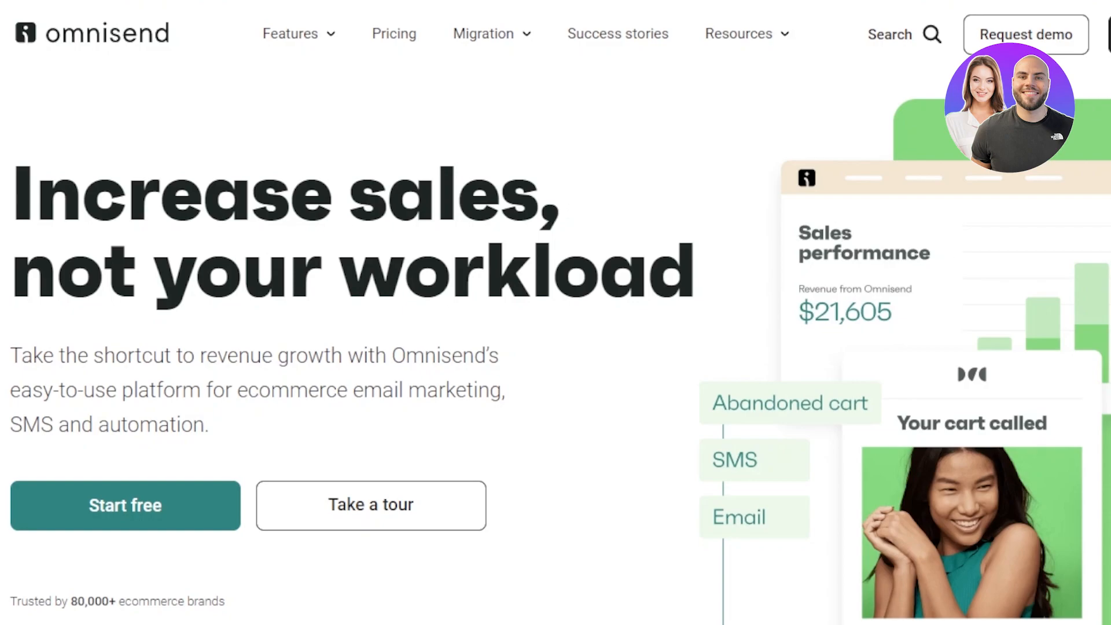
scroll("down", 3)
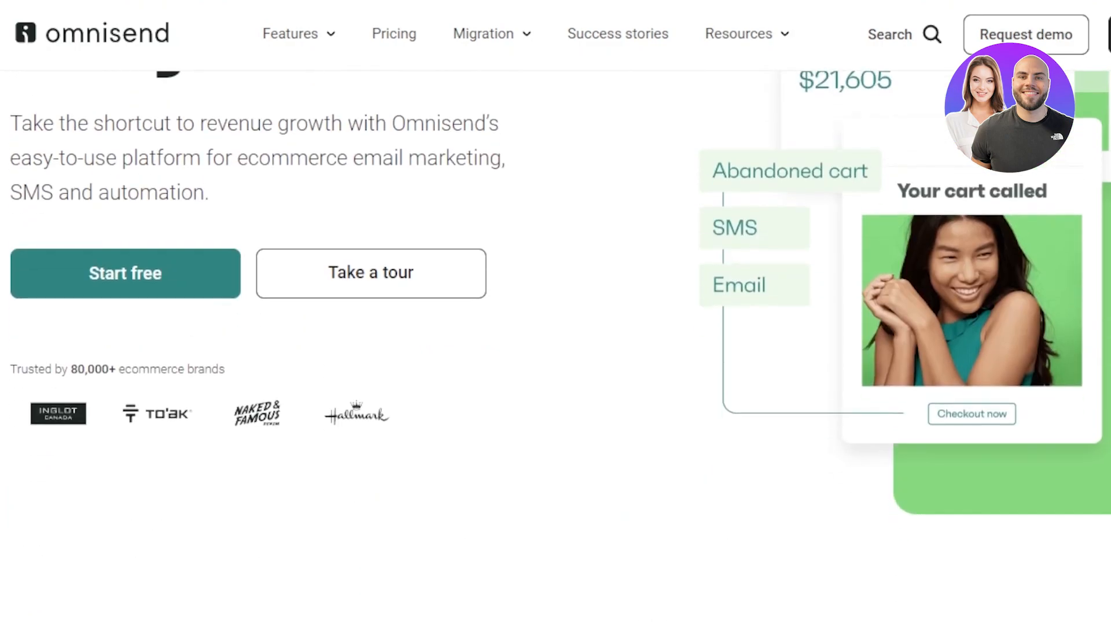
scroll("down", 3)
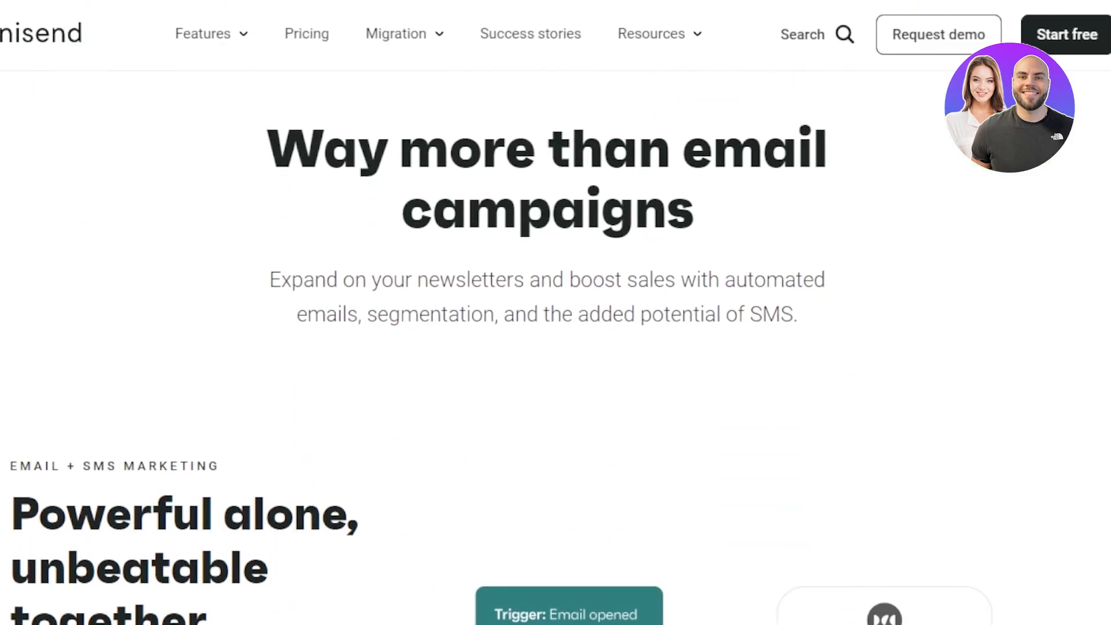
scroll("down", 3)
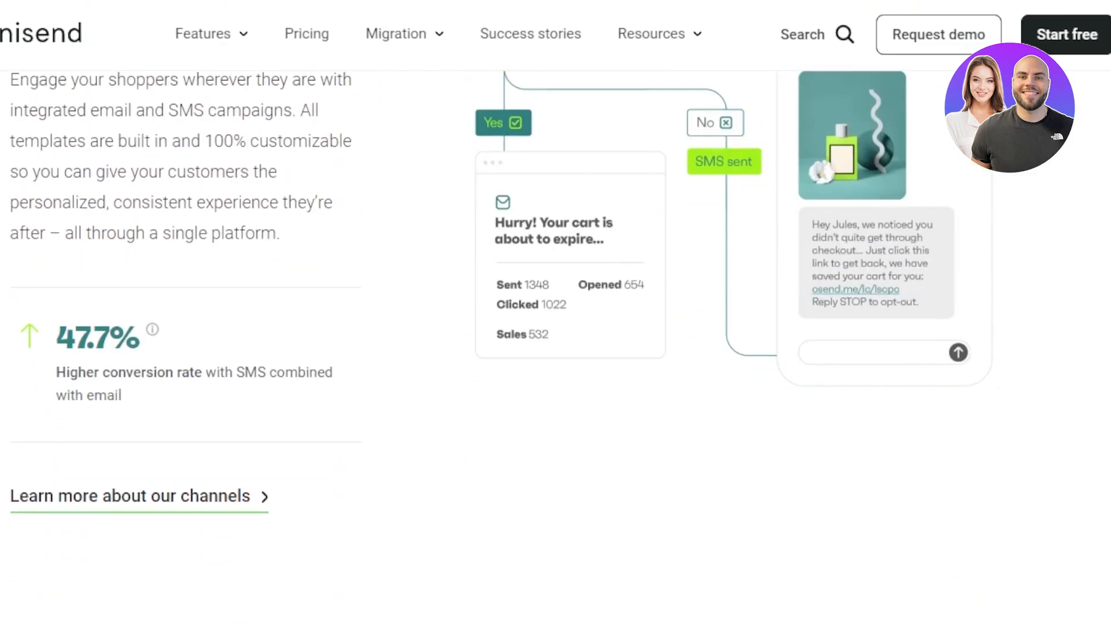
scroll("down", 3)
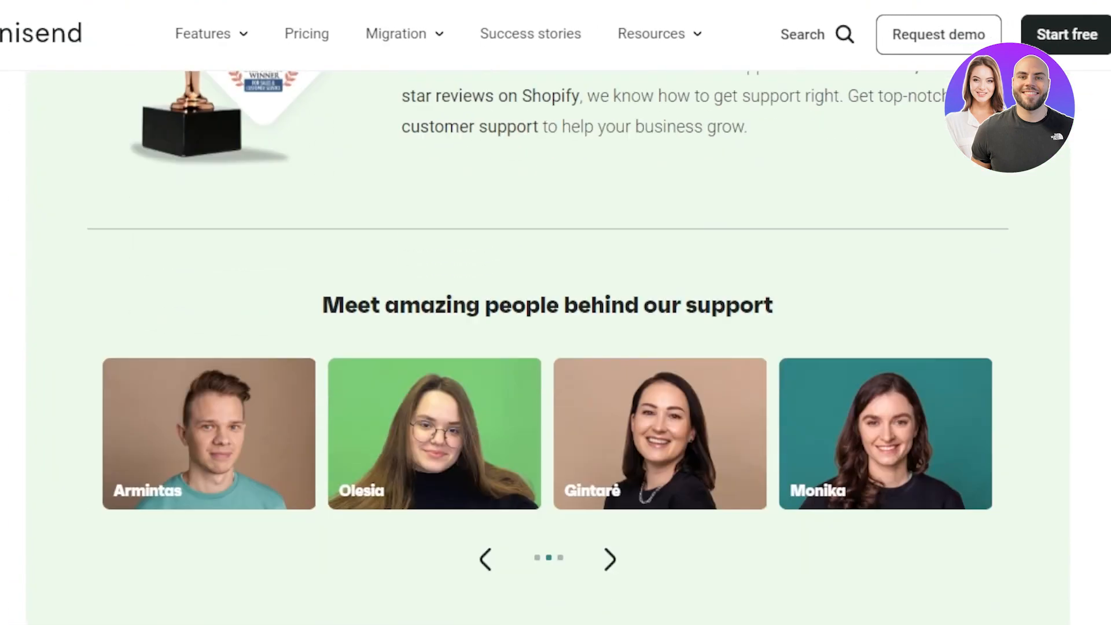
scroll("down", 3)
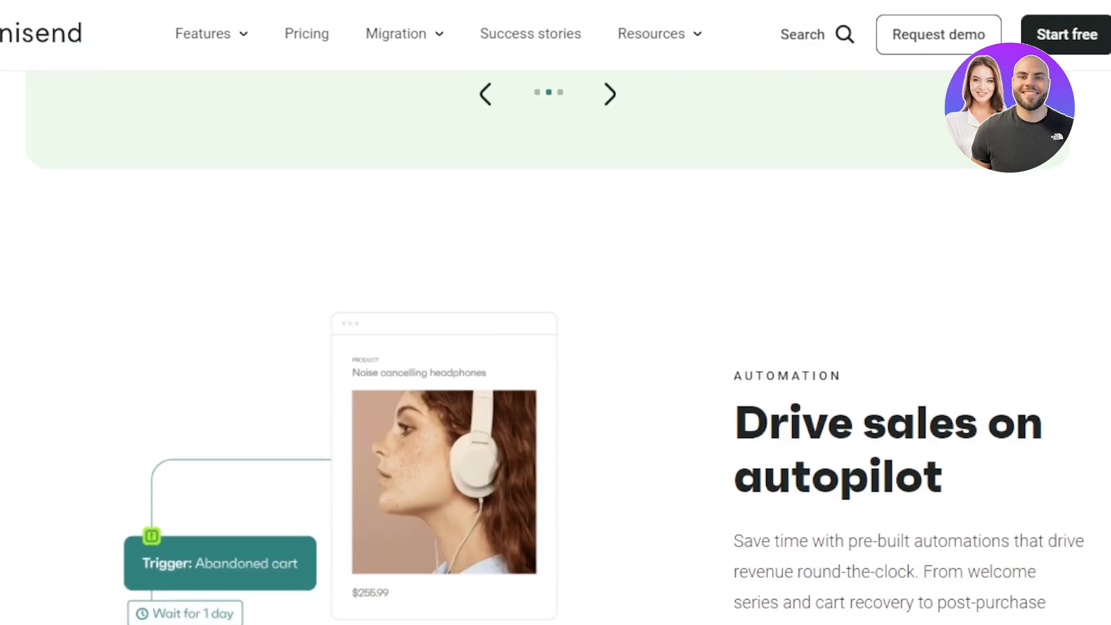
left_click(608, 94)
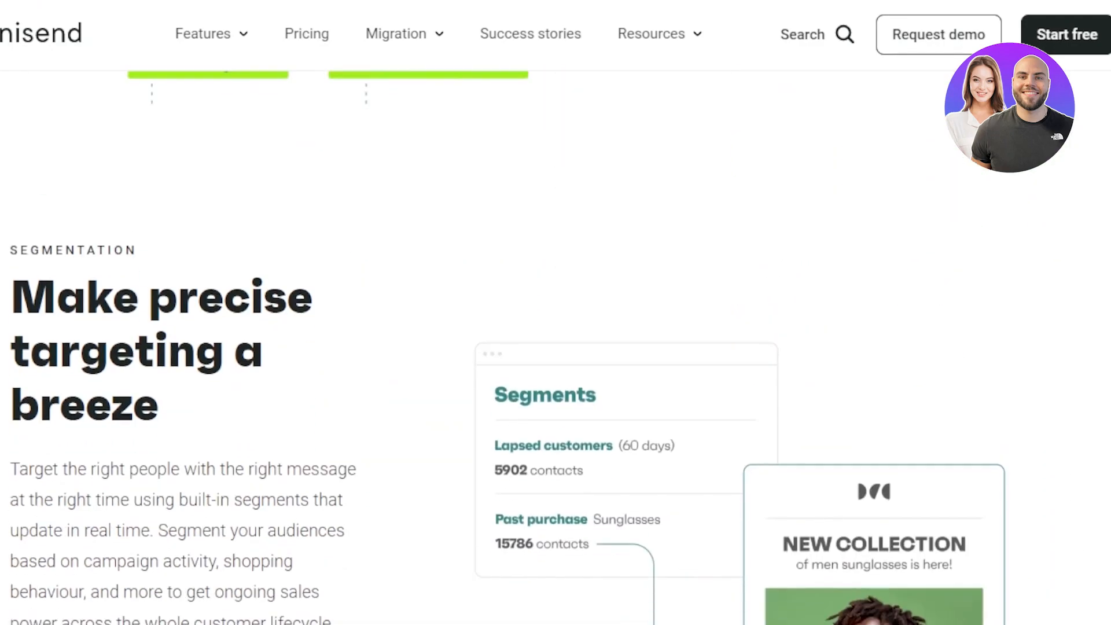
scroll("up", 3)
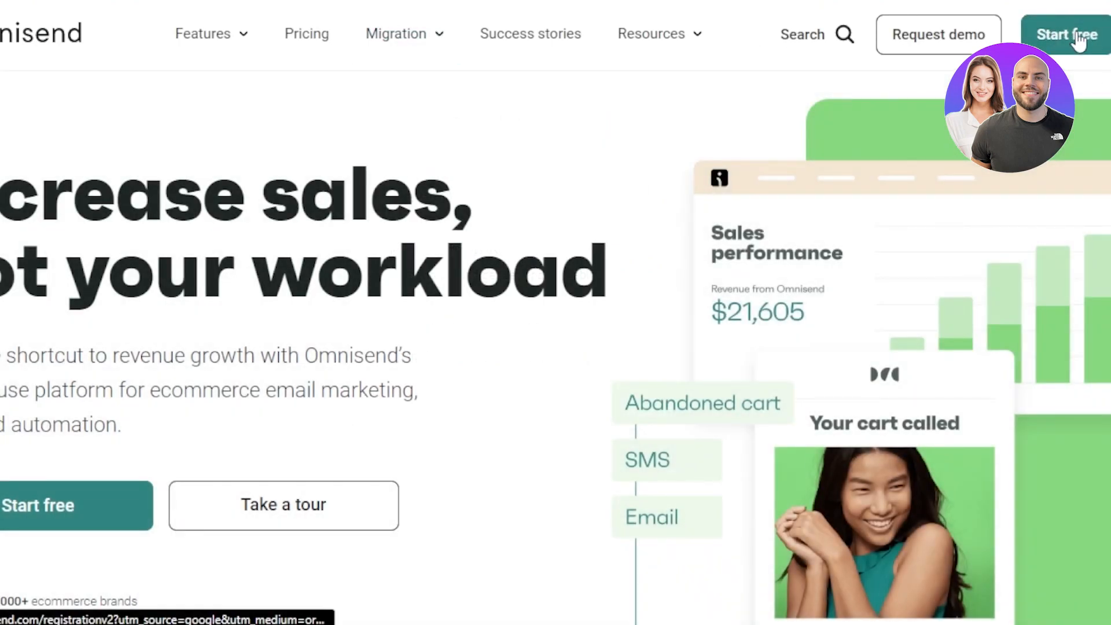
scroll("down", 3)
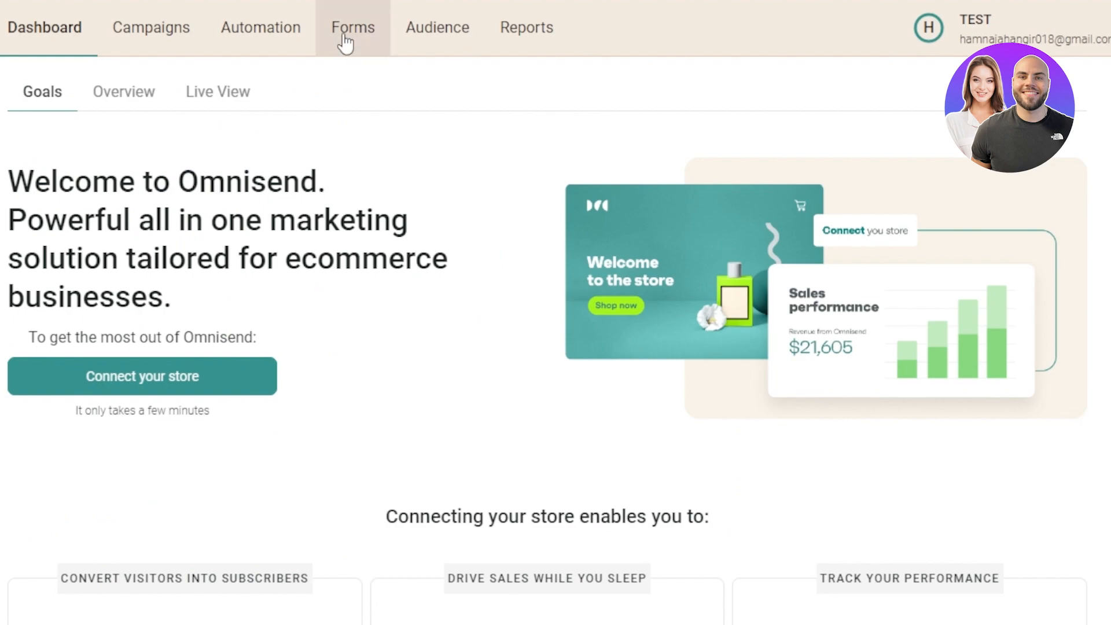
mouse_move(142, 168)
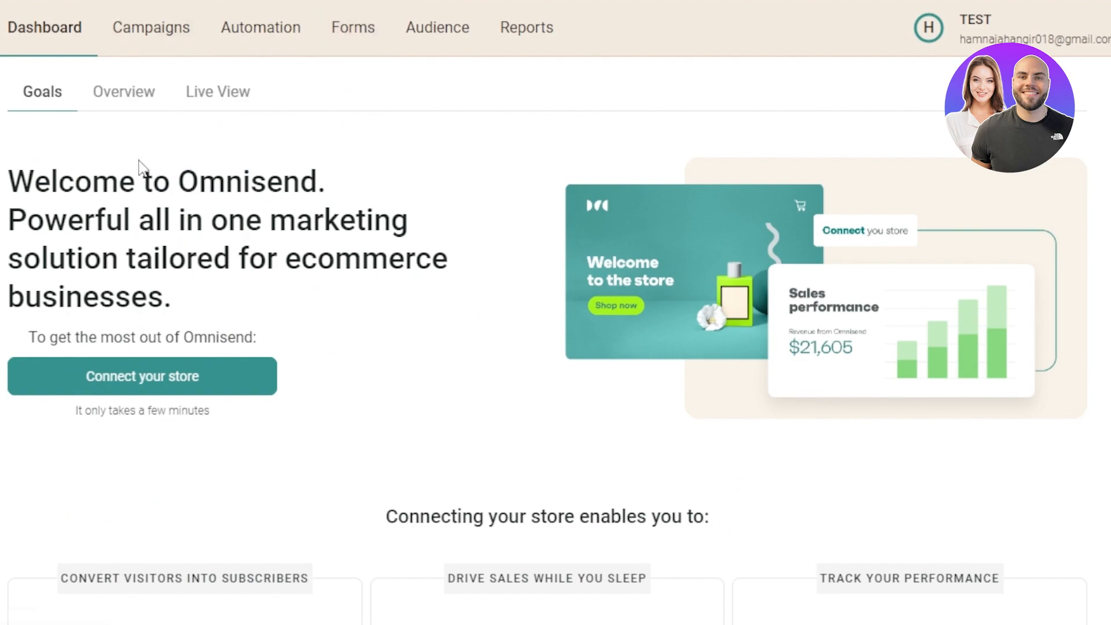
mouse_move(476, 193)
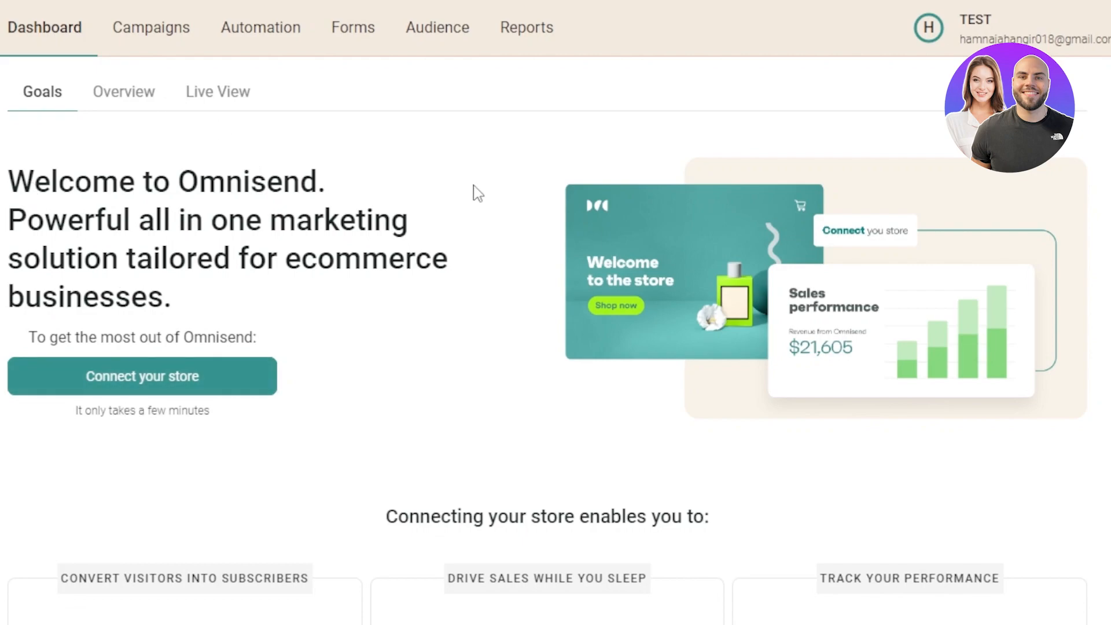
mouse_move(320, 157)
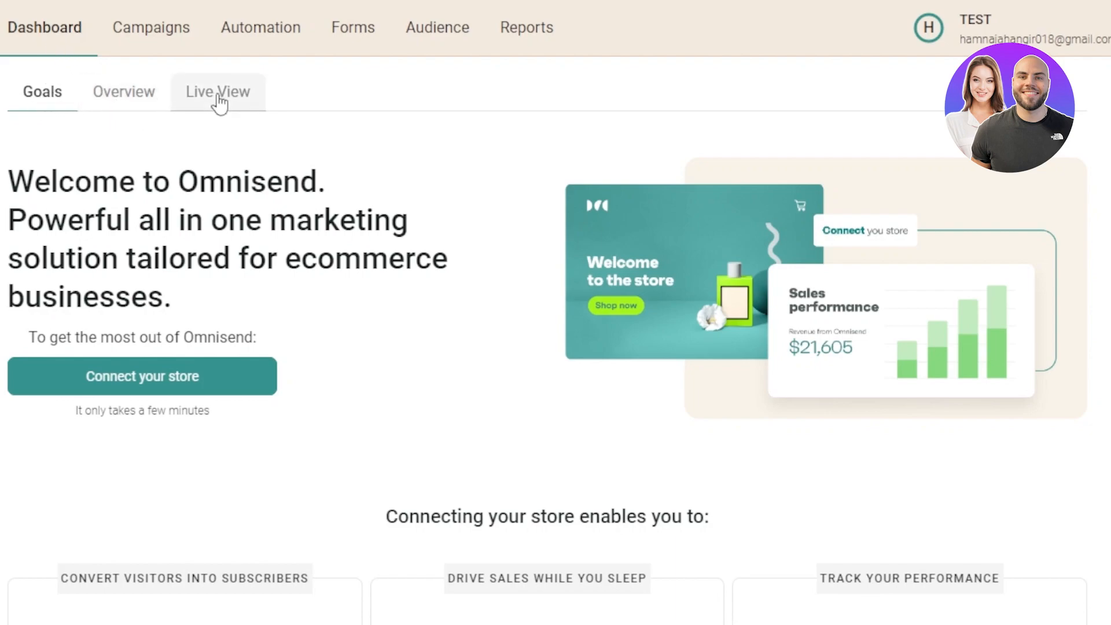
mouse_move(151, 27)
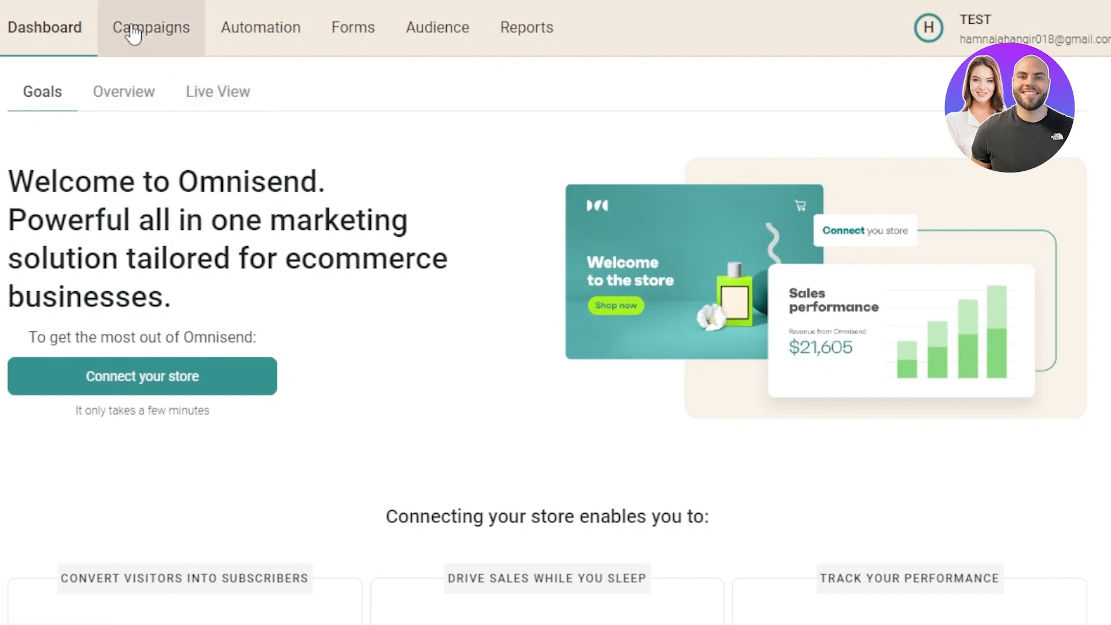
Step: Visit the Campaigns and Automation sections, then land on the Forms introduction page
left_click(150, 27)
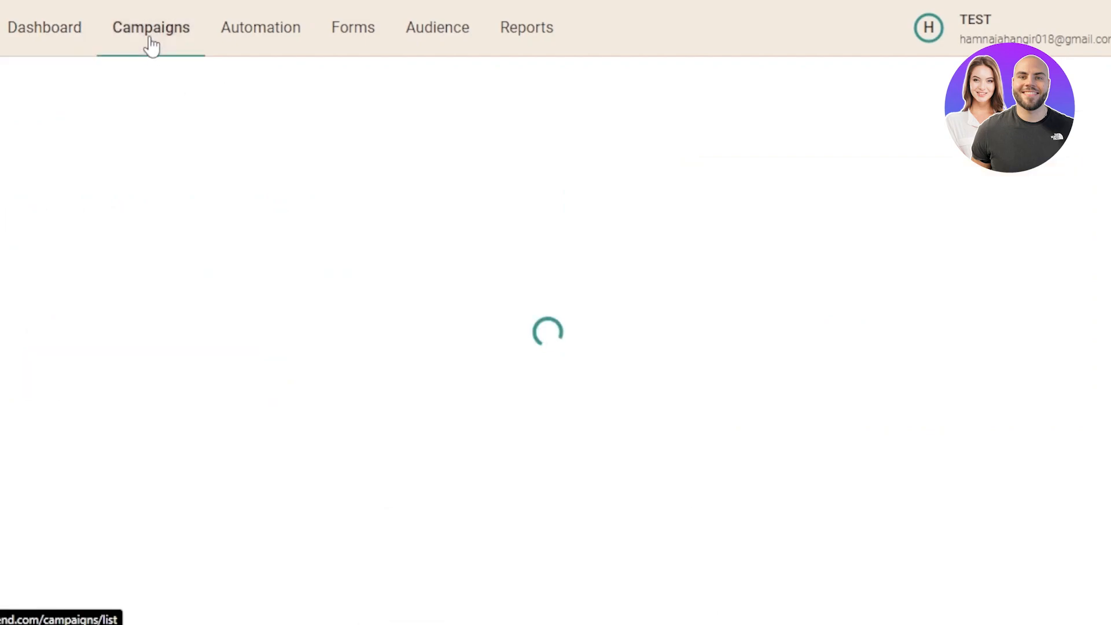
left_click(150, 27)
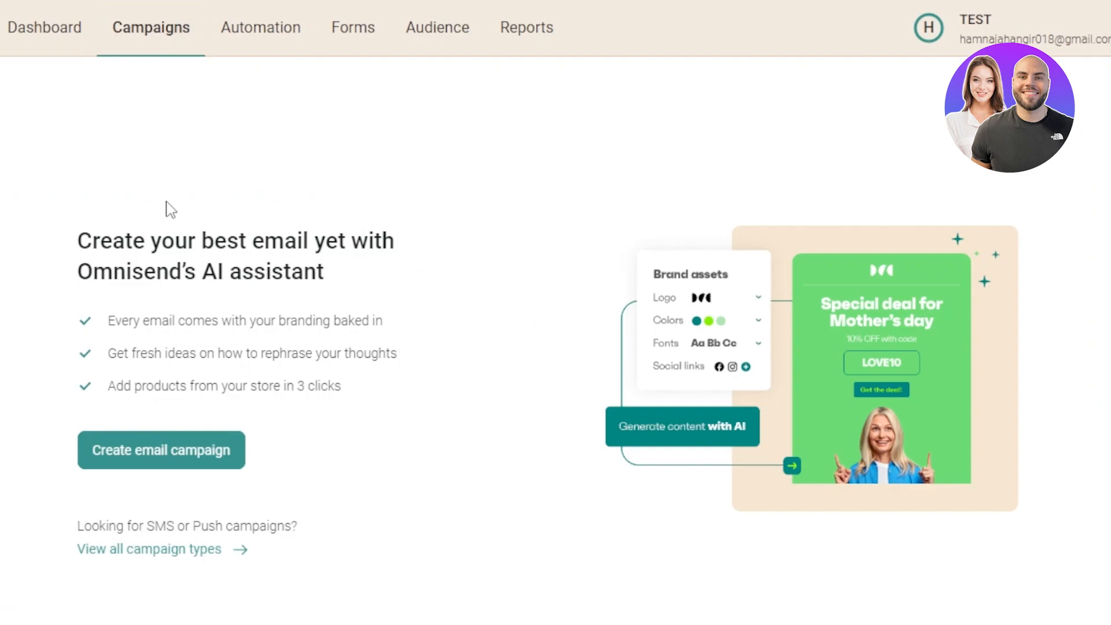
mouse_move(184, 74)
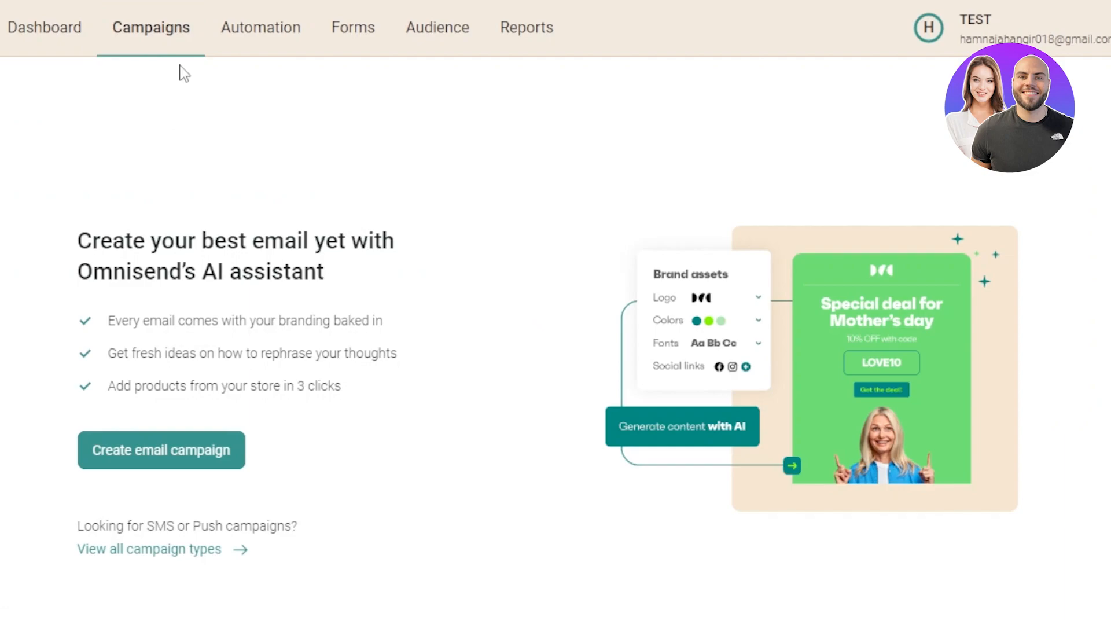
mouse_move(151, 33)
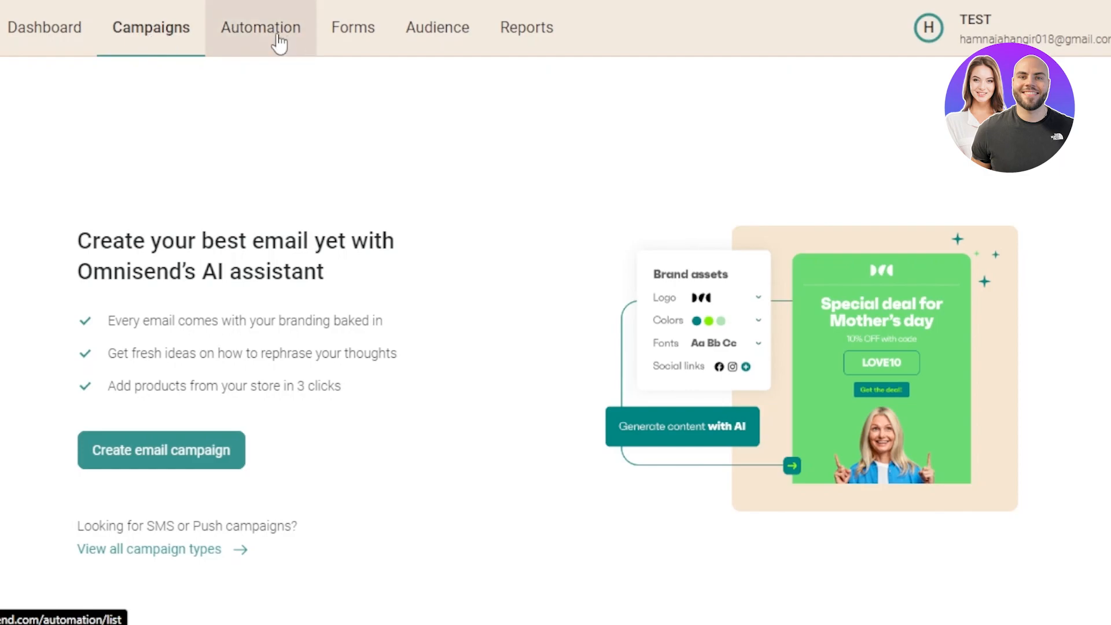
left_click(260, 26)
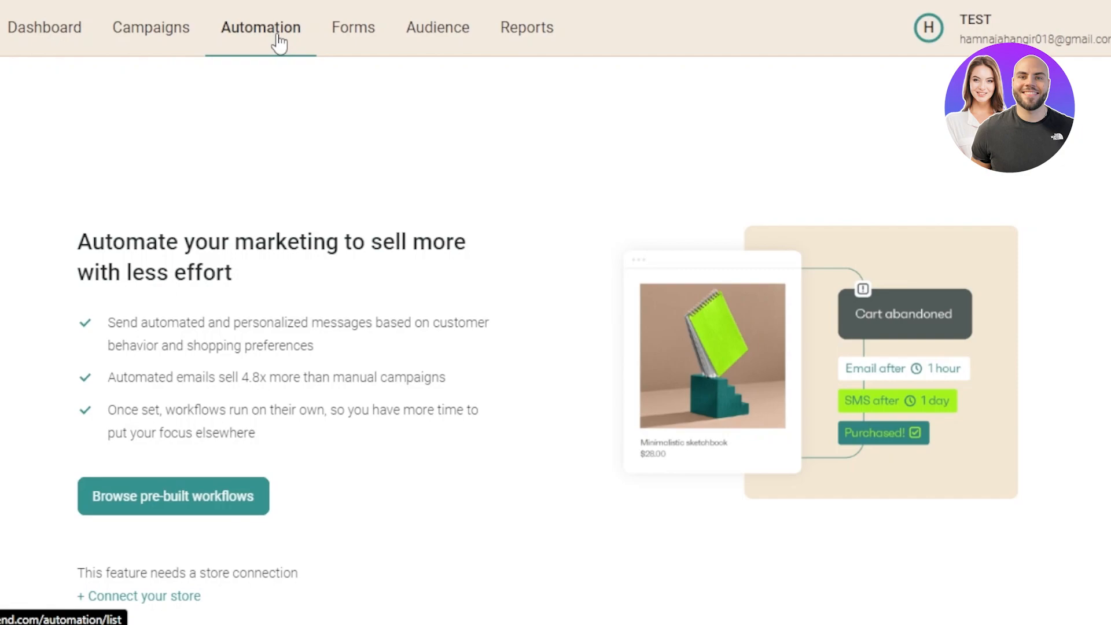
mouse_move(327, 106)
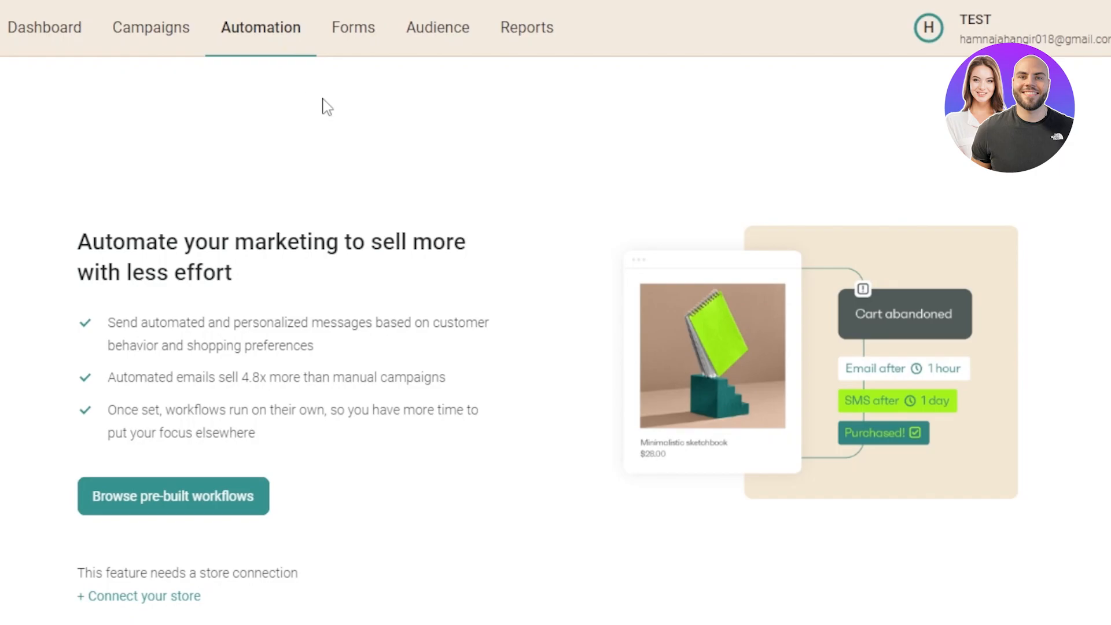
left_click(352, 27)
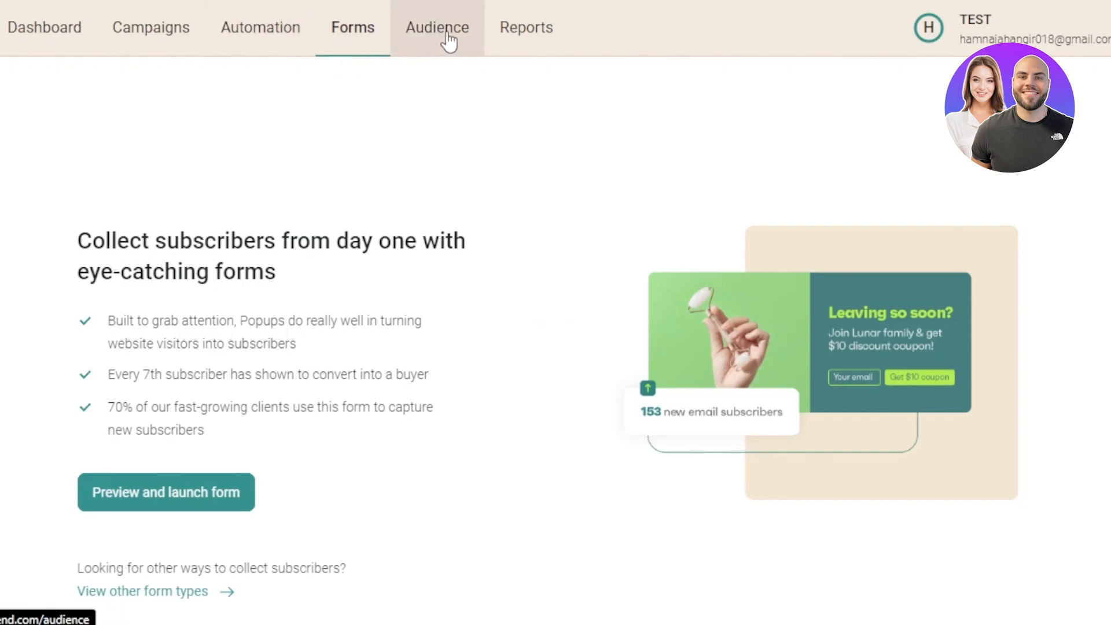
Step: Go to the Audience contact list and reach the Add contacts options
left_click(438, 26)
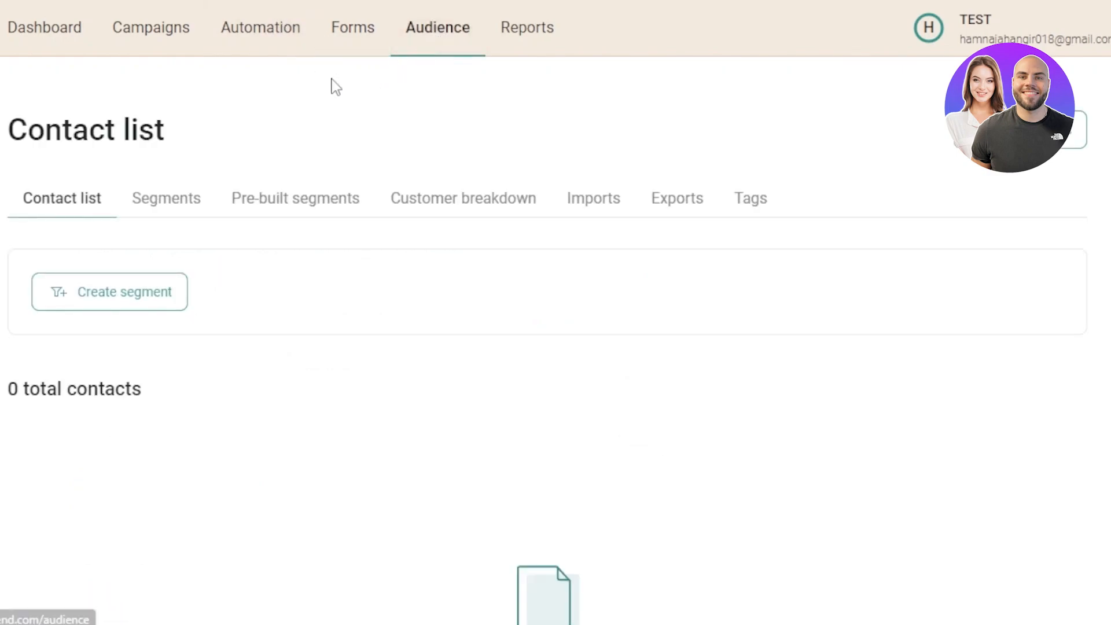
mouse_move(521, 70)
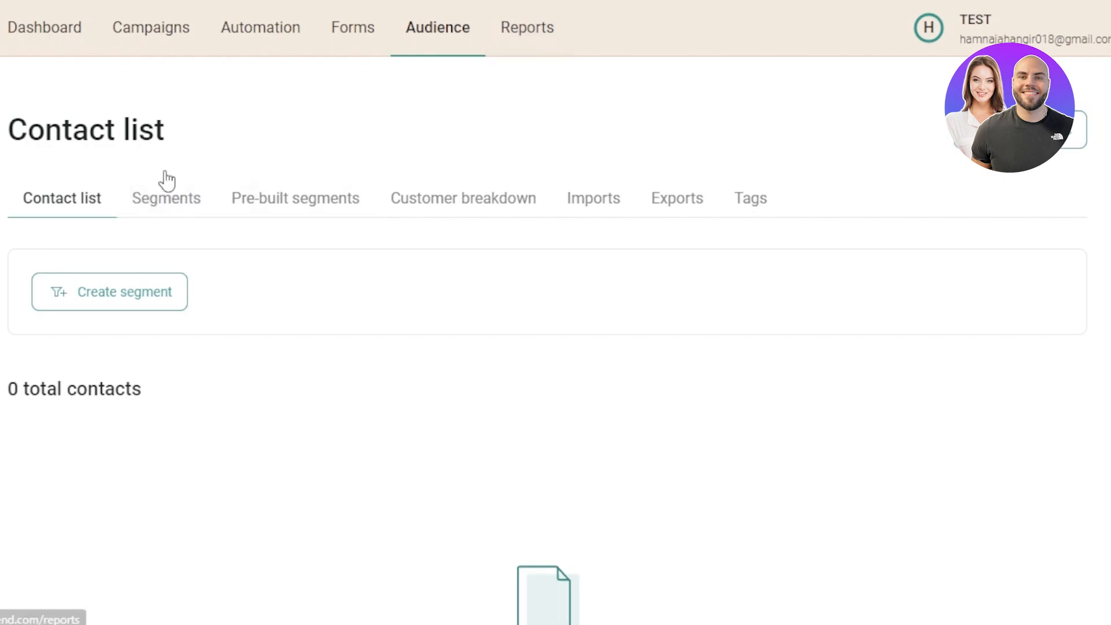
mouse_move(150, 35)
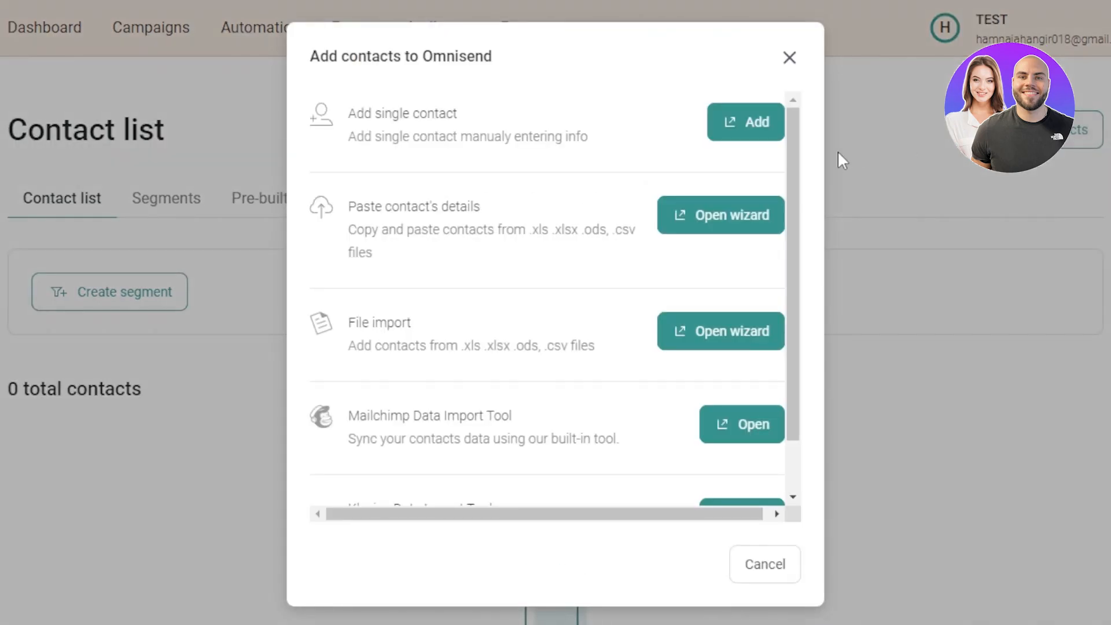
scroll("down", 3)
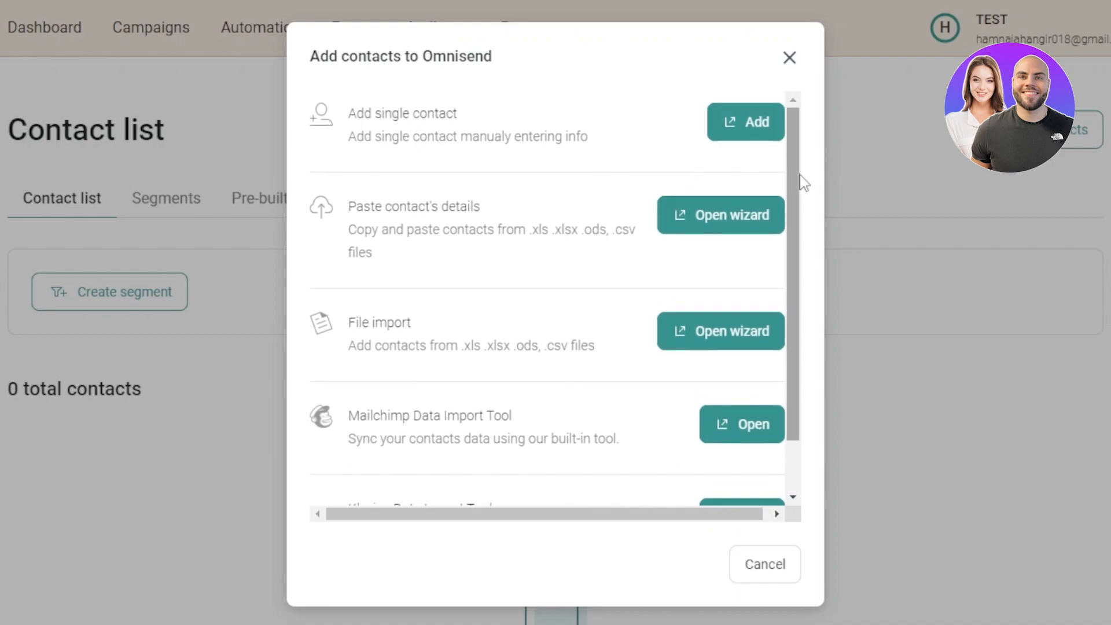
scroll("down", 3)
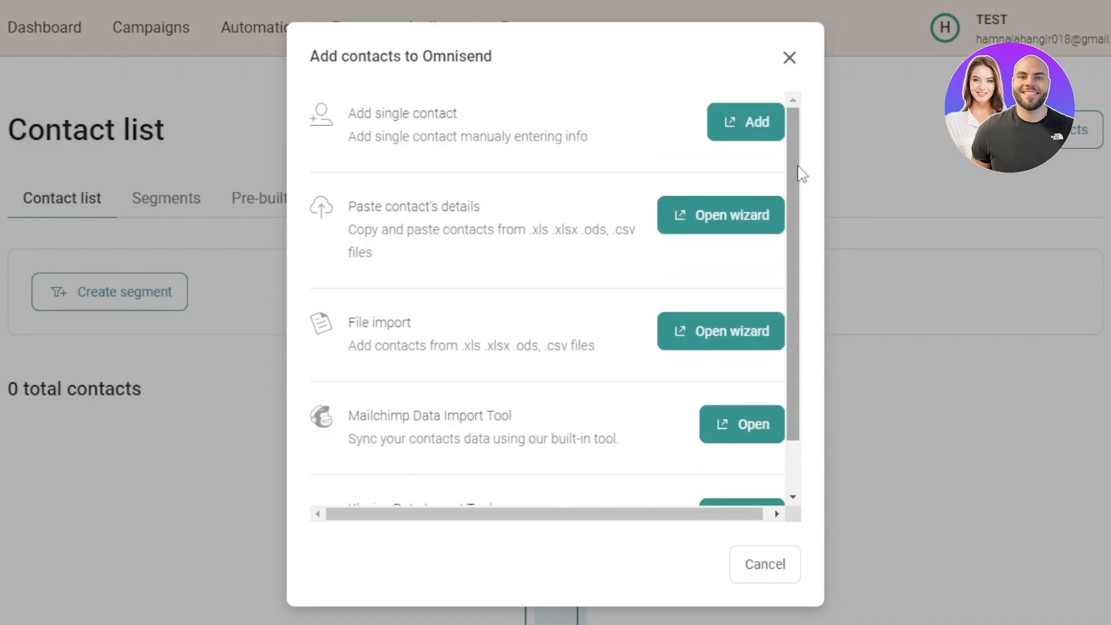
mouse_move(744, 131)
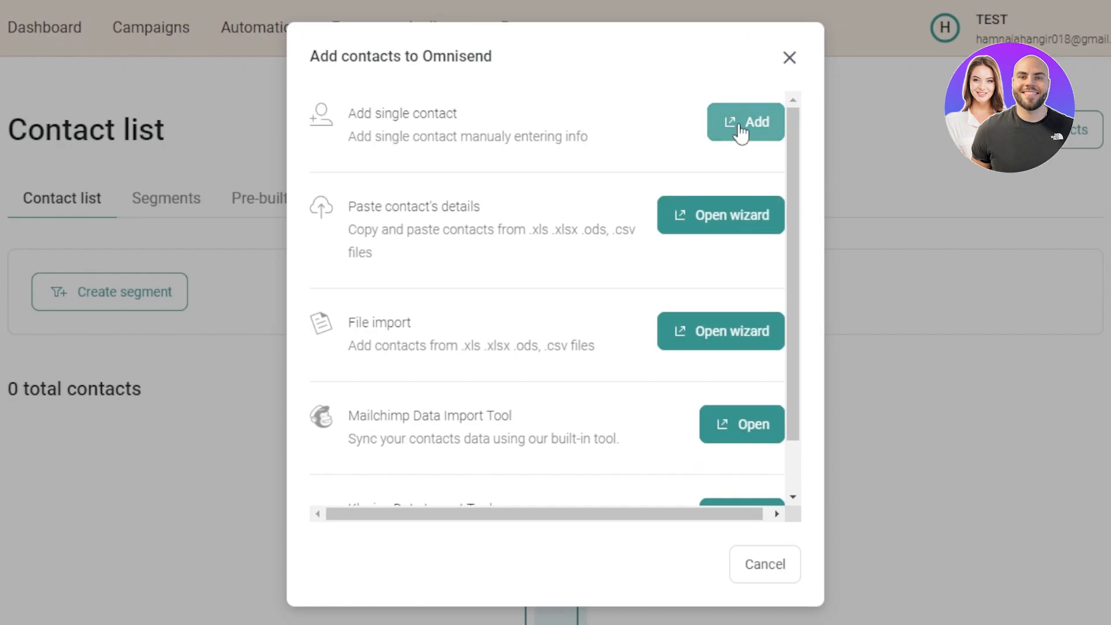
Step: Add a single subscriber with a gmail address, phone number, tag 'new' and permission ticked
left_click(745, 122)
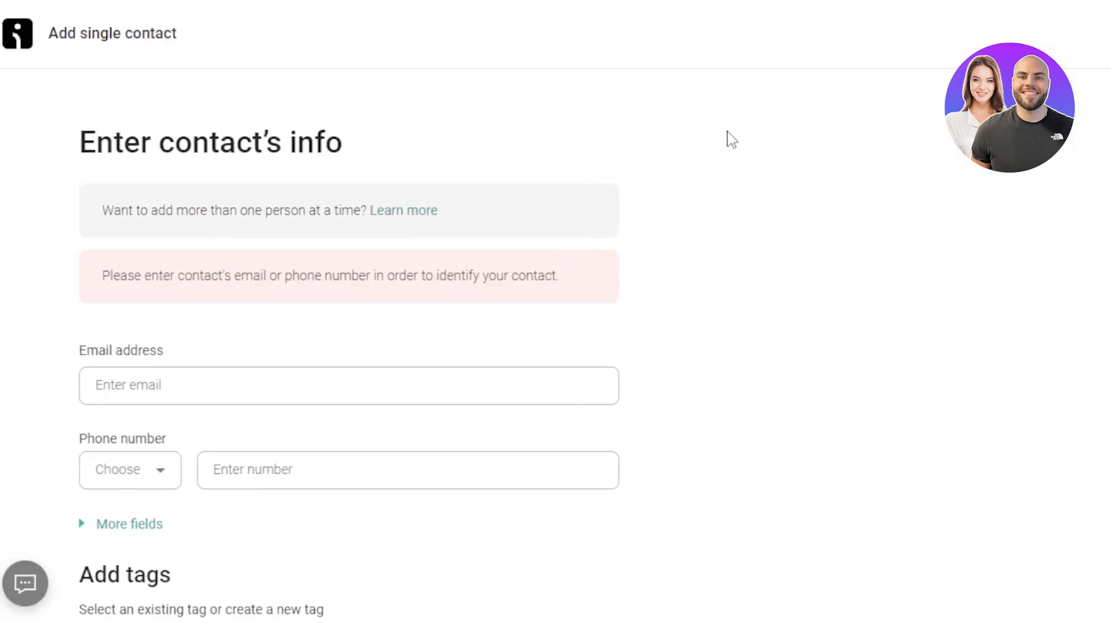
scroll("down", 3)
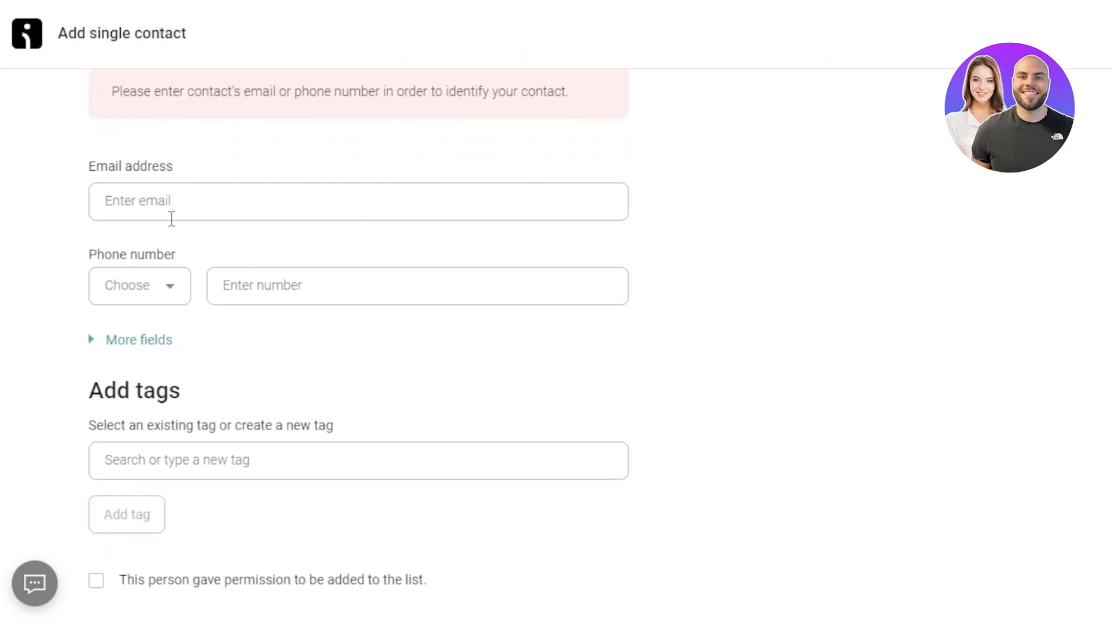
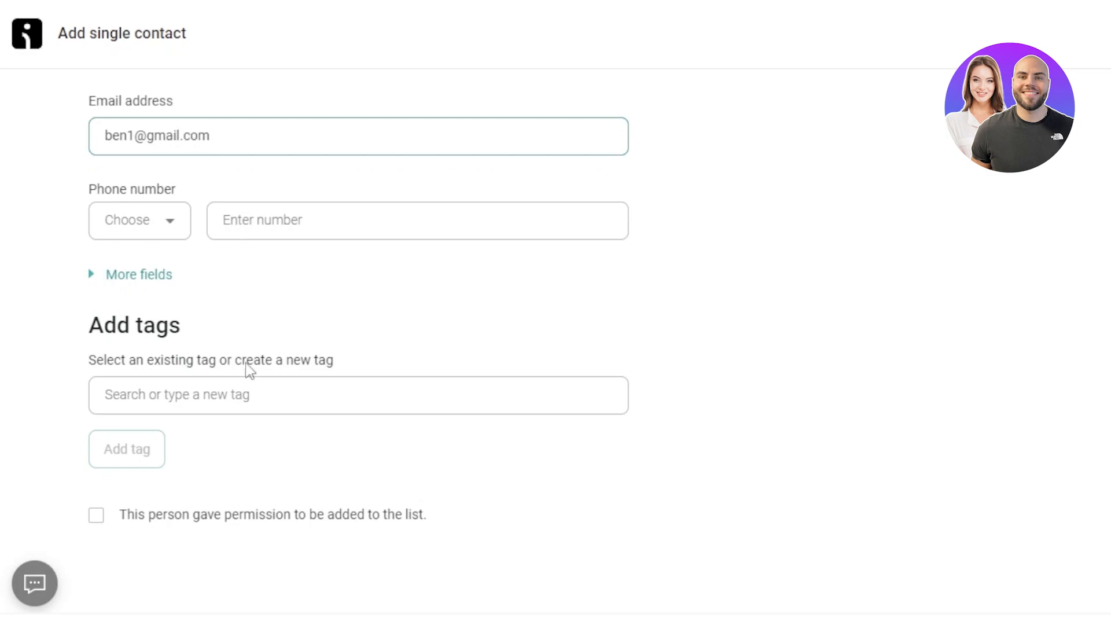
mouse_move(174, 387)
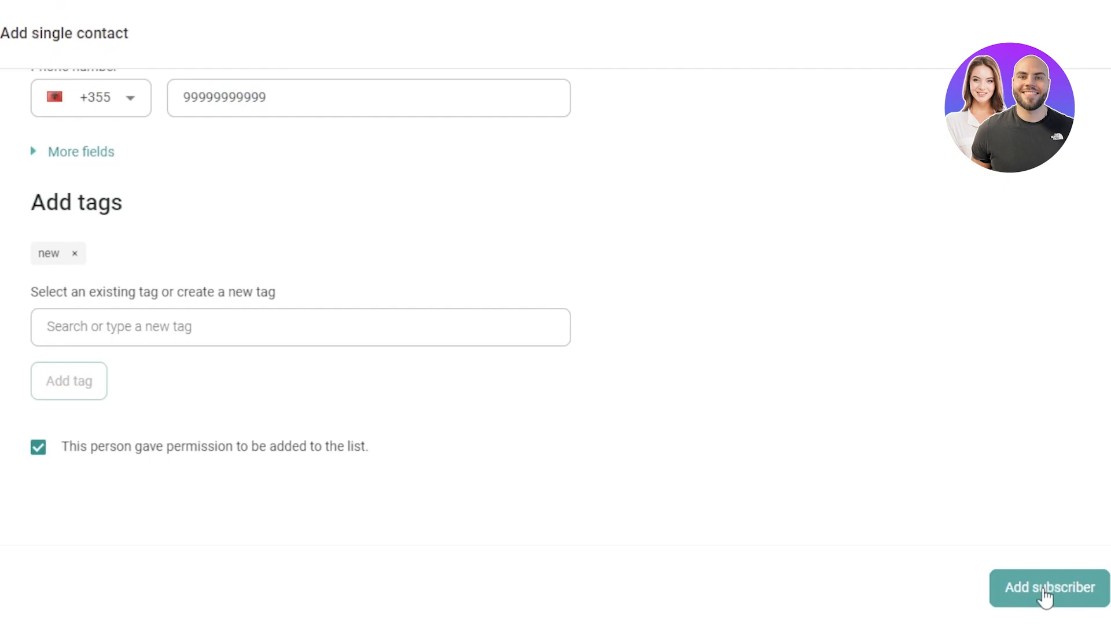
left_click(1049, 588)
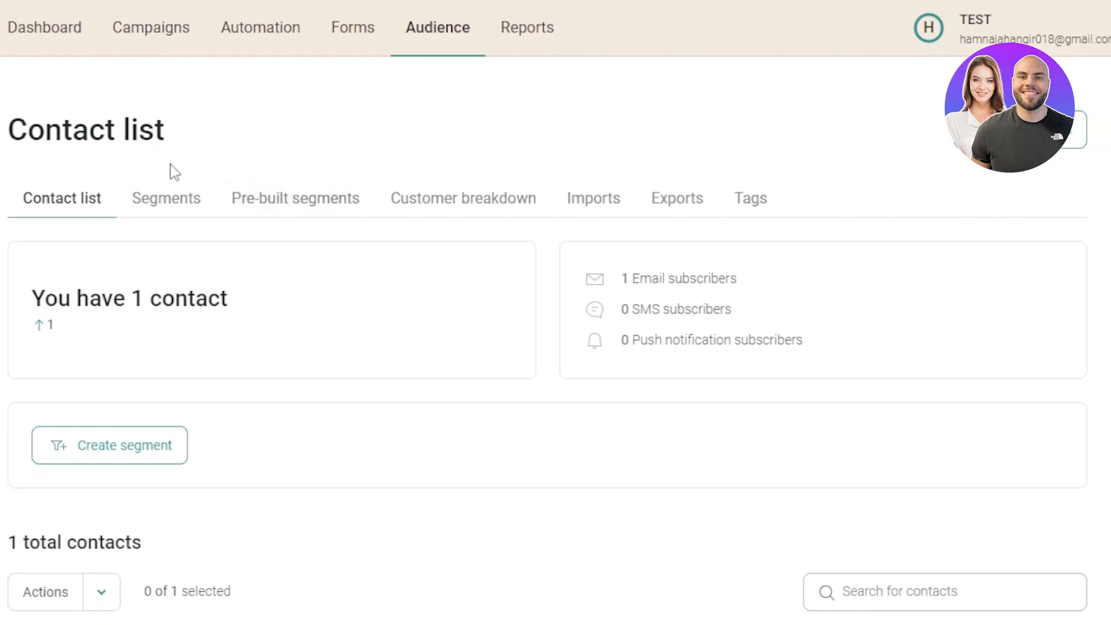
Step: Return to the Campaigns page offering to create an email campaign
left_click(151, 27)
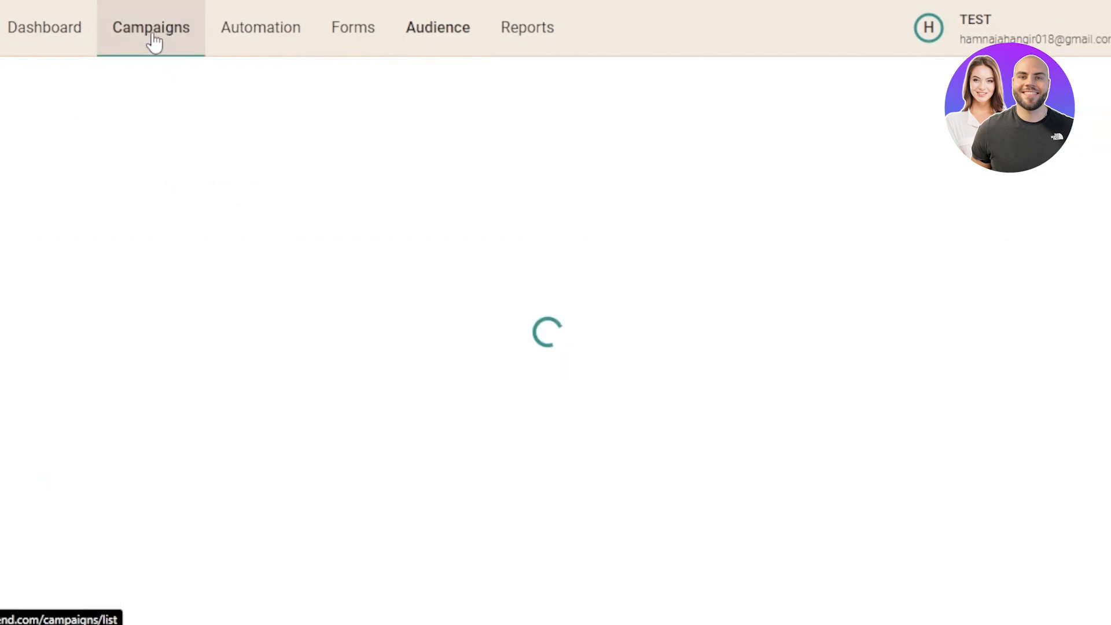
left_click(150, 26)
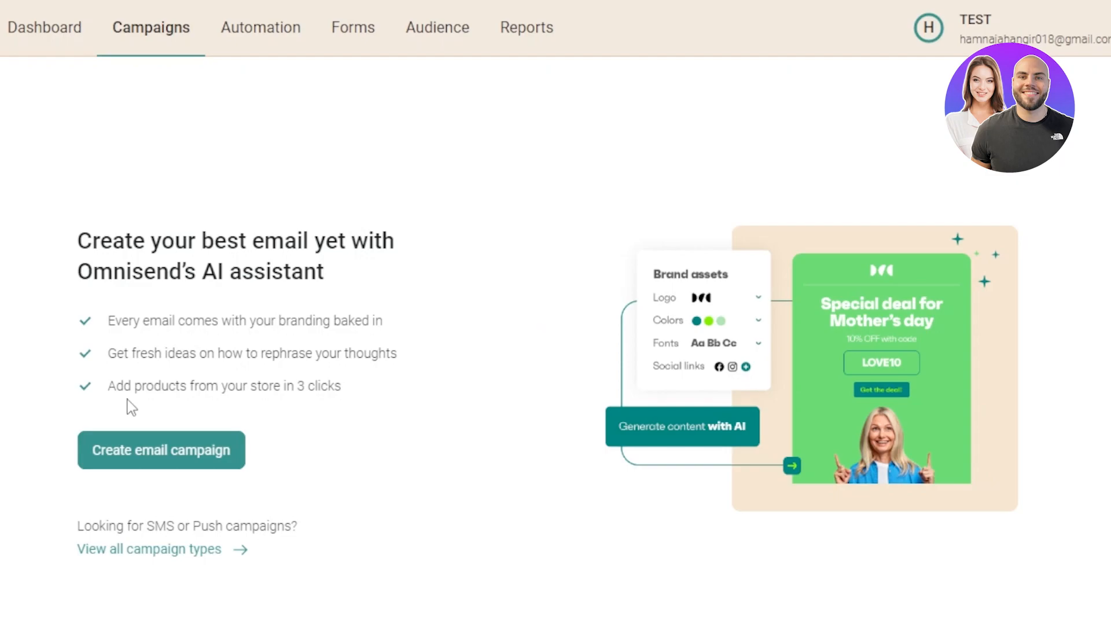
mouse_move(149, 454)
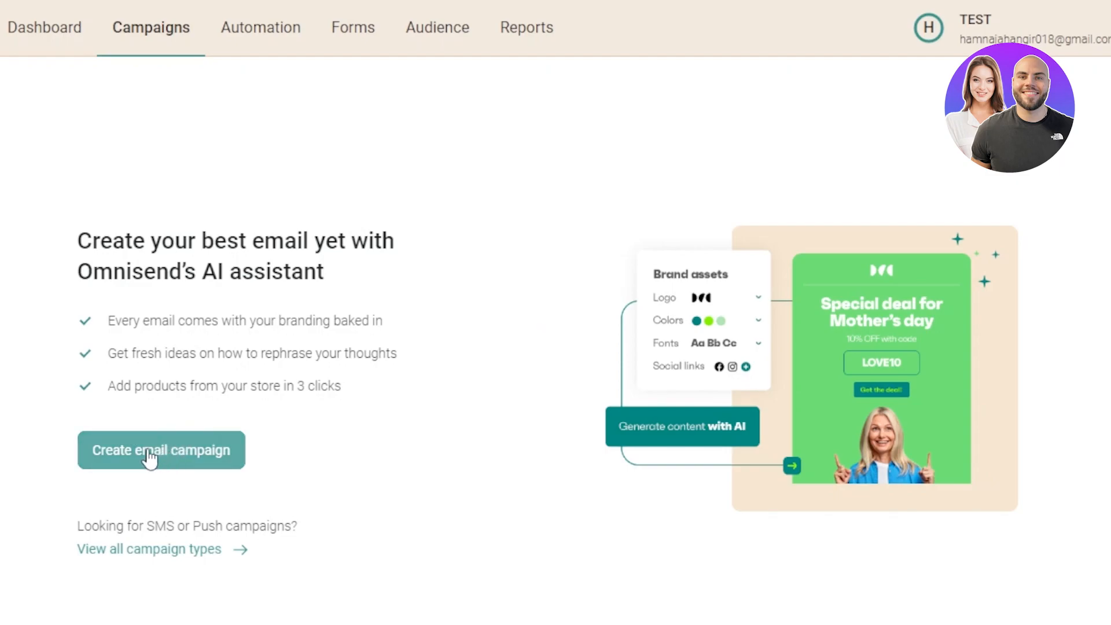
Step: Create a new campaign and choose the regular one-time Email type
left_click(160, 450)
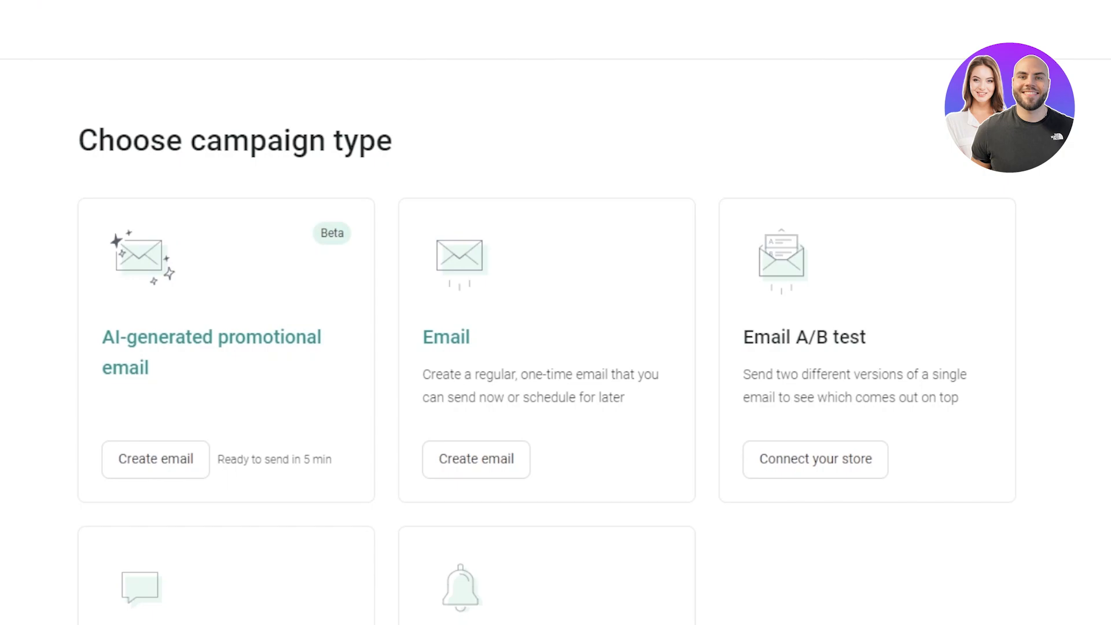
mouse_move(162, 275)
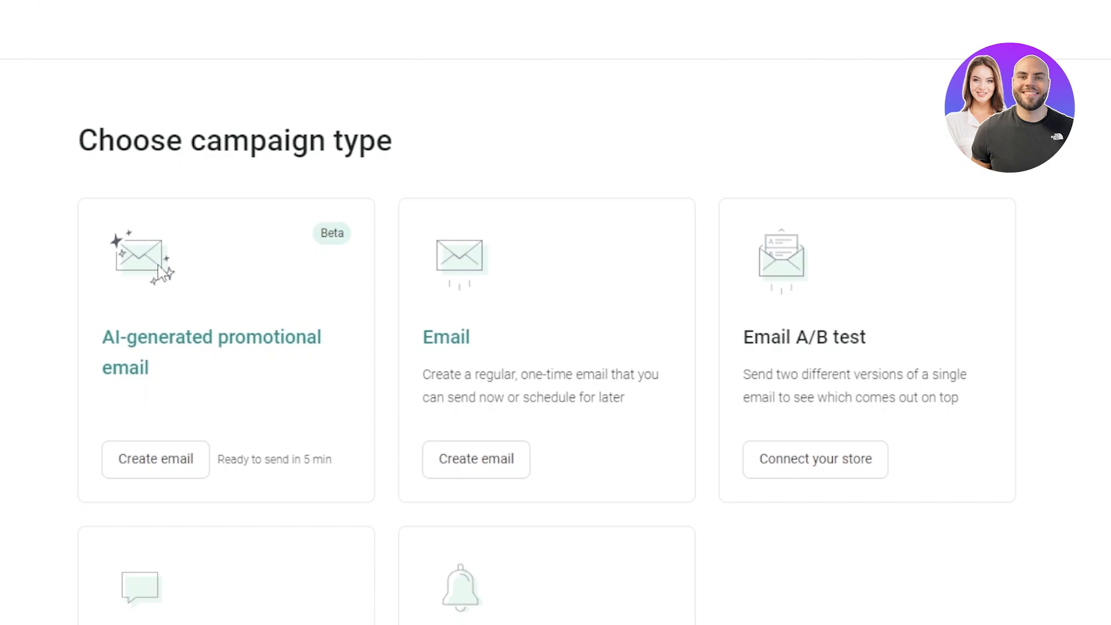
mouse_move(162, 448)
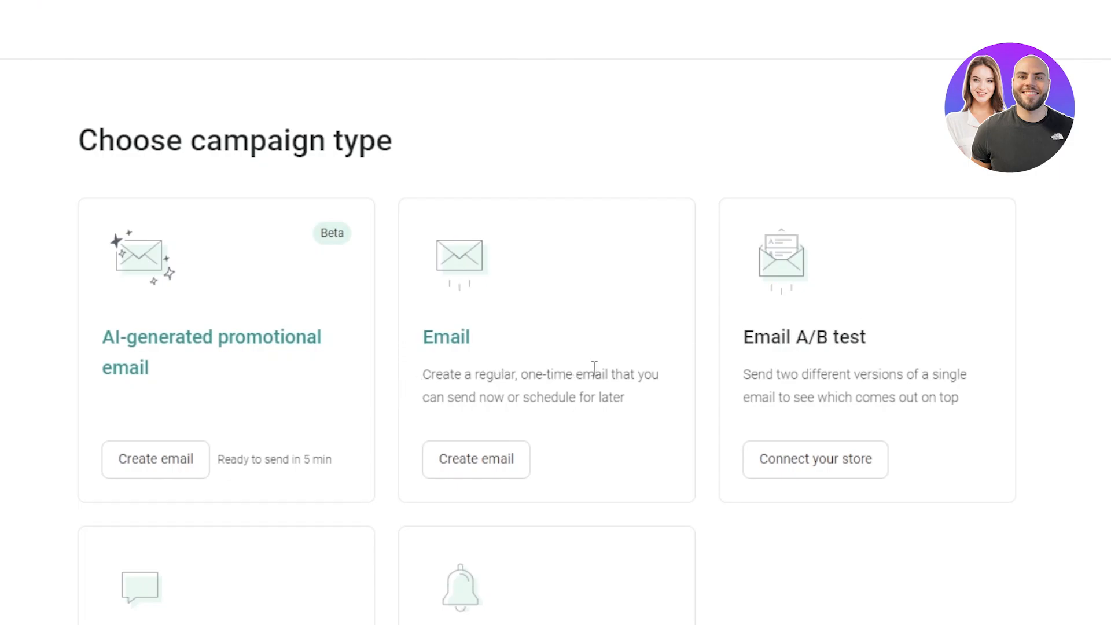
scroll("down", 3)
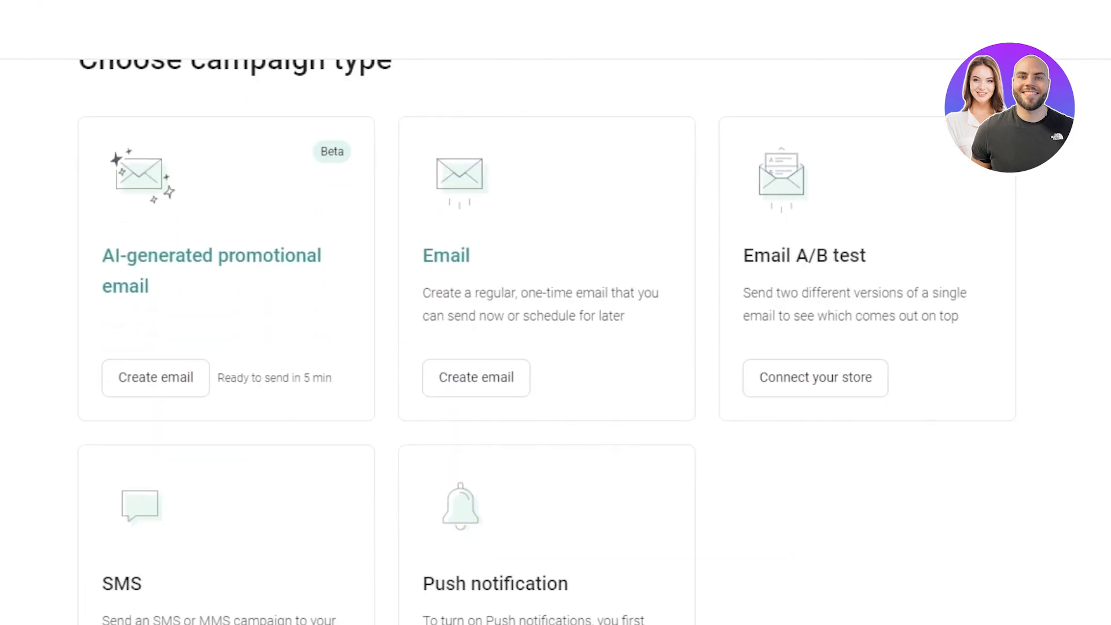
scroll("down", 3)
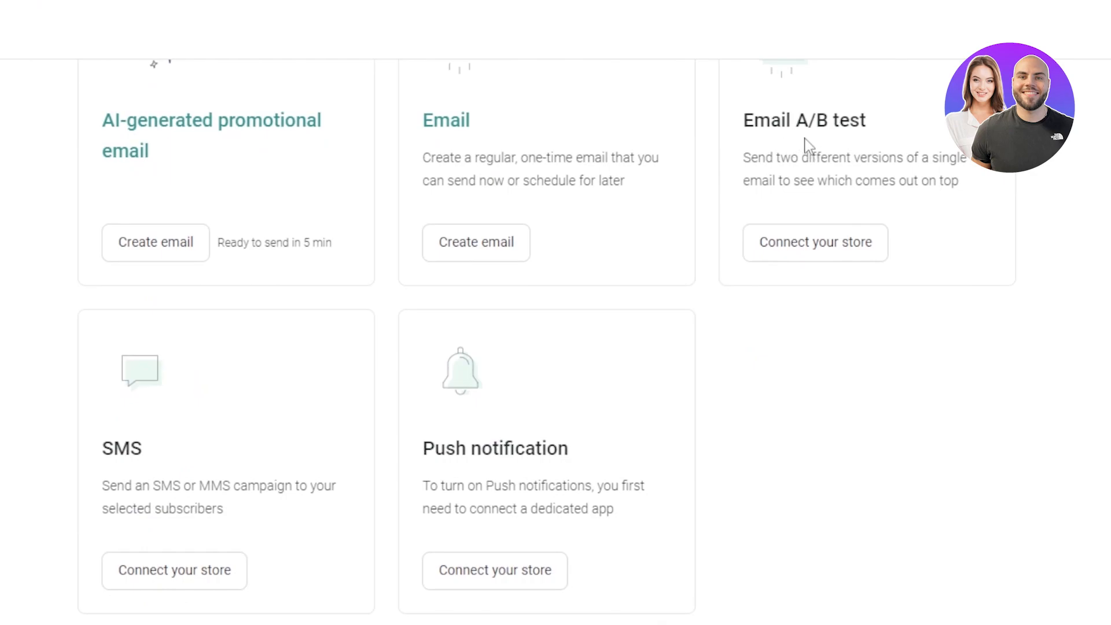
mouse_move(366, 397)
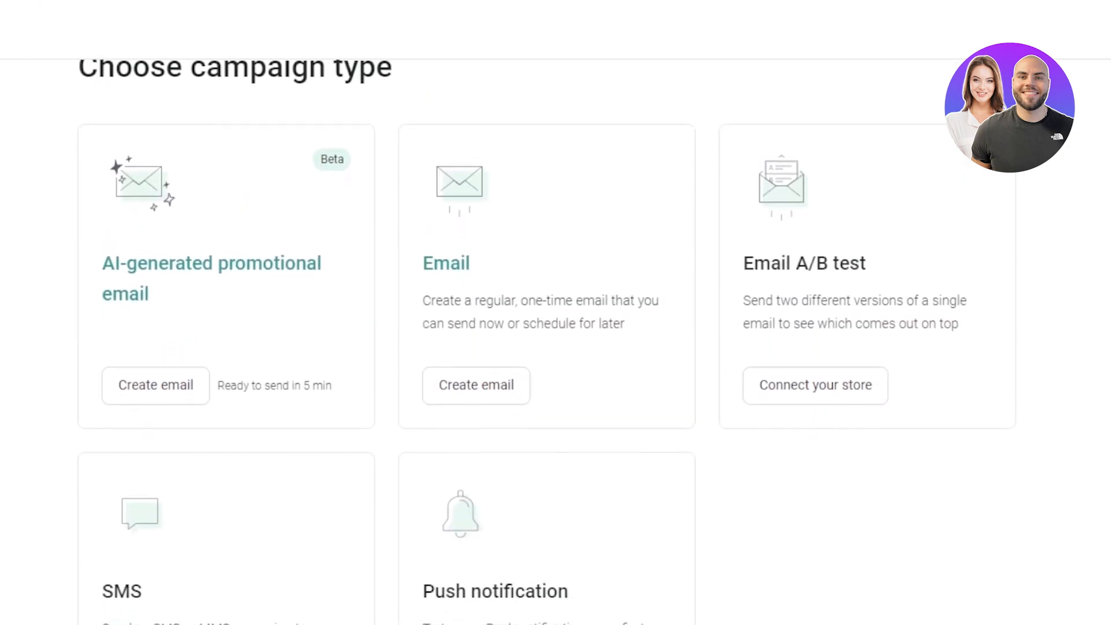
scroll("down", 3)
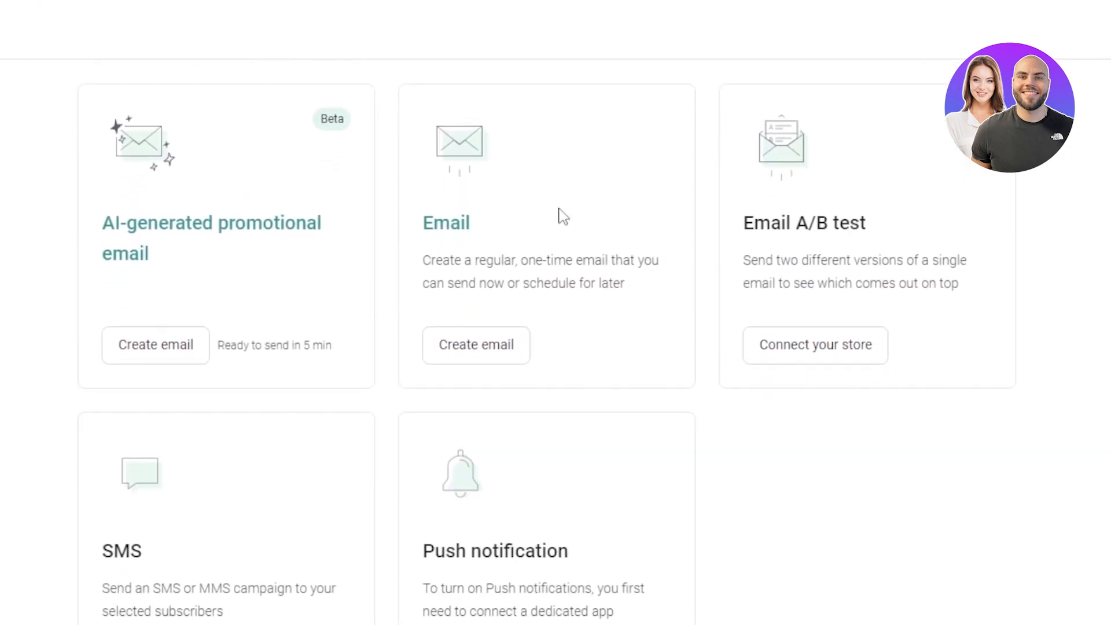
mouse_move(514, 190)
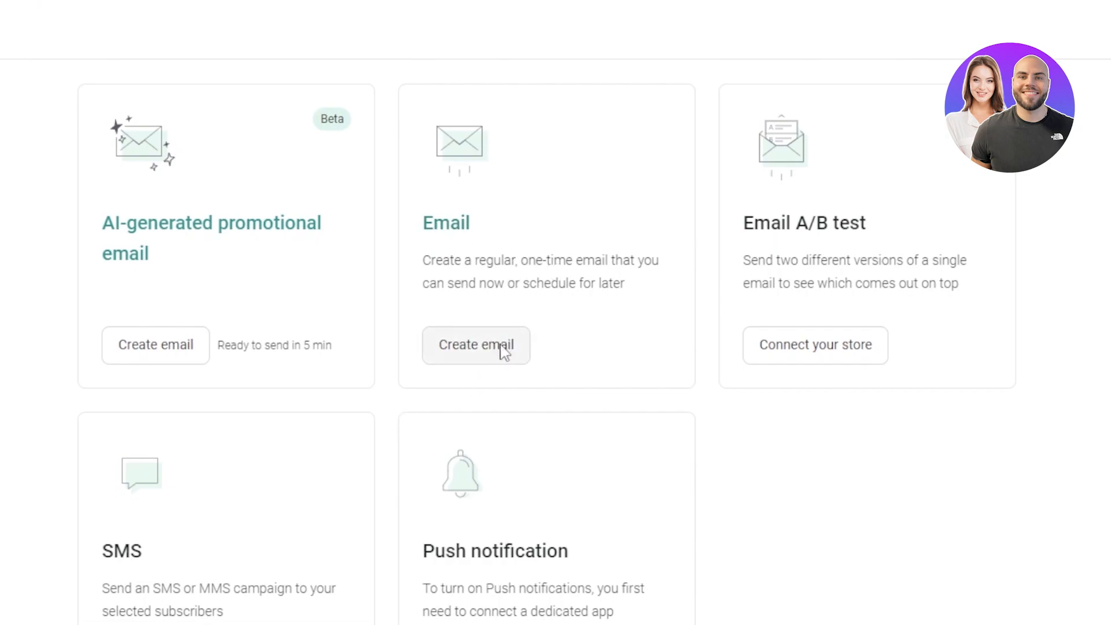
left_click(476, 345)
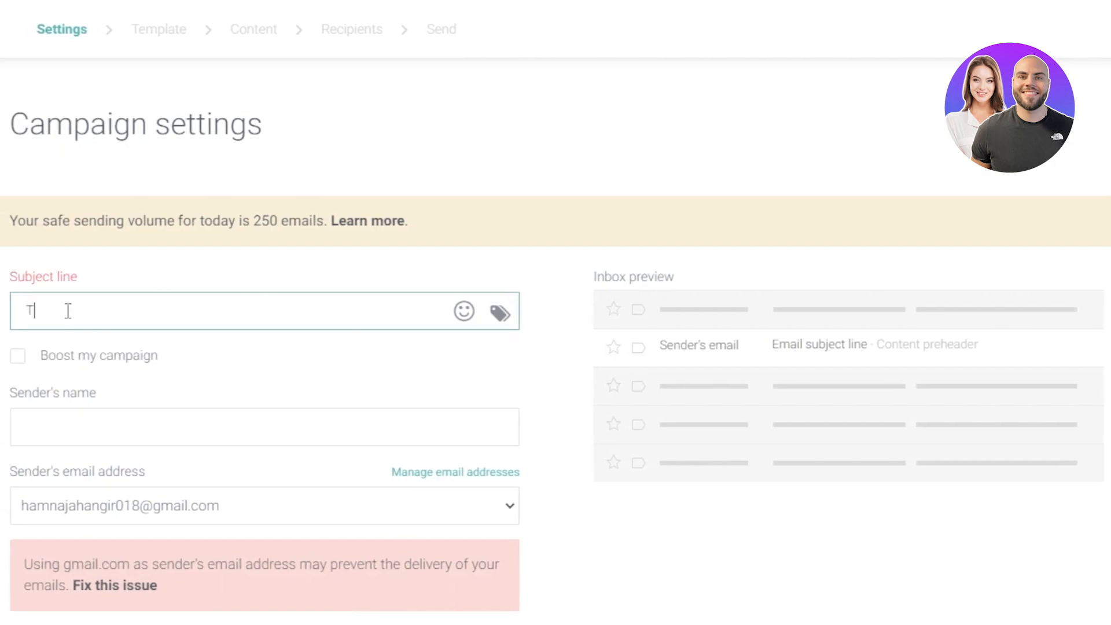
Step: Set subject line TEST and sender name Hannah, then continue to template selection
type("EST")
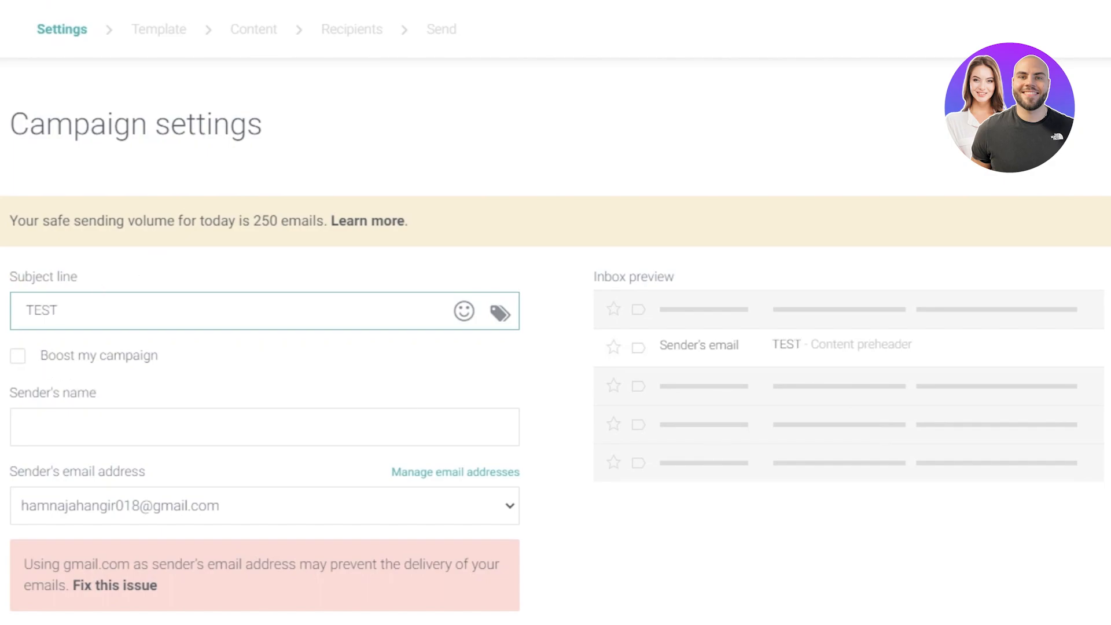
scroll("down", 3)
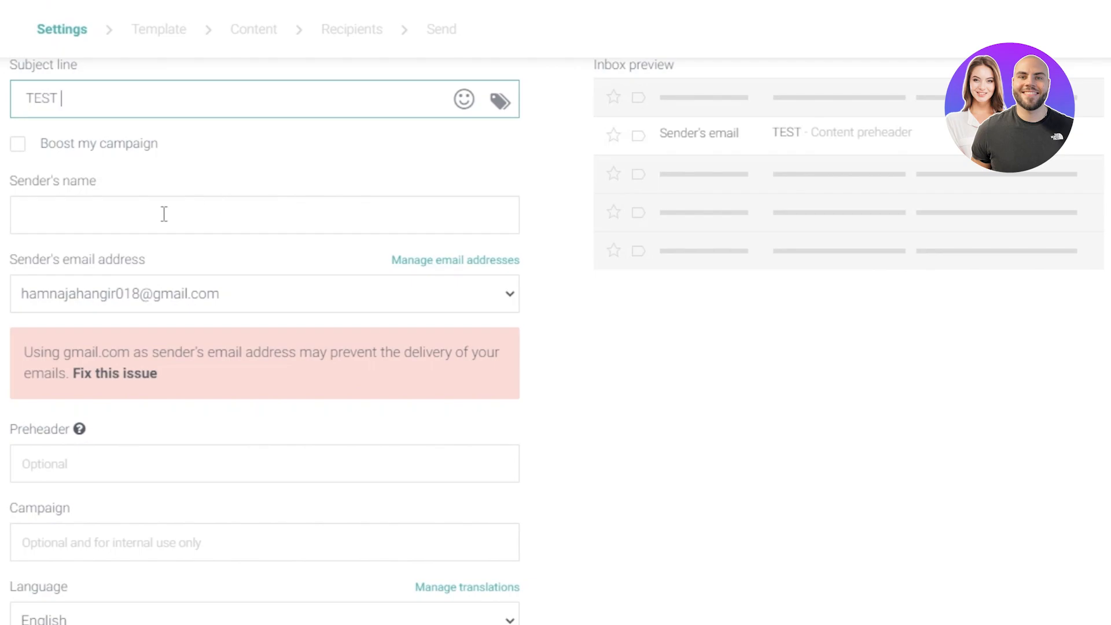
type("Hannah")
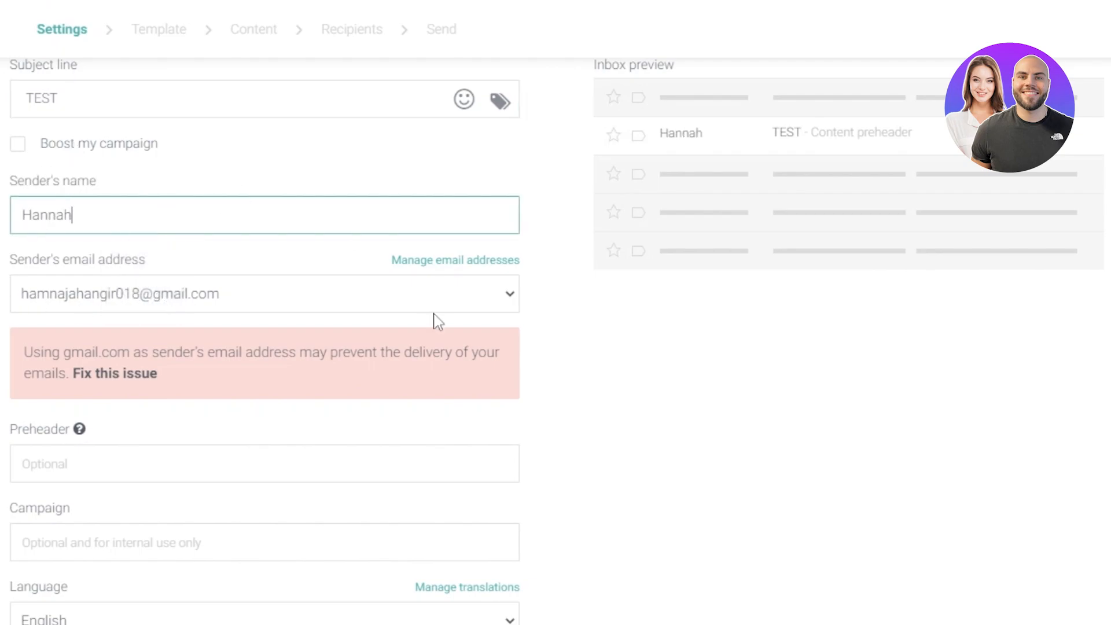
scroll("down", 3)
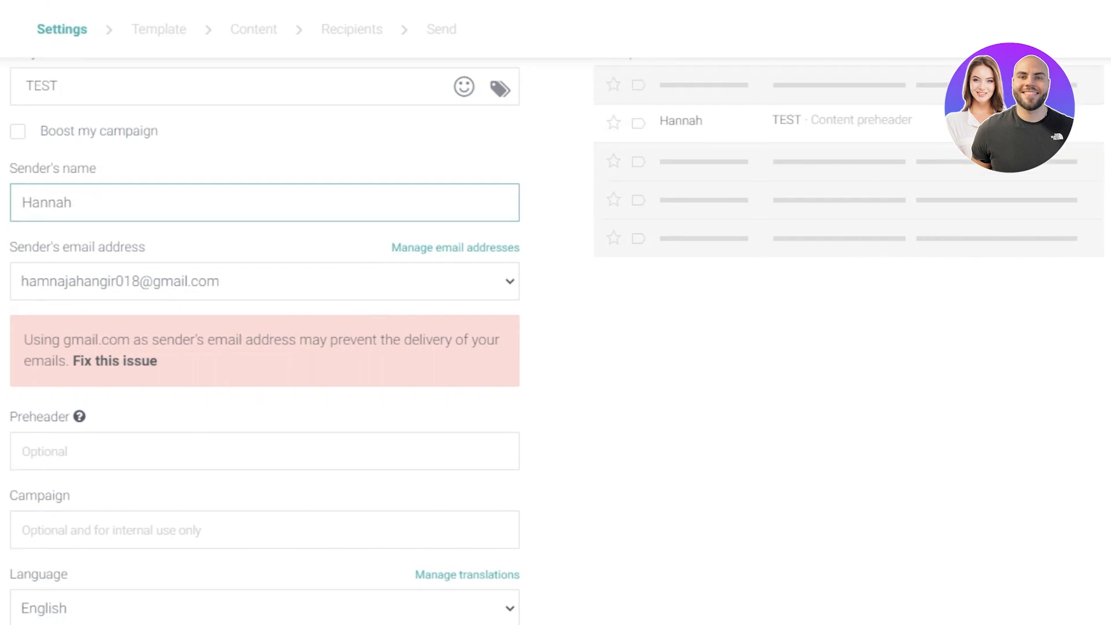
scroll("down", 3)
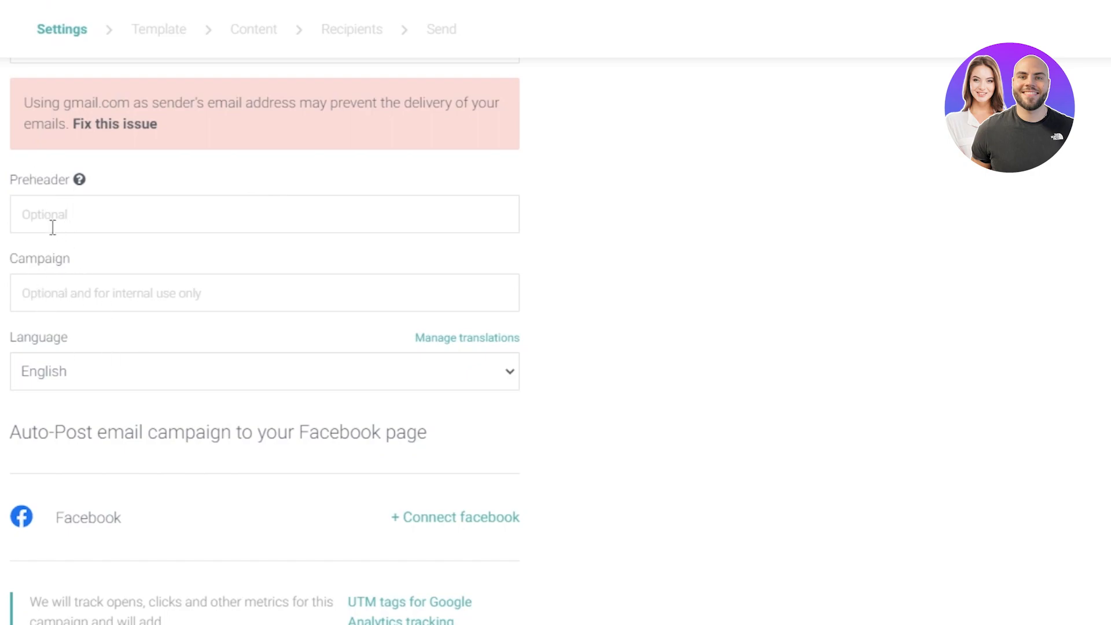
mouse_move(209, 414)
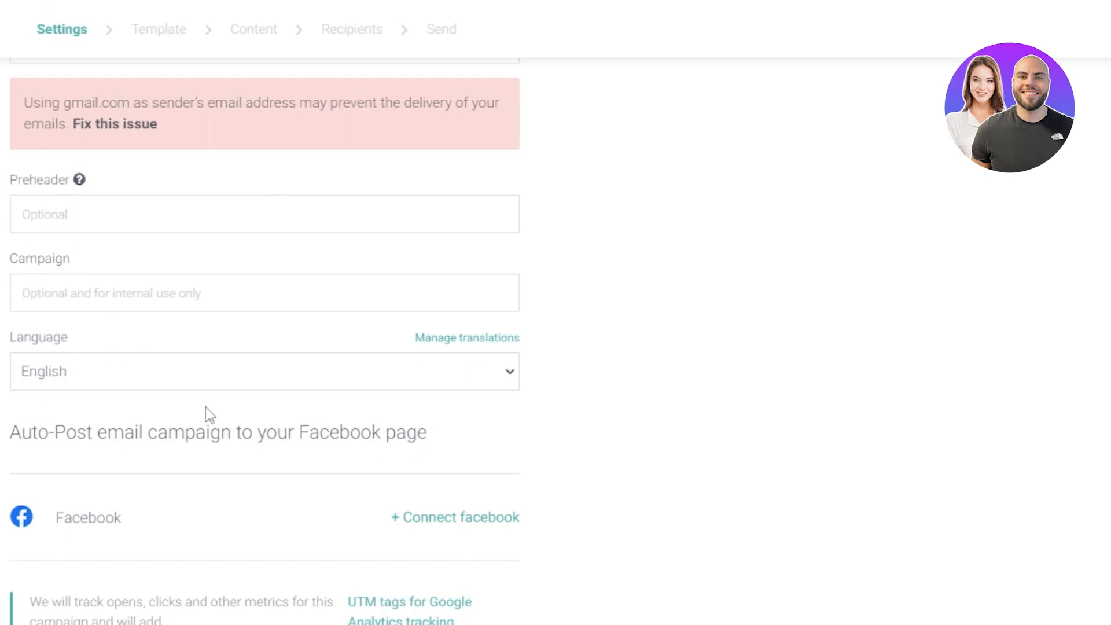
scroll("down", 3)
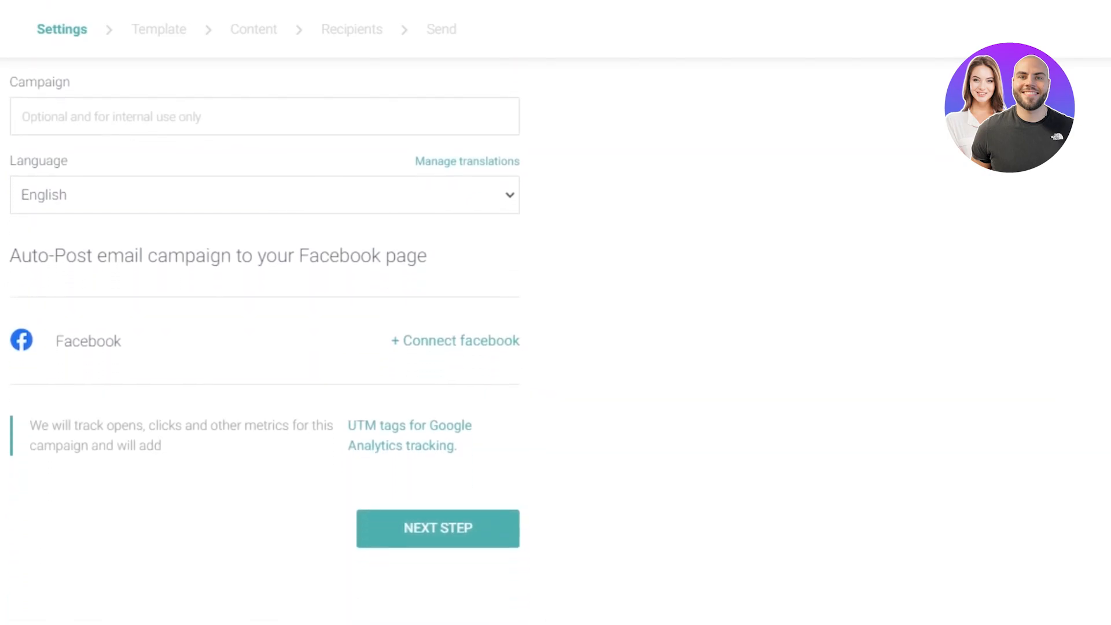
mouse_move(530, 538)
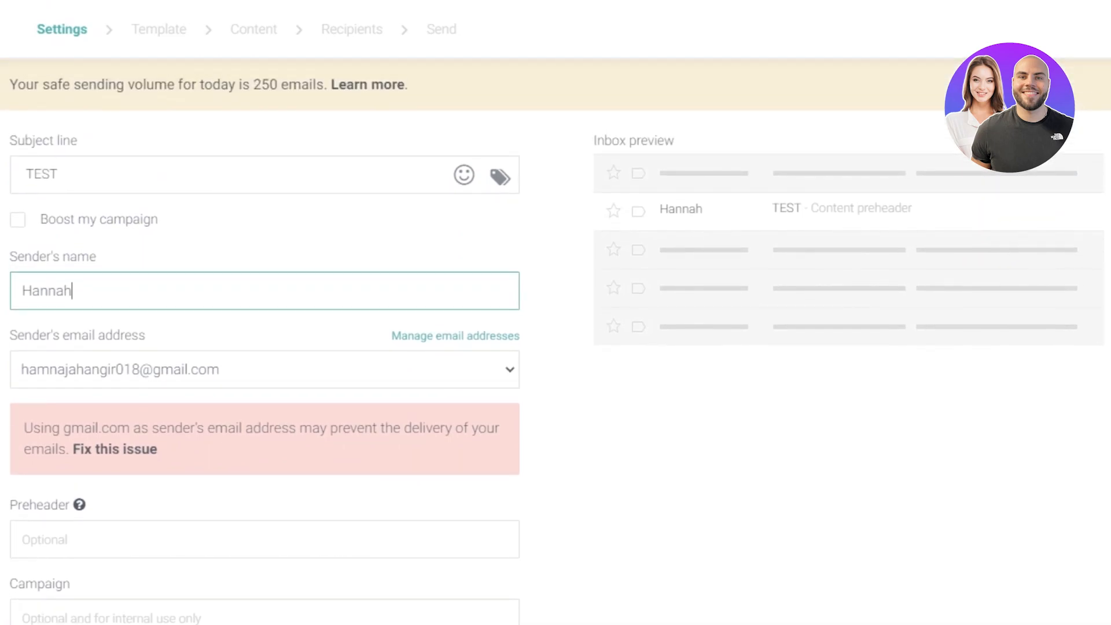
scroll("down", 3)
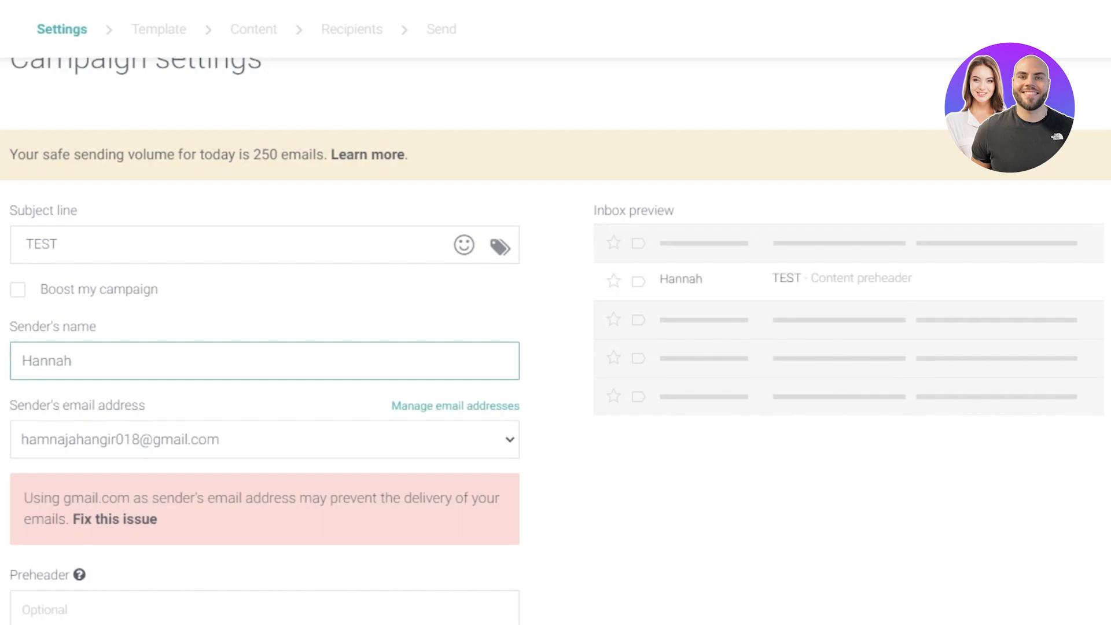
scroll("down", 3)
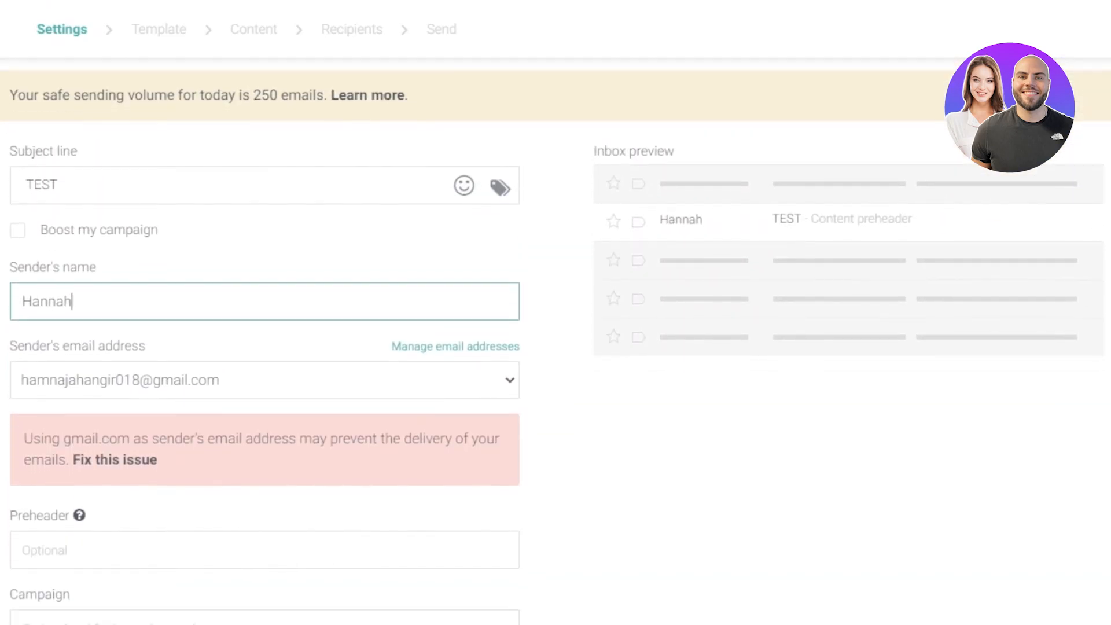
scroll("down", 3)
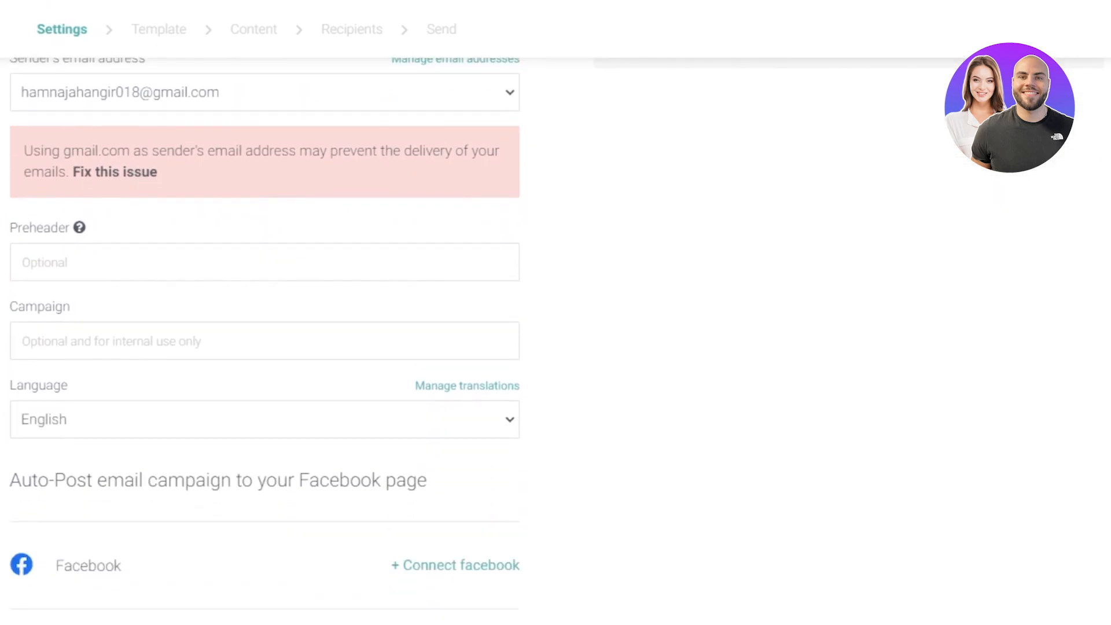
scroll("down", 3)
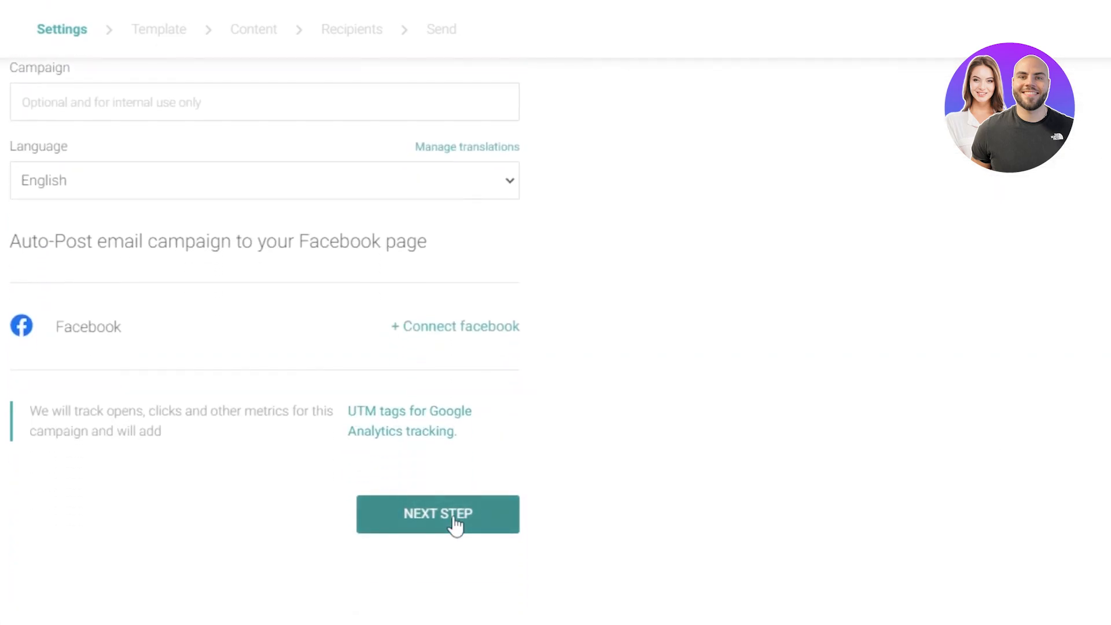
left_click(438, 514)
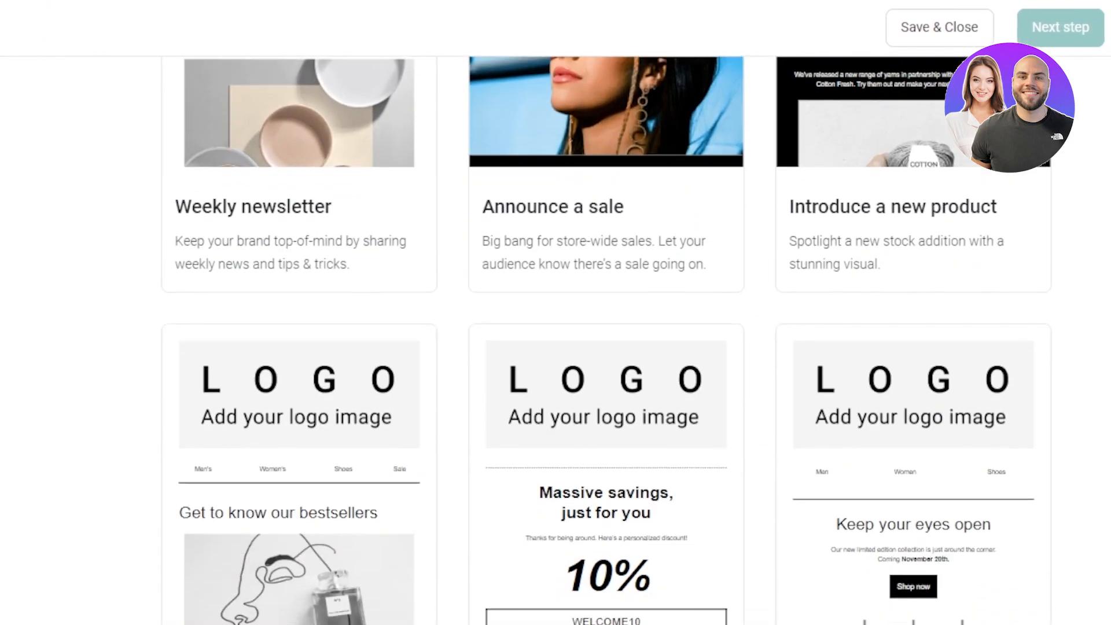
Step: Browse the template gallery and use the Announce a sale template
scroll("down", 3)
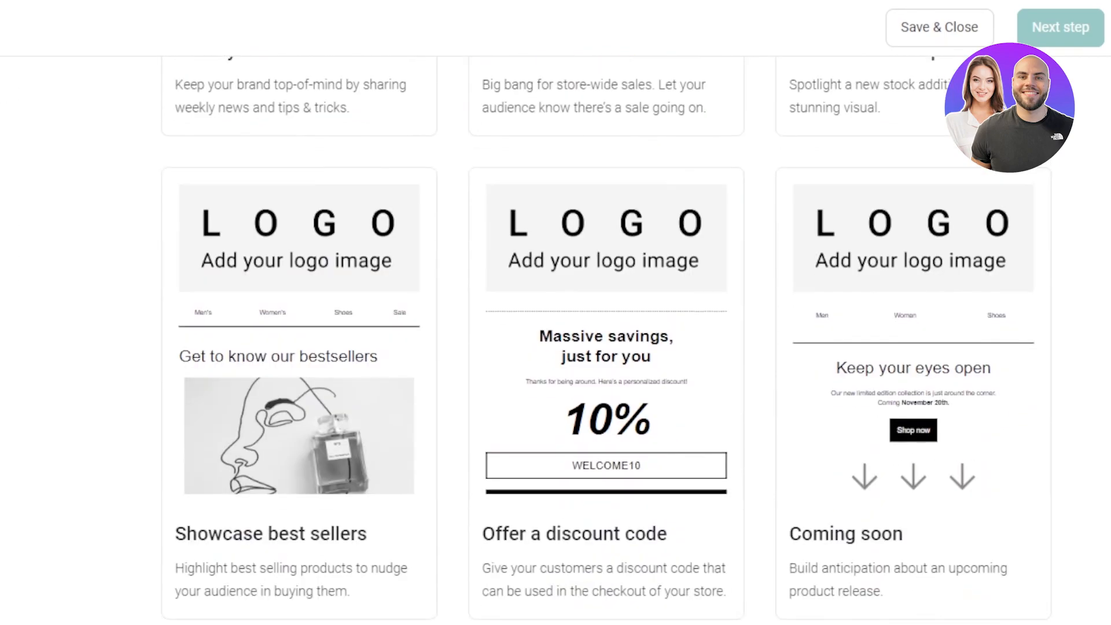
scroll("down", 3)
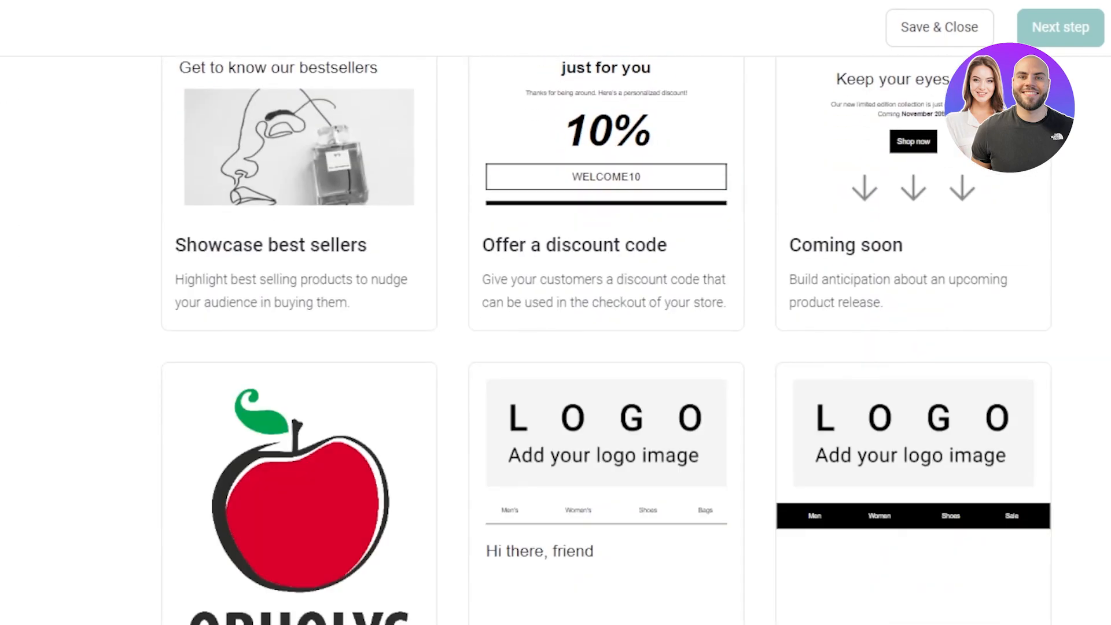
scroll("down", 3)
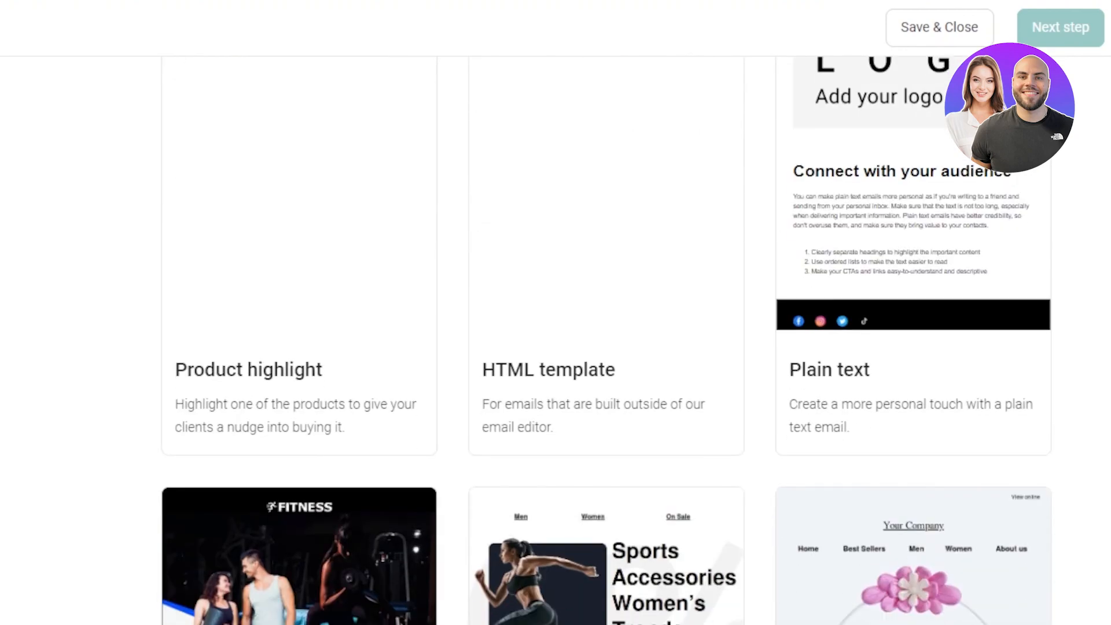
scroll("down", 3)
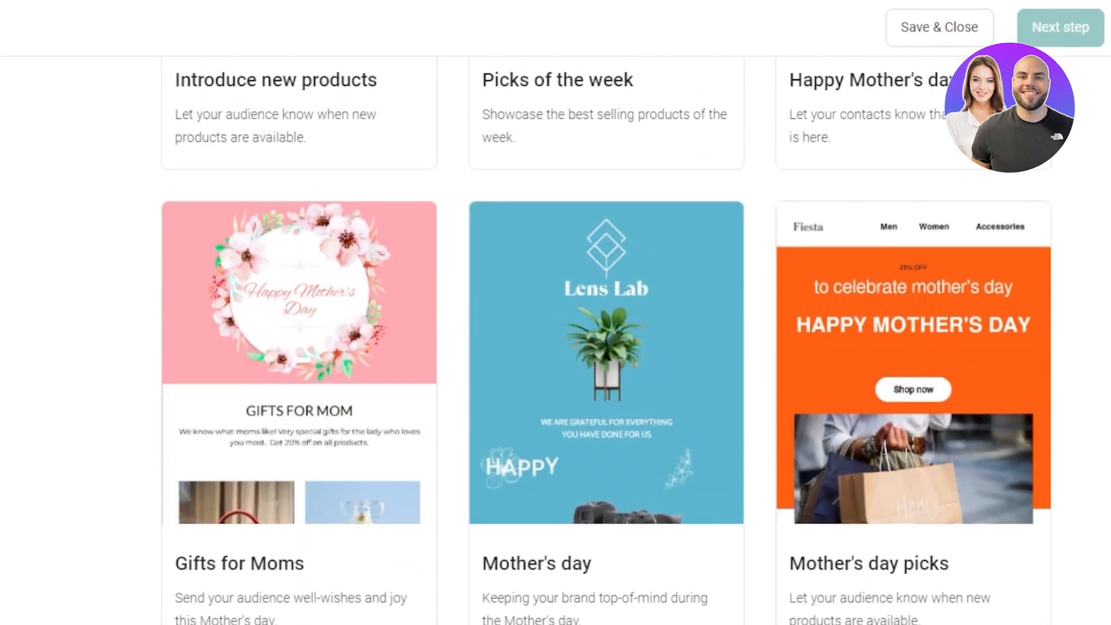
scroll("down", 3)
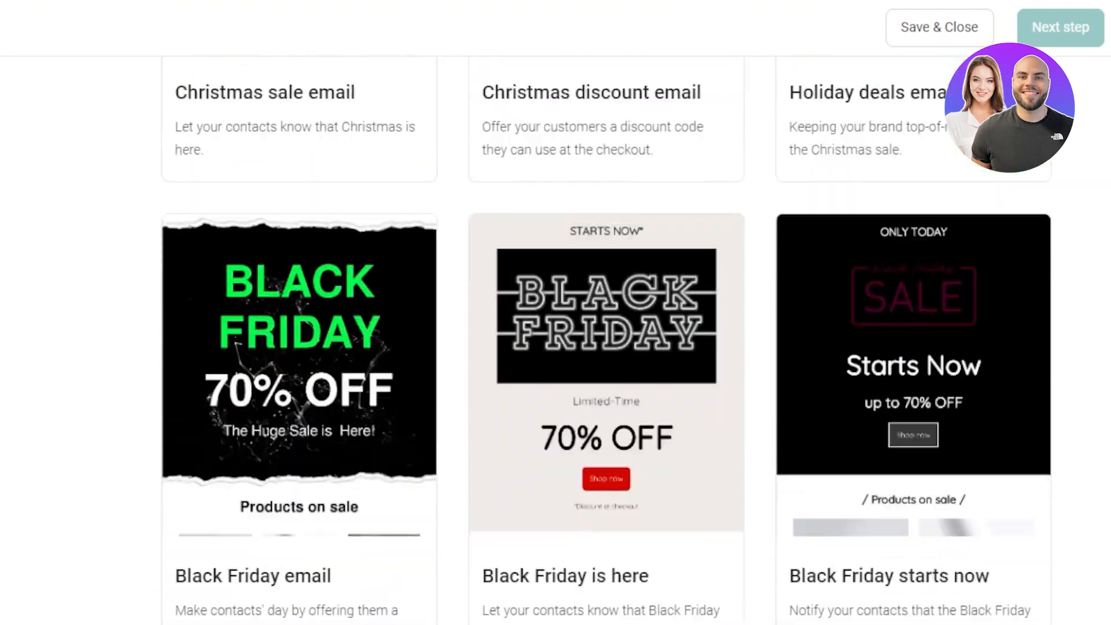
scroll("down", 3)
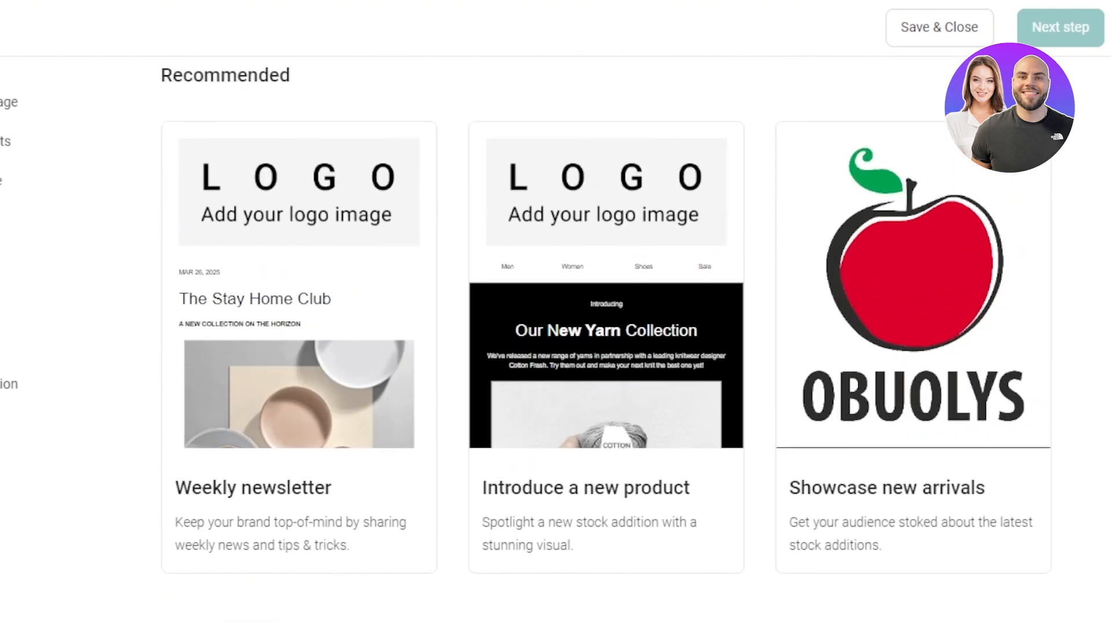
scroll("down", 3)
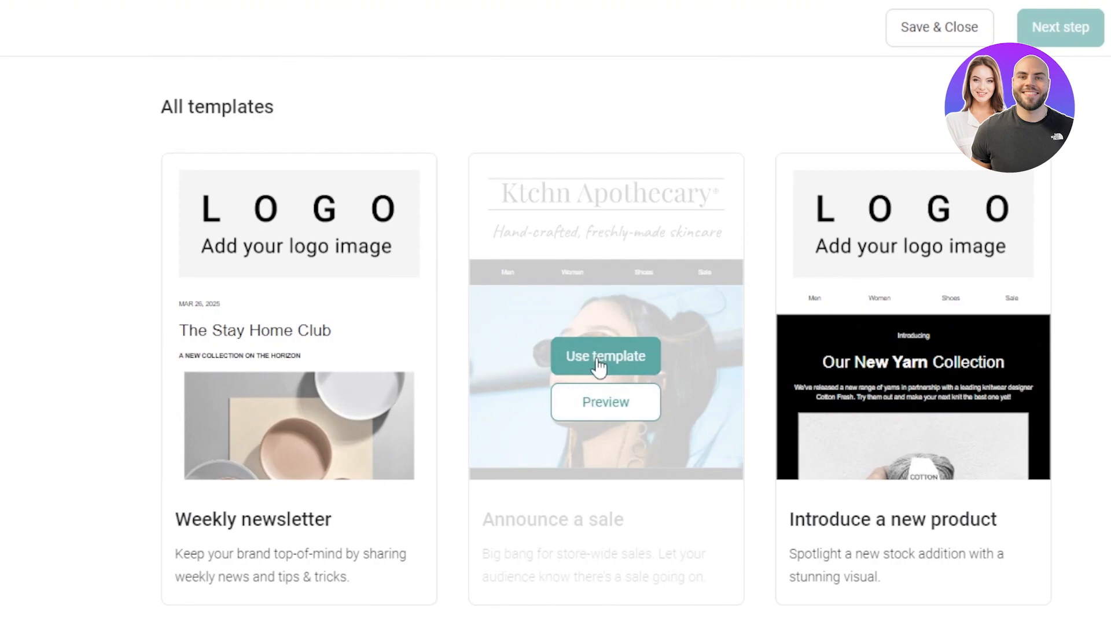
left_click(604, 355)
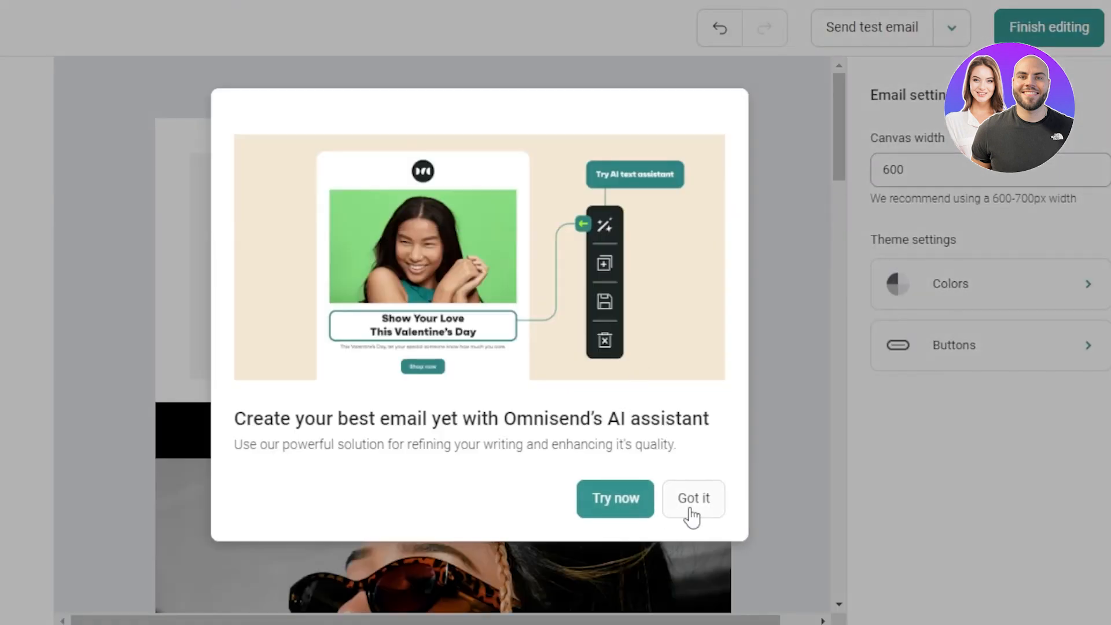
Step: Dismiss the AI assistant popup and look through the Quick add content items
left_click(692, 498)
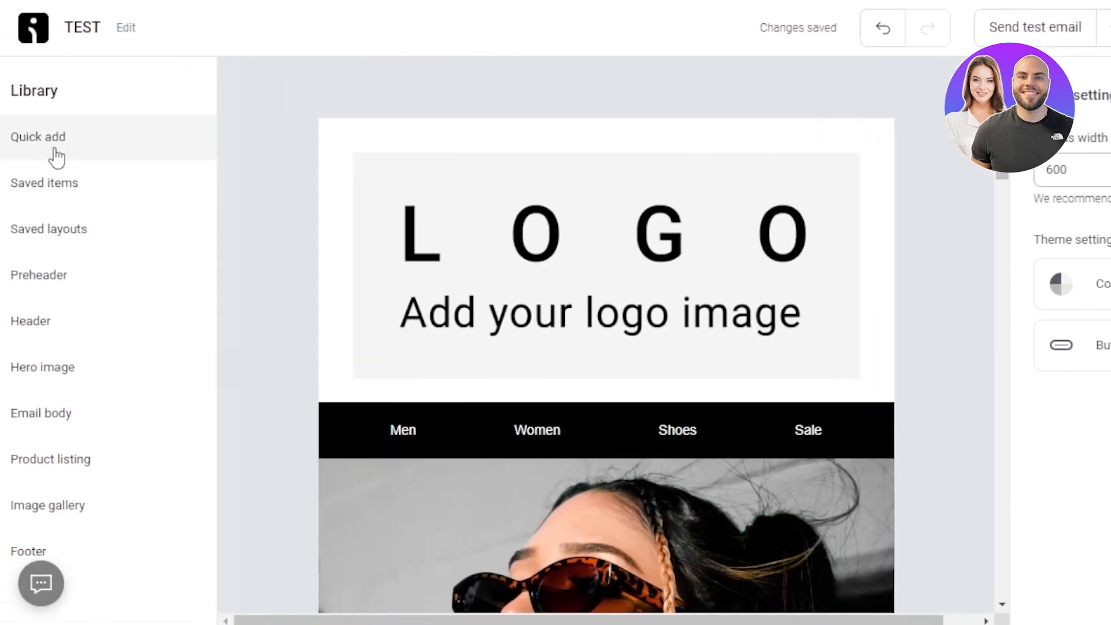
left_click(37, 136)
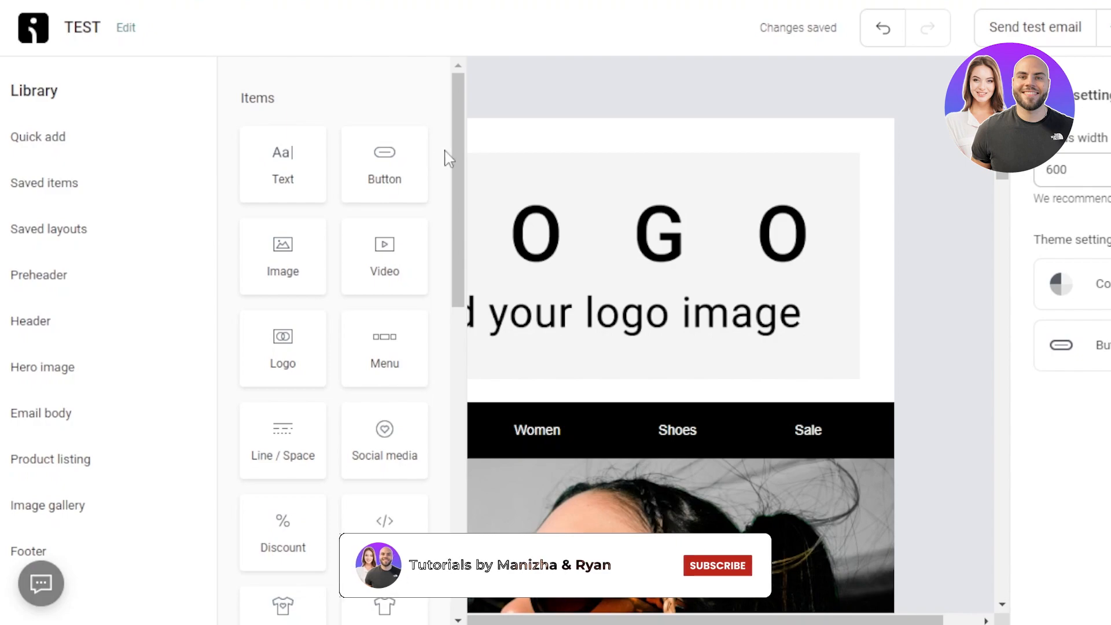
scroll("down", 3)
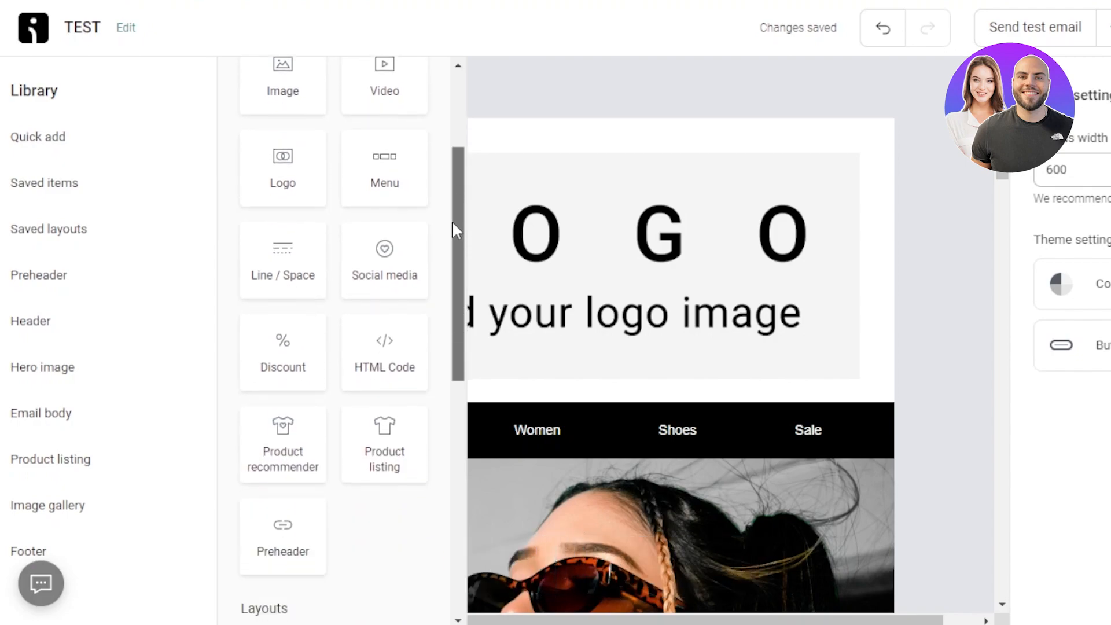
scroll("down", 3)
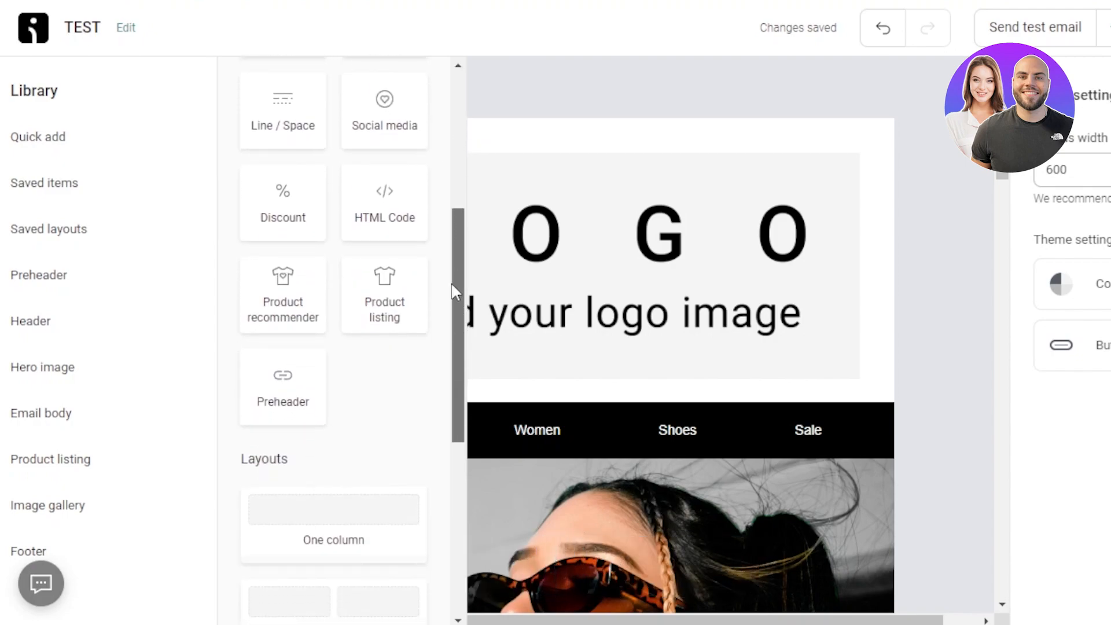
Step: Browse the Saved items, Hero image and Product listing library categories
left_click(44, 183)
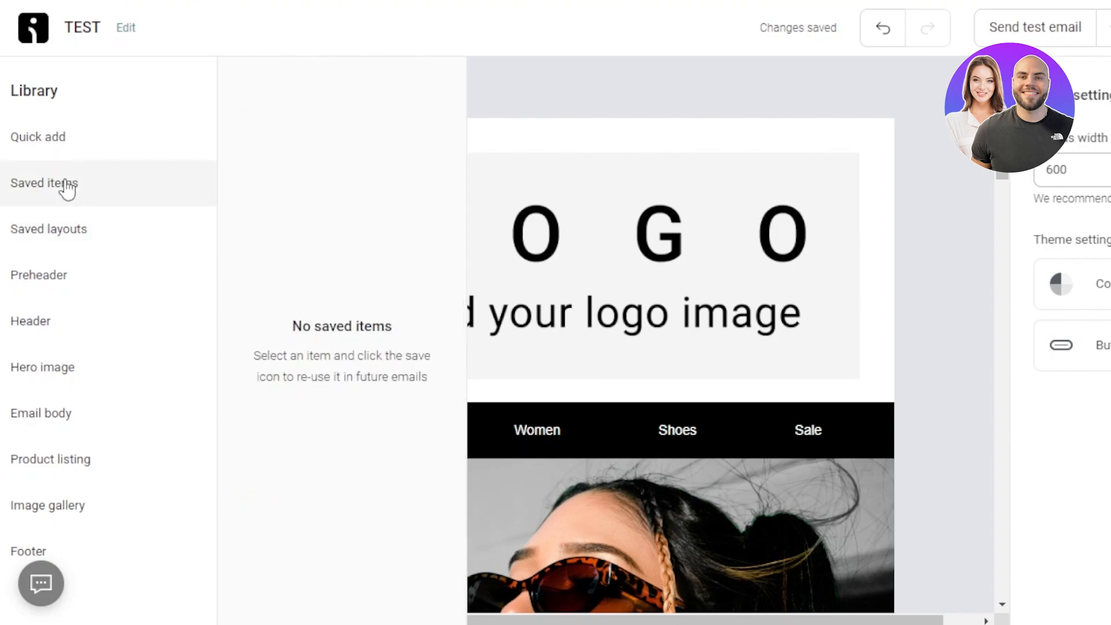
left_click(39, 275)
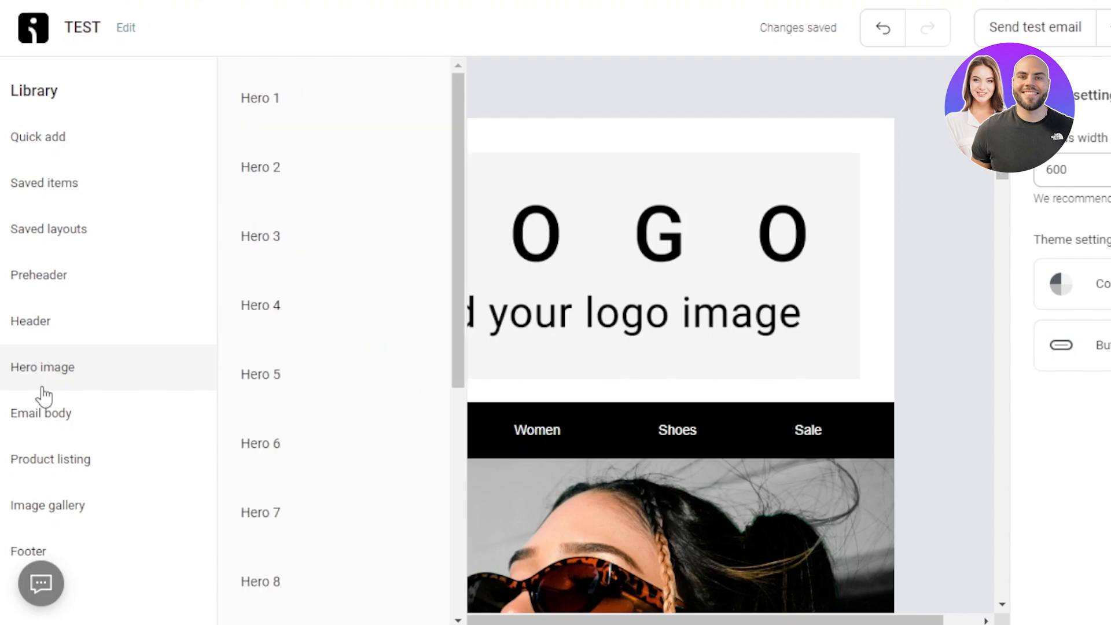
left_click(49, 460)
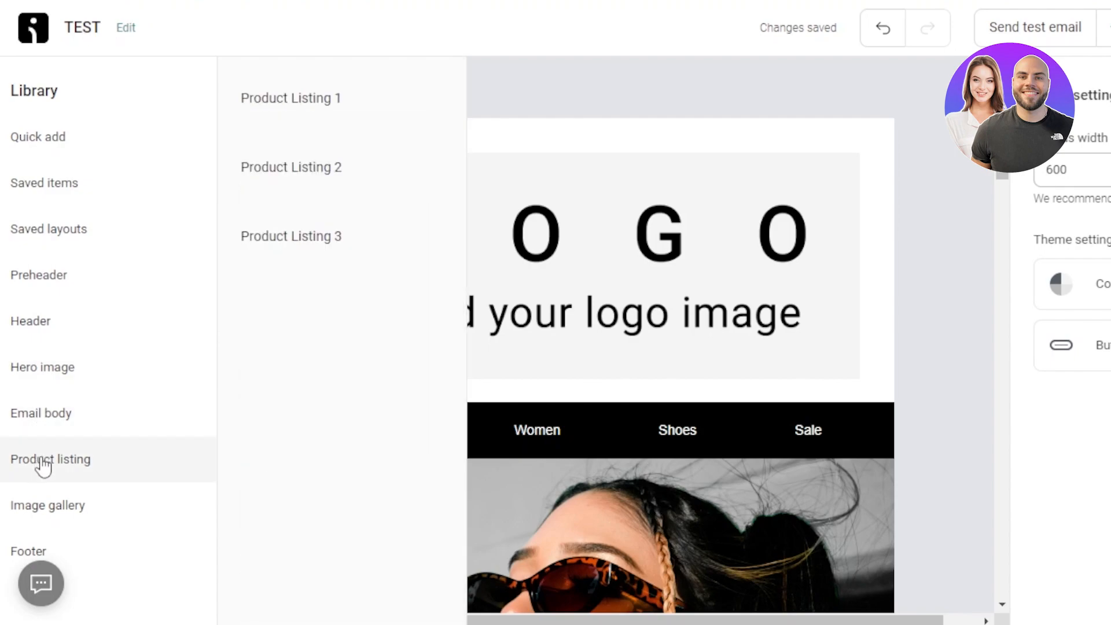
left_click(28, 551)
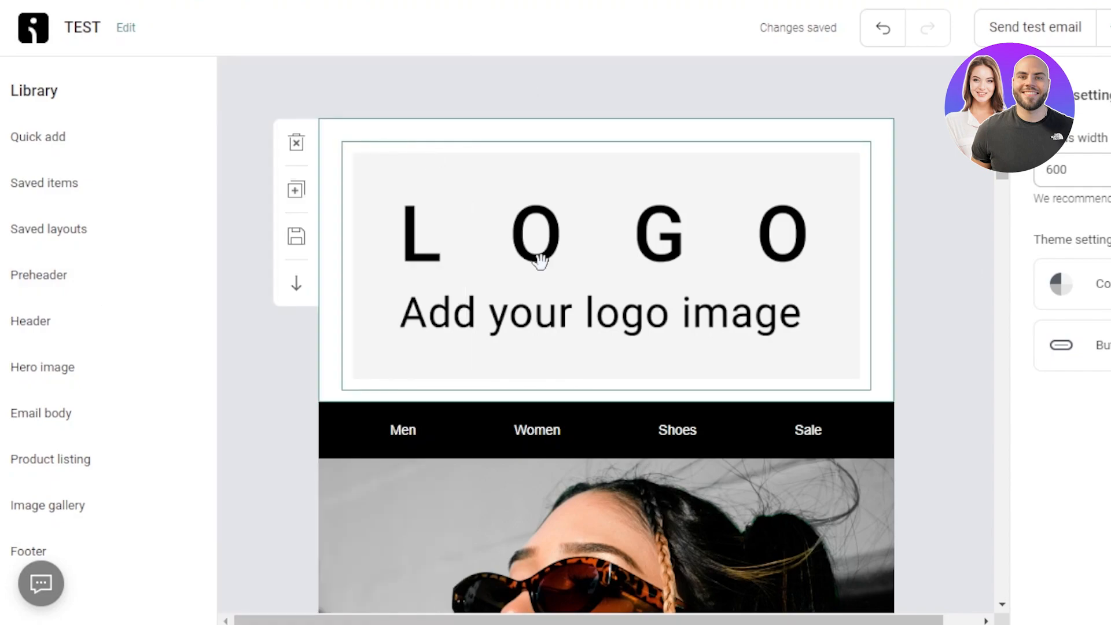
Step: Delete the logo placeholder and menu bar blocks, leaving the hero image on top
left_click(538, 260)
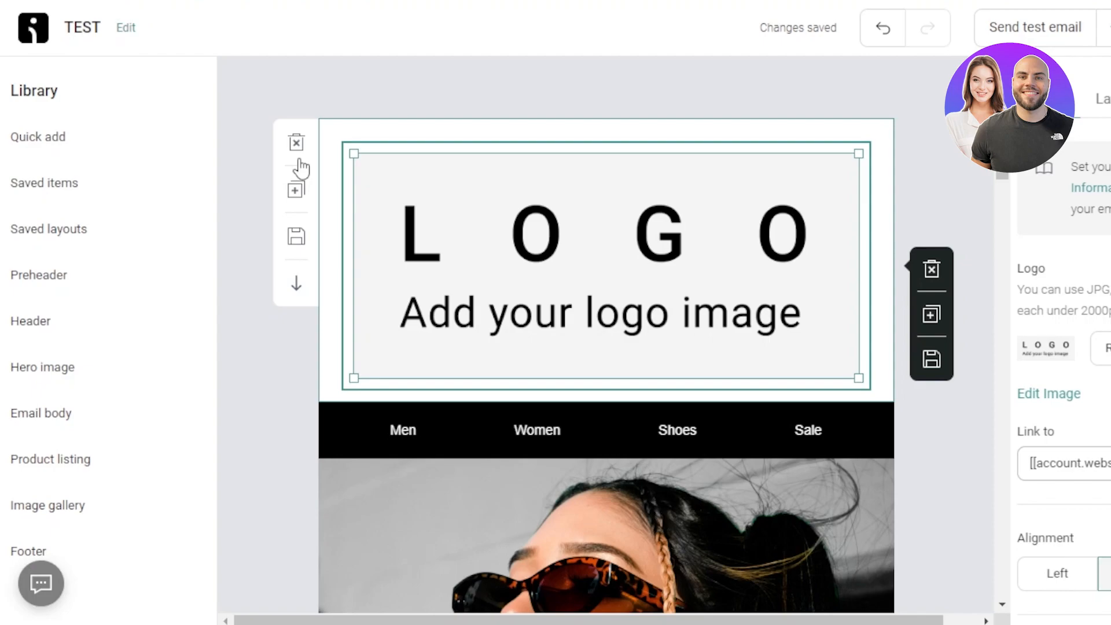
scroll("down", 3)
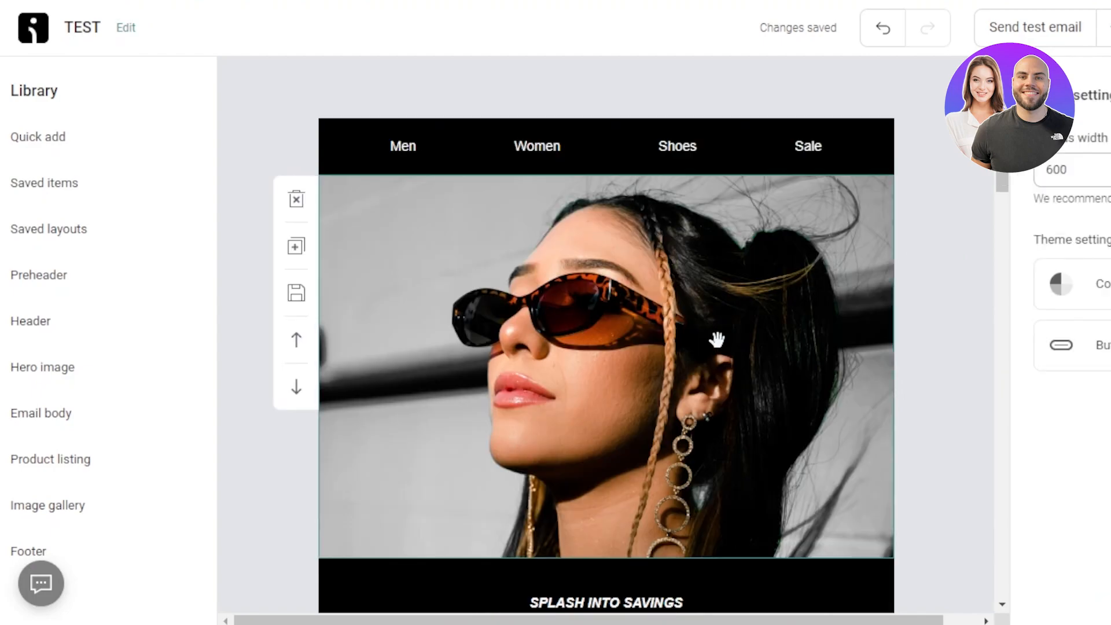
scroll("down", 3)
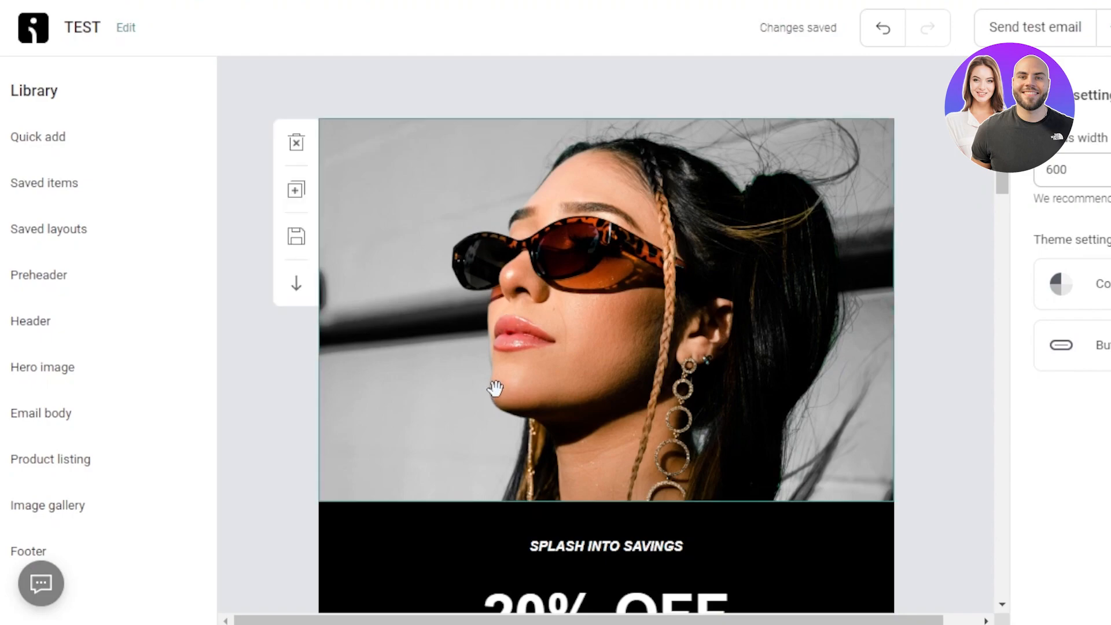
mouse_move(548, 224)
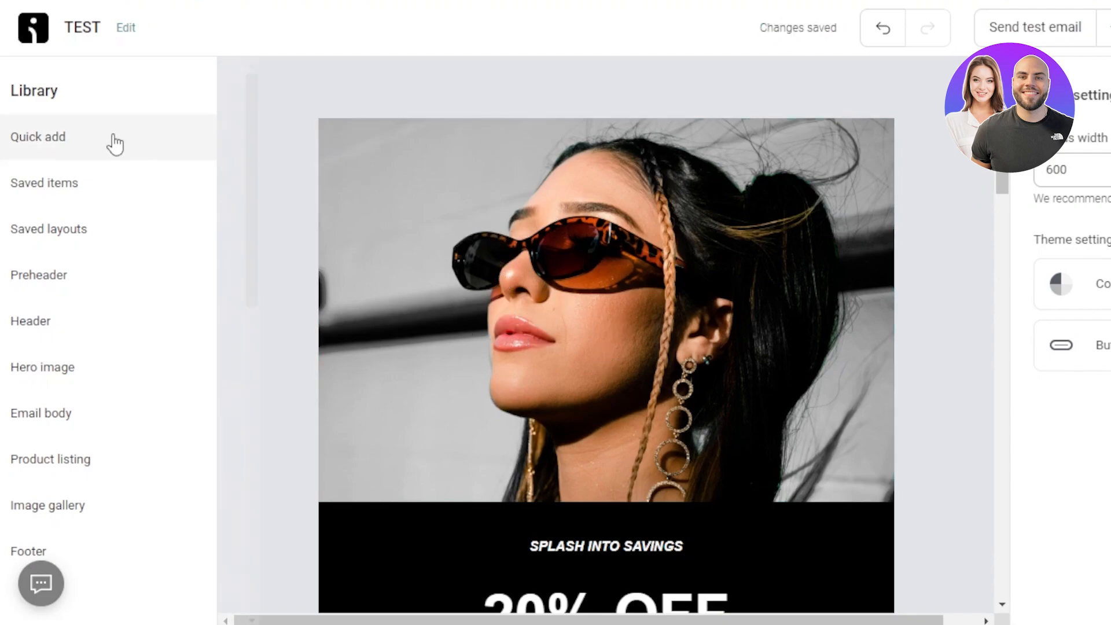
Step: Add a text block above 20% OFF reading NEW PRODUCTS and select it for formatting
left_click(37, 136)
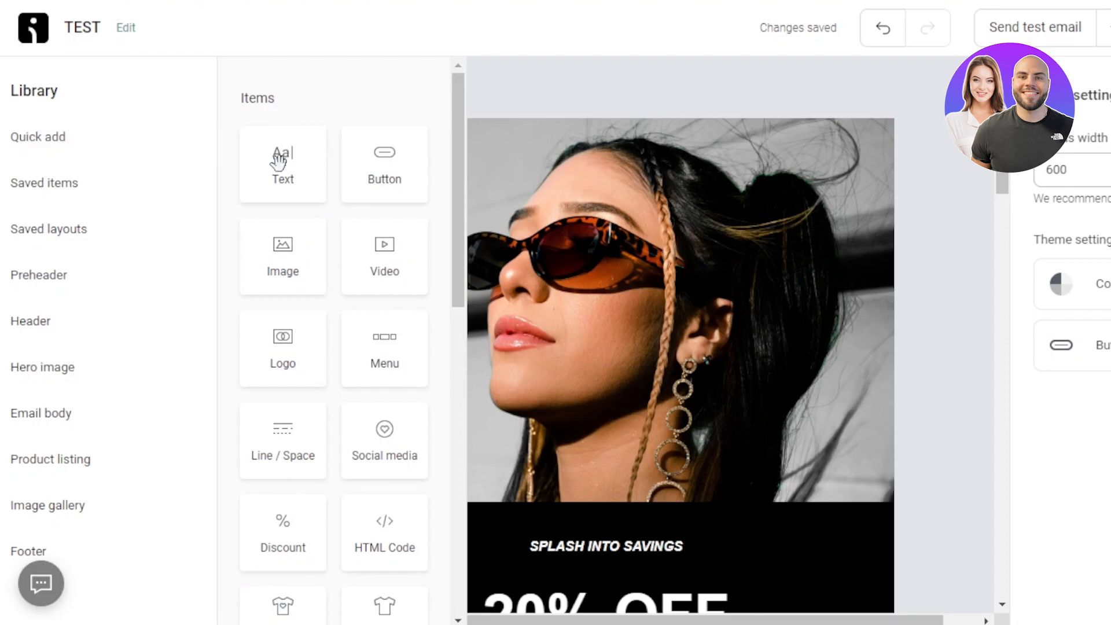
left_click_drag(282, 163, 534, 130)
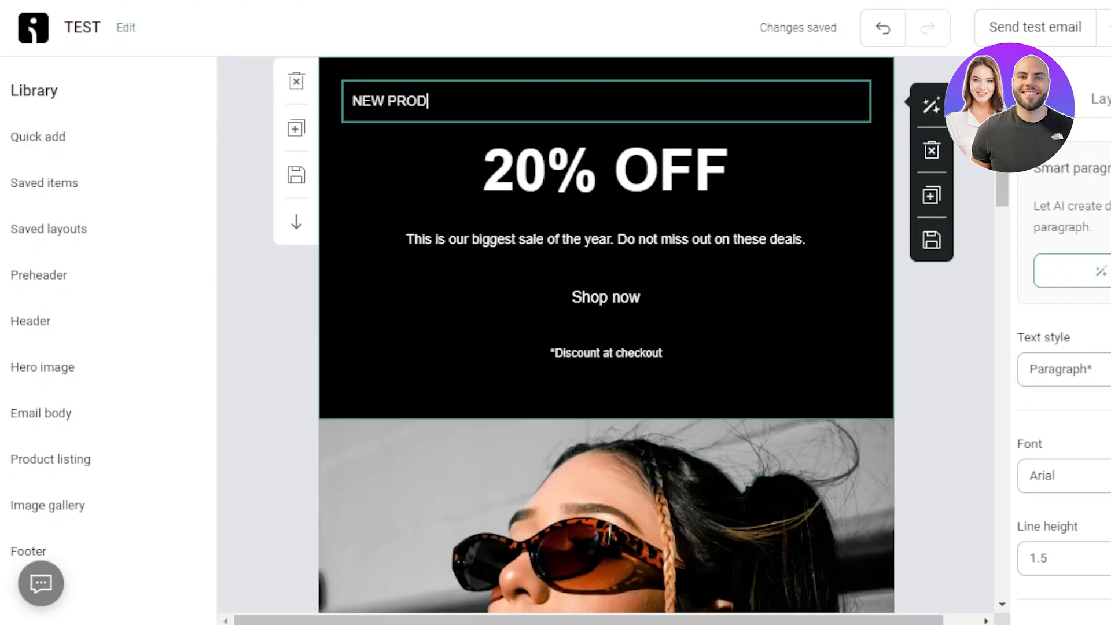
type("UCTS")
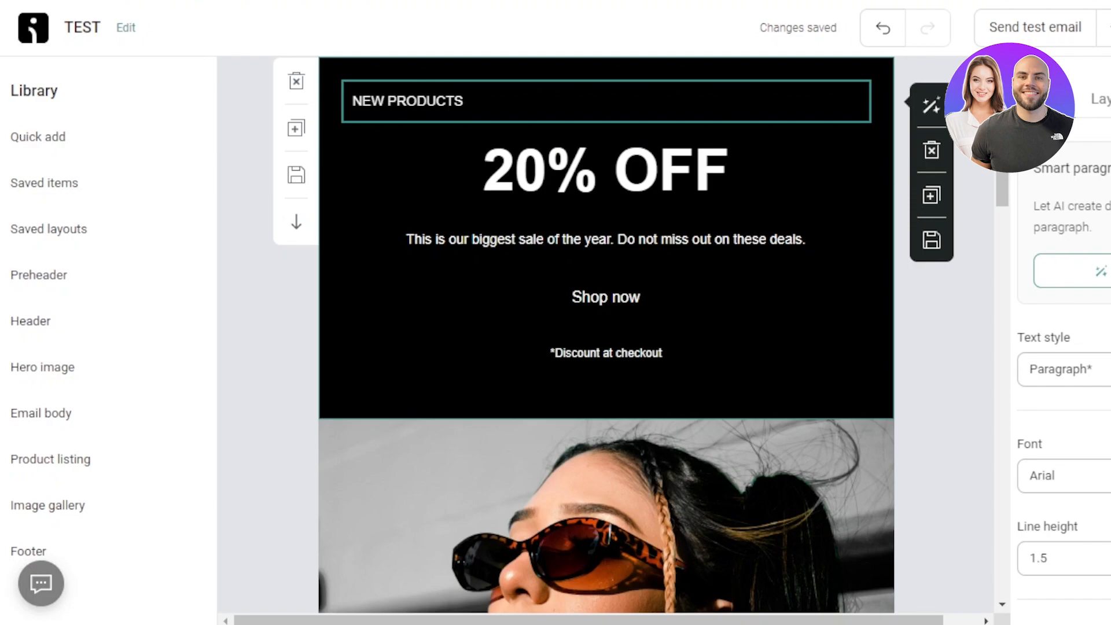
double_click(426, 101)
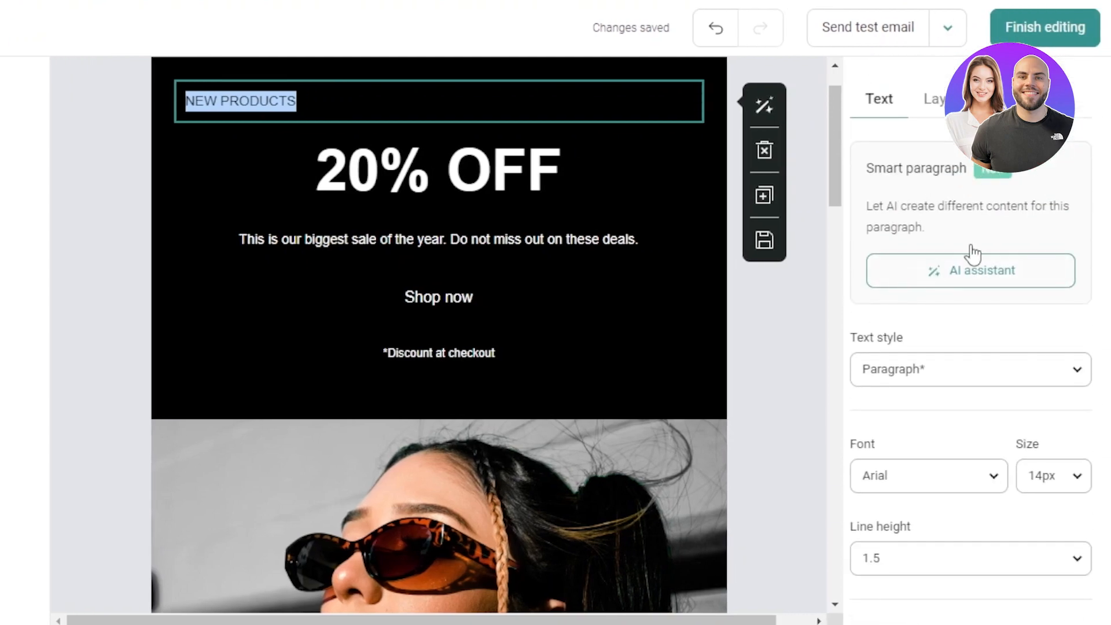
Step: Centre the NEW PRODUCTS text and set its size to 30px
scroll("down", 3)
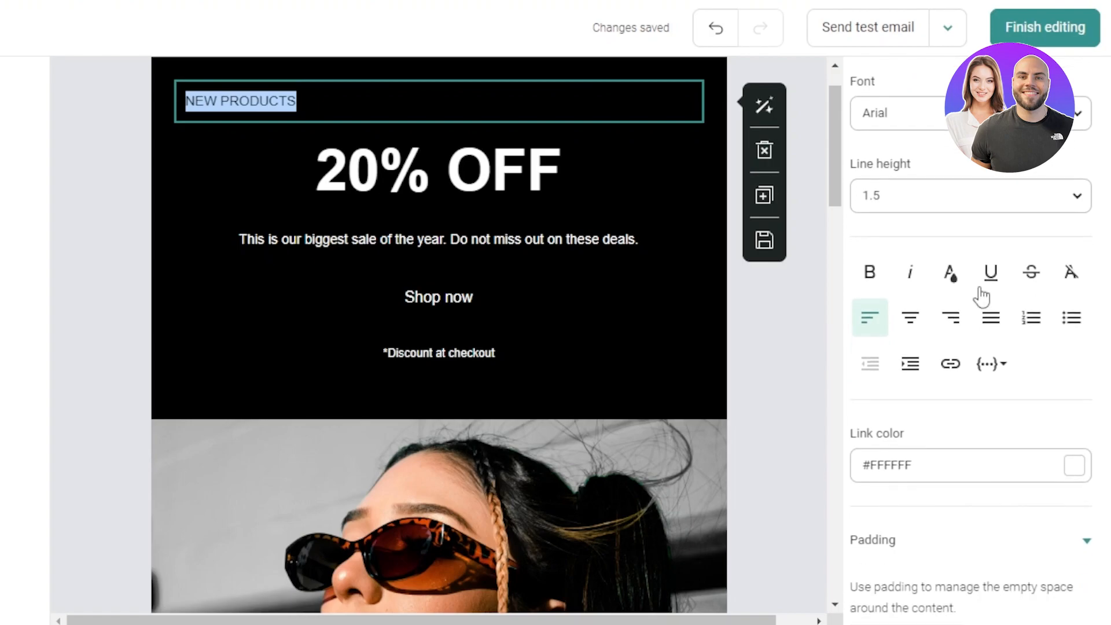
left_click(909, 317)
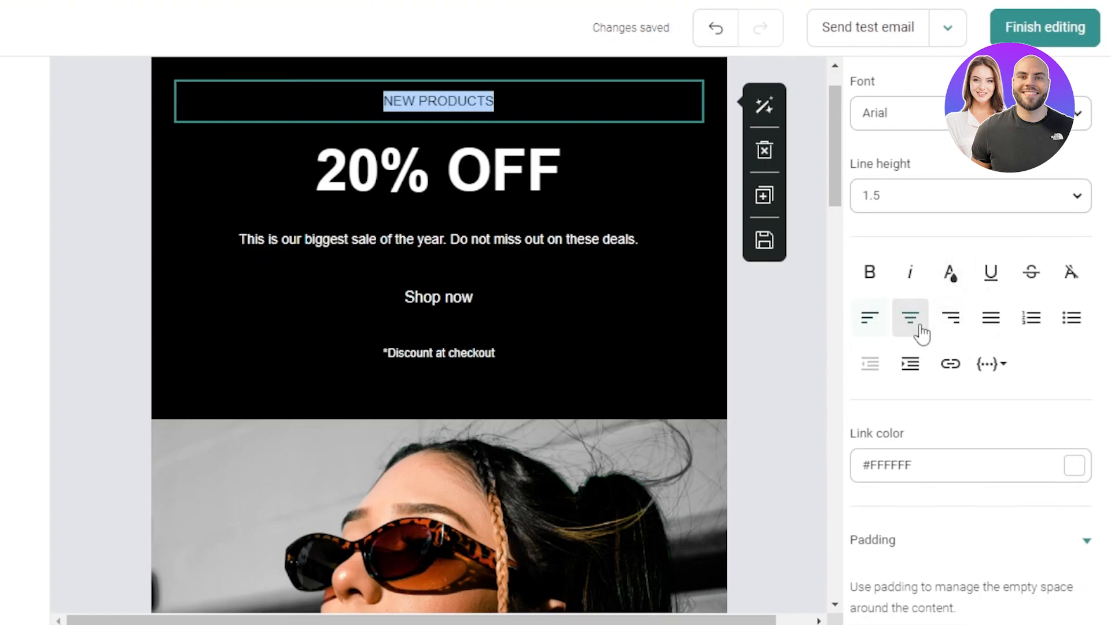
left_click(909, 317)
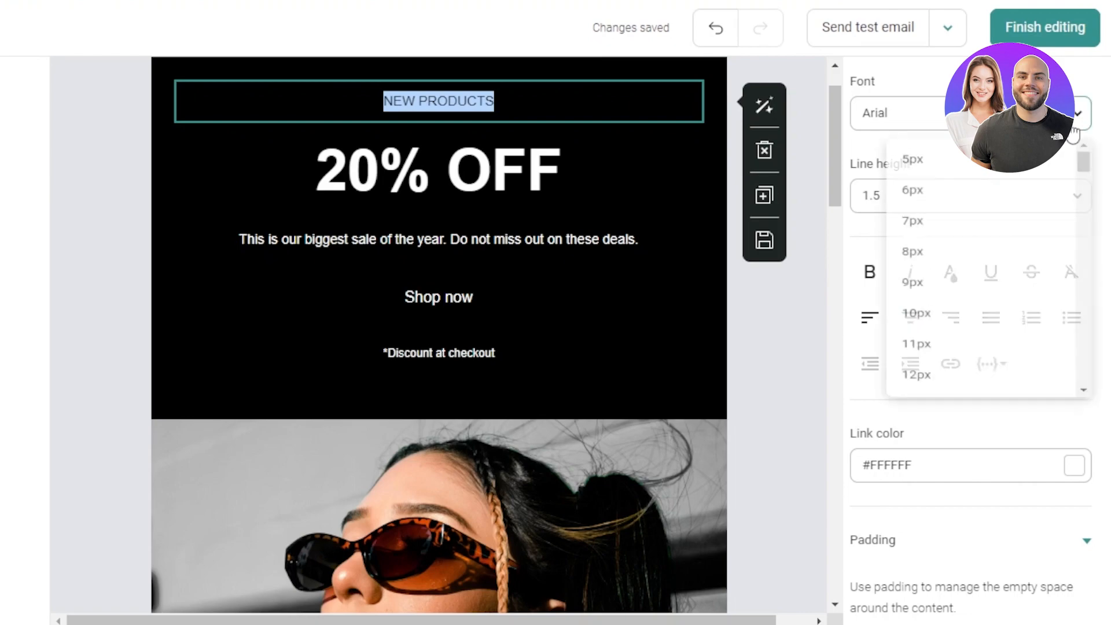
scroll("down", 3)
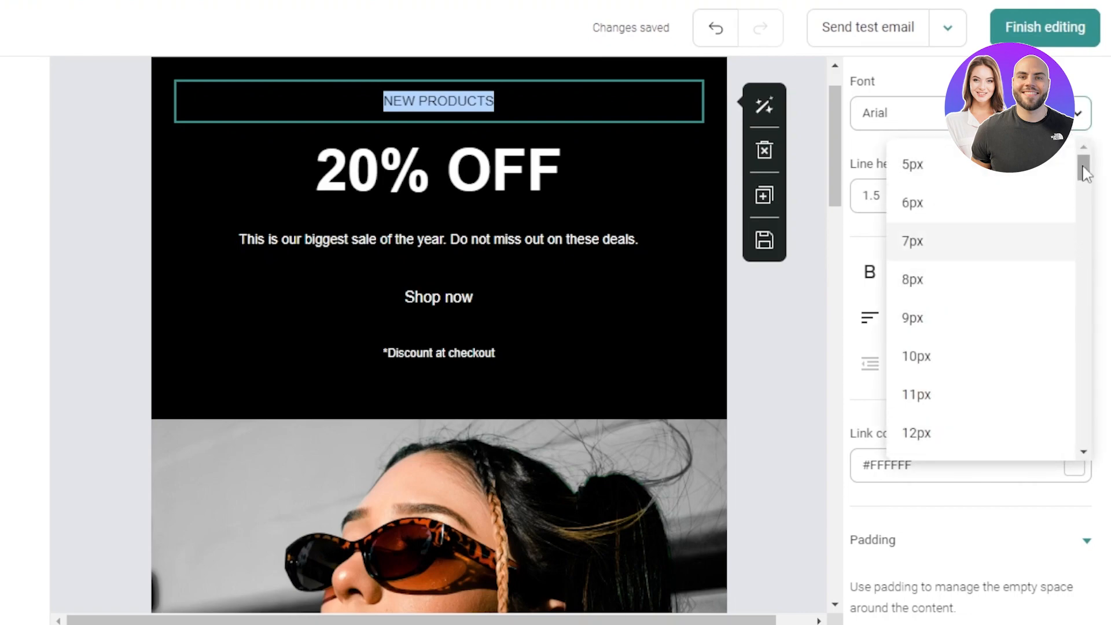
scroll("down", 3)
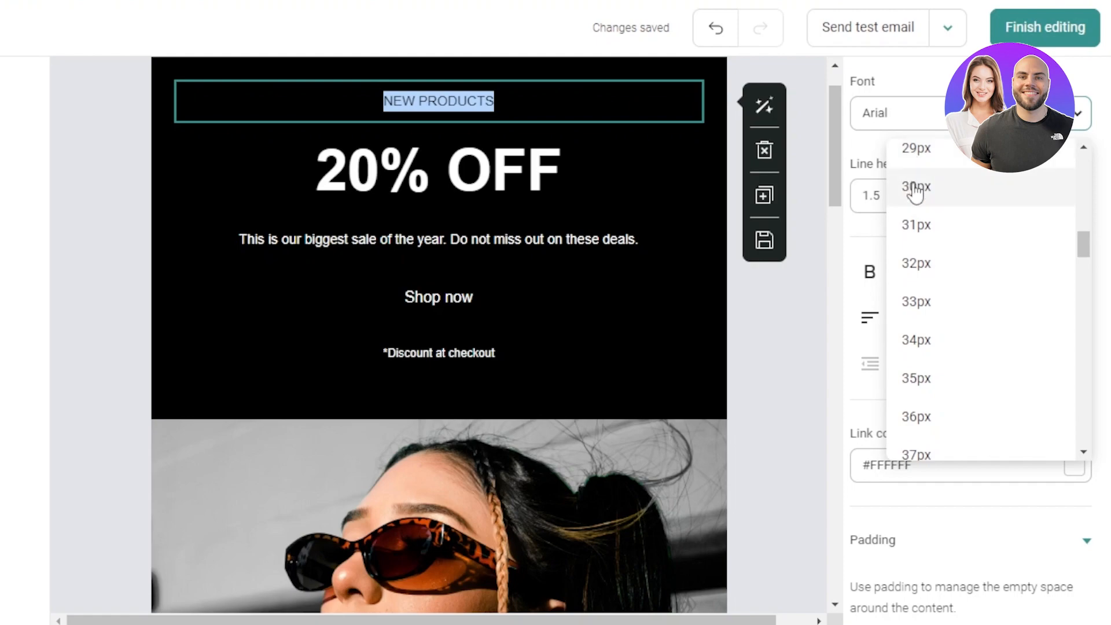
left_click(915, 187)
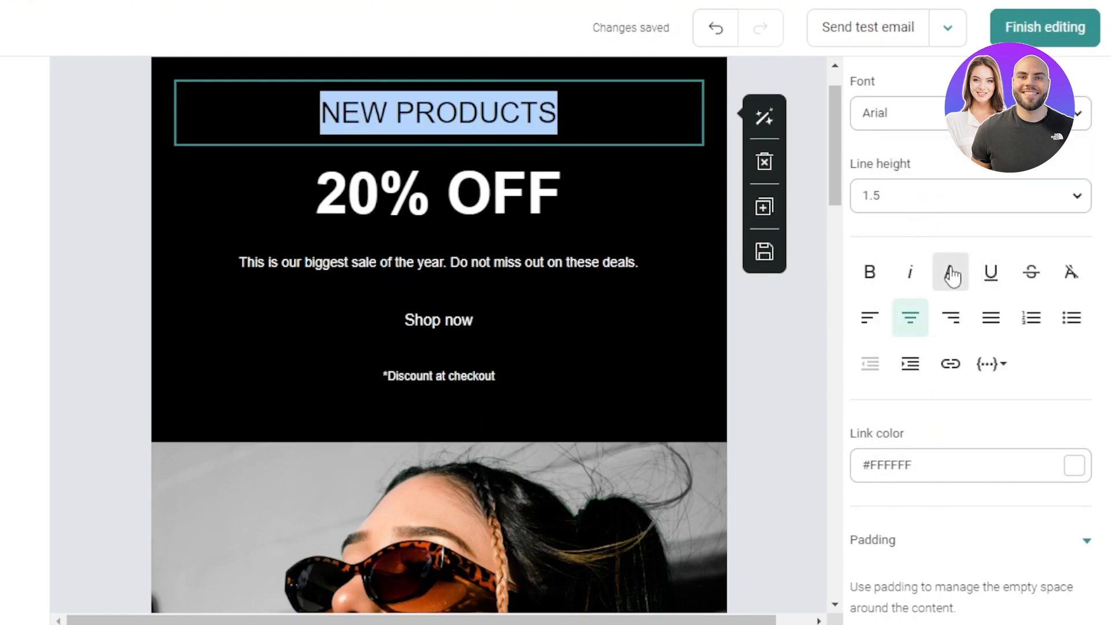
Step: Set the NEW PRODUCTS text colour to white #FFFFFF, then select the 20% OFF heading
left_click(949, 272)
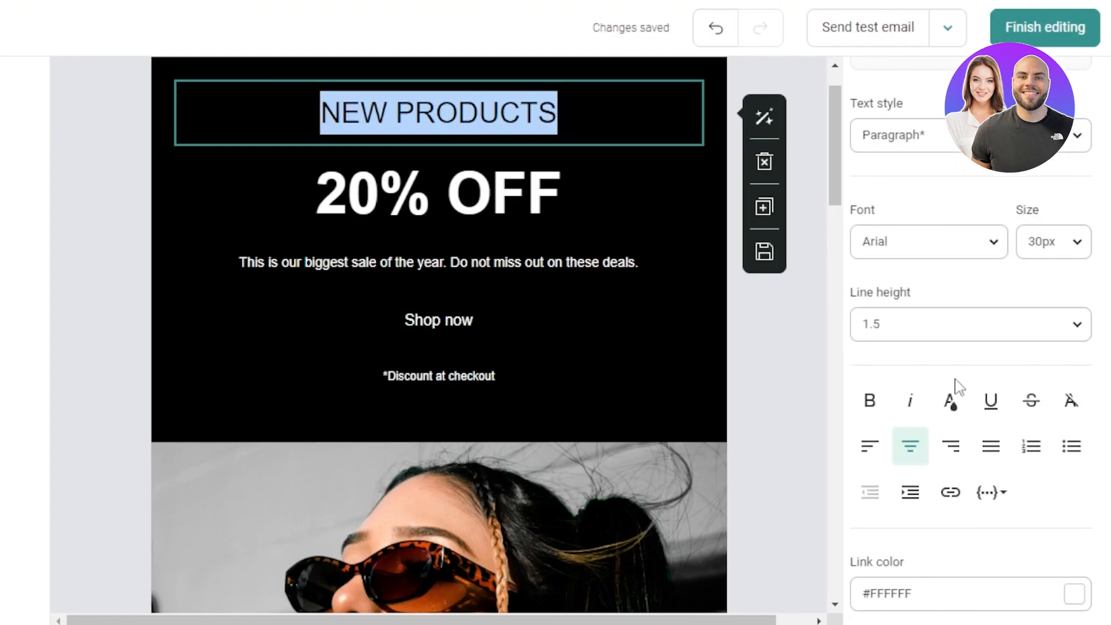
left_click(949, 401)
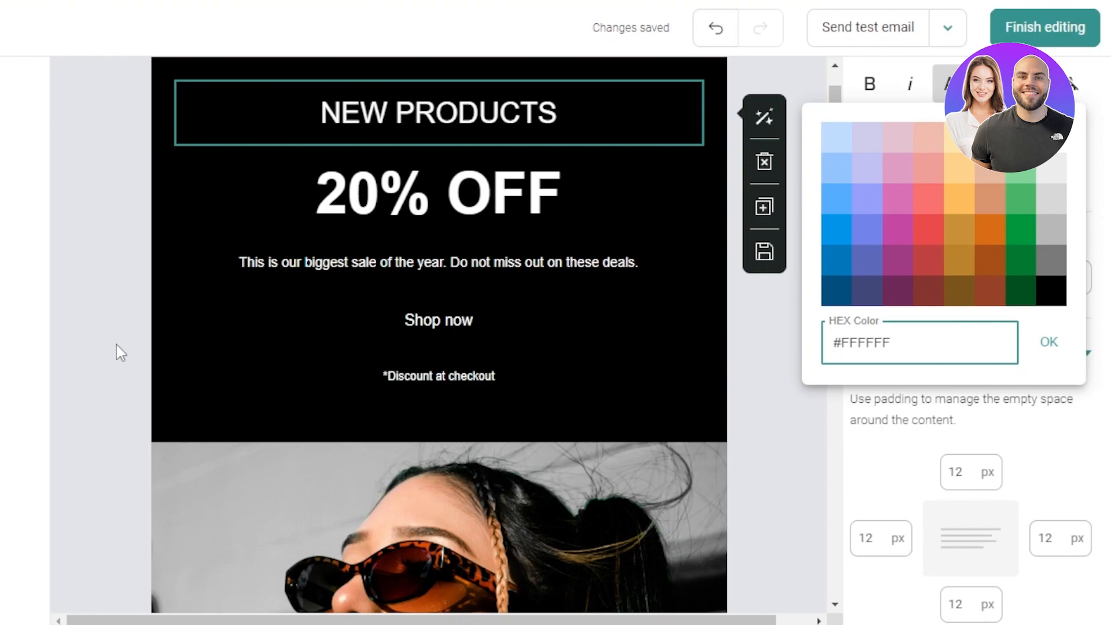
left_click(438, 193)
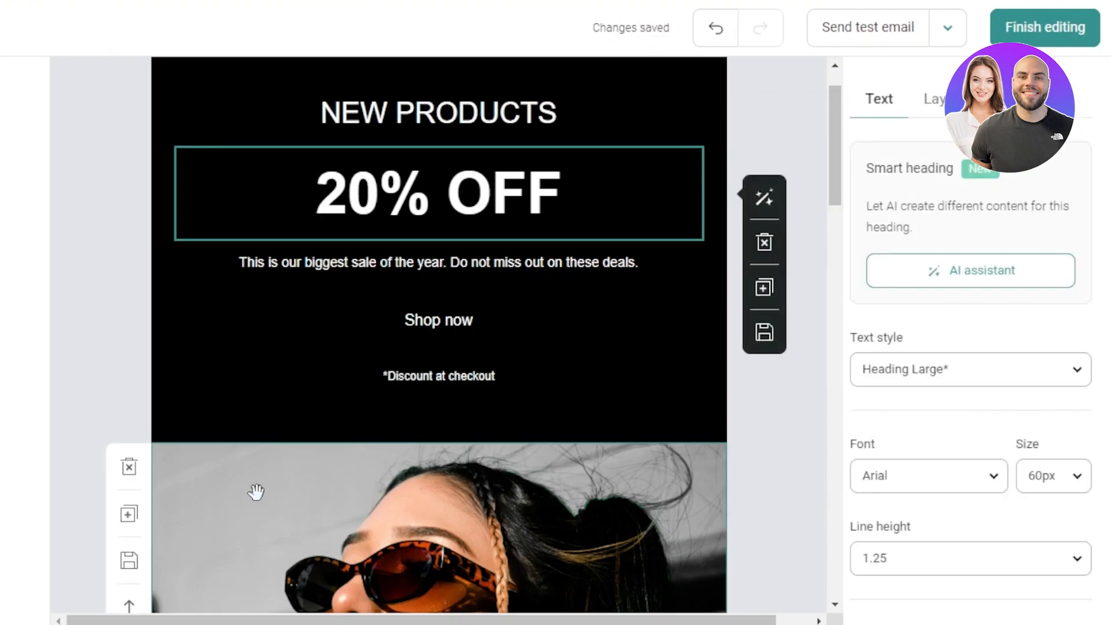
Step: Delete the 20% OFF heading and sale copy so NEW PRODUCTS sits above the hero photo
left_click(560, 193)
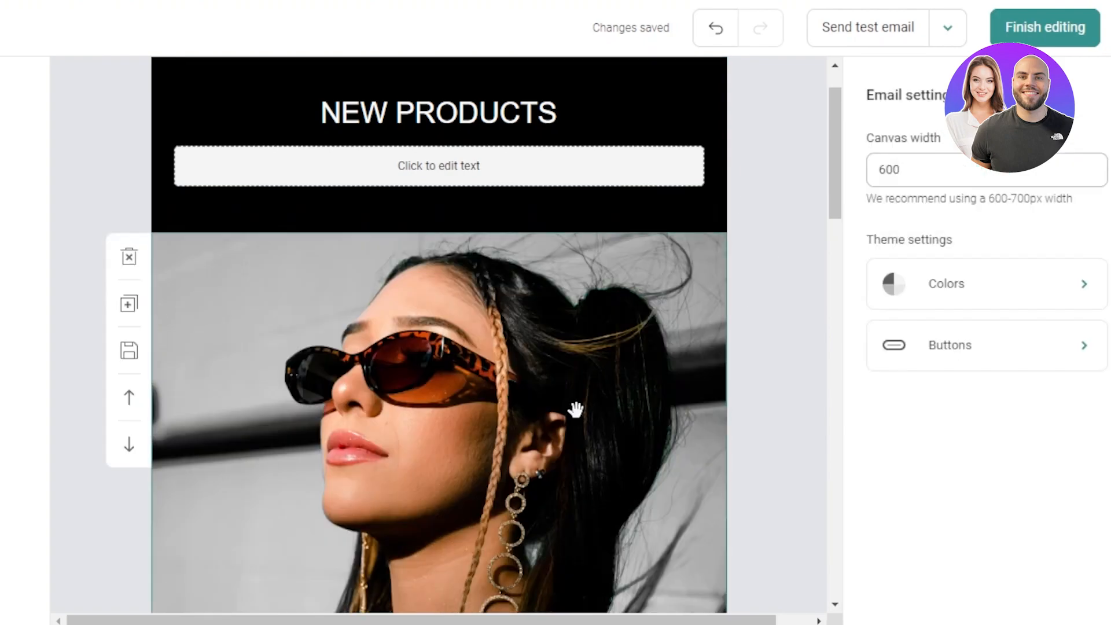
scroll("down", 3)
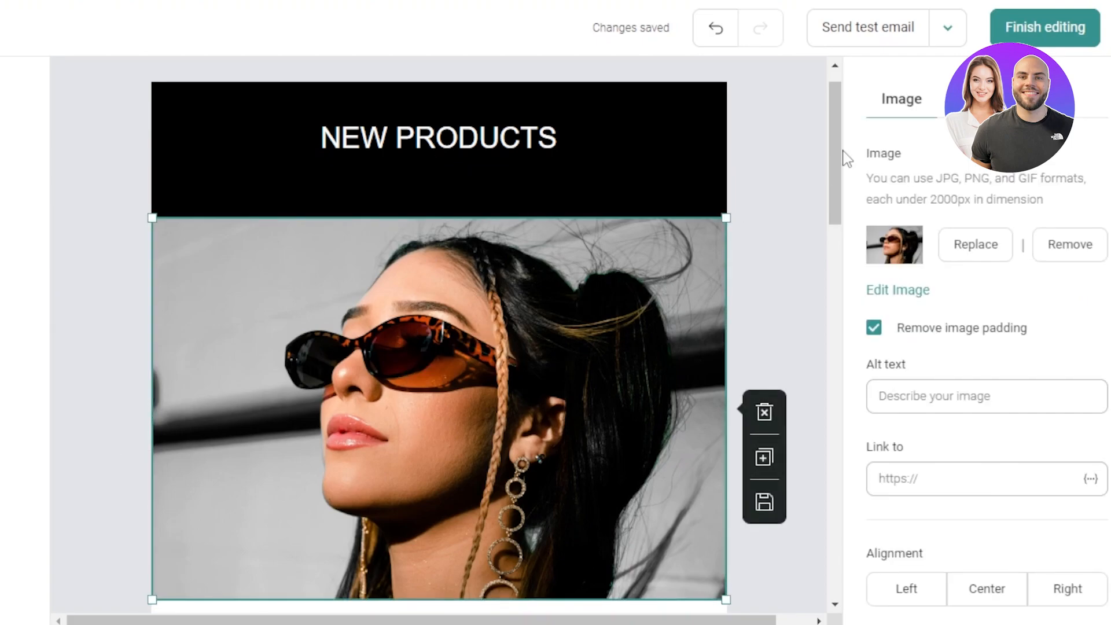
scroll("down", 3)
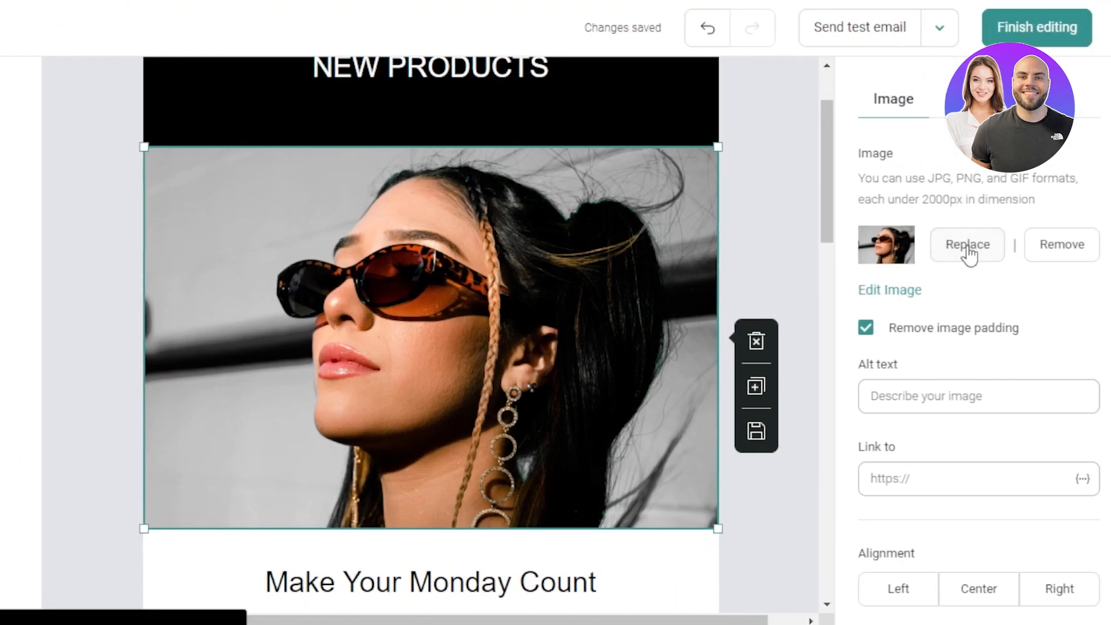
Step: Replace the sunglasses hero photo with the woman-on-pink-background image
left_click(967, 244)
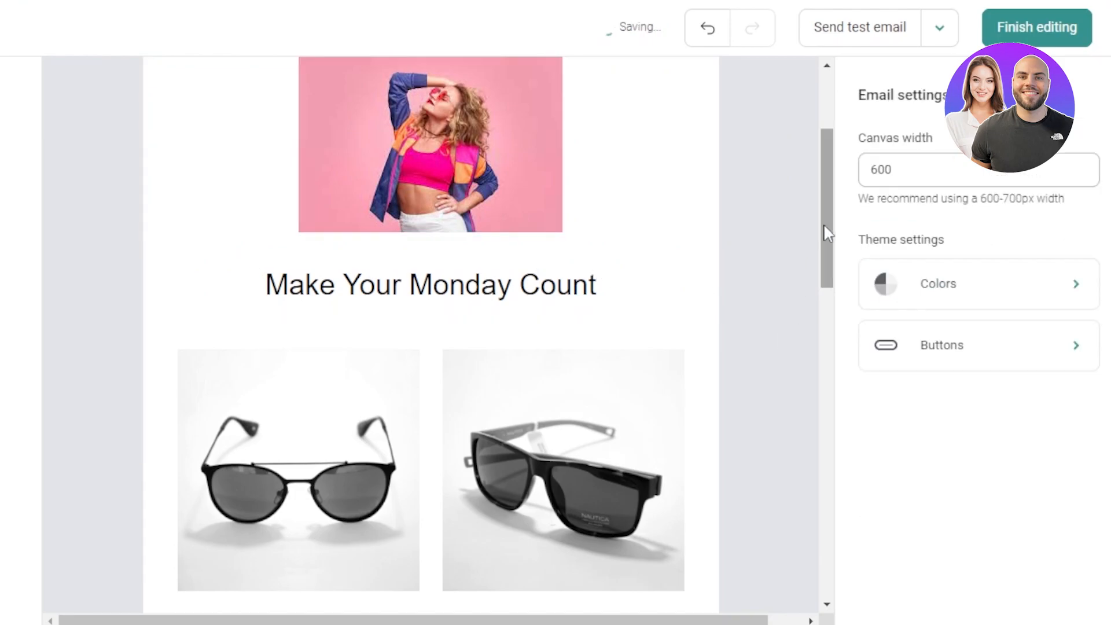
scroll("down", 3)
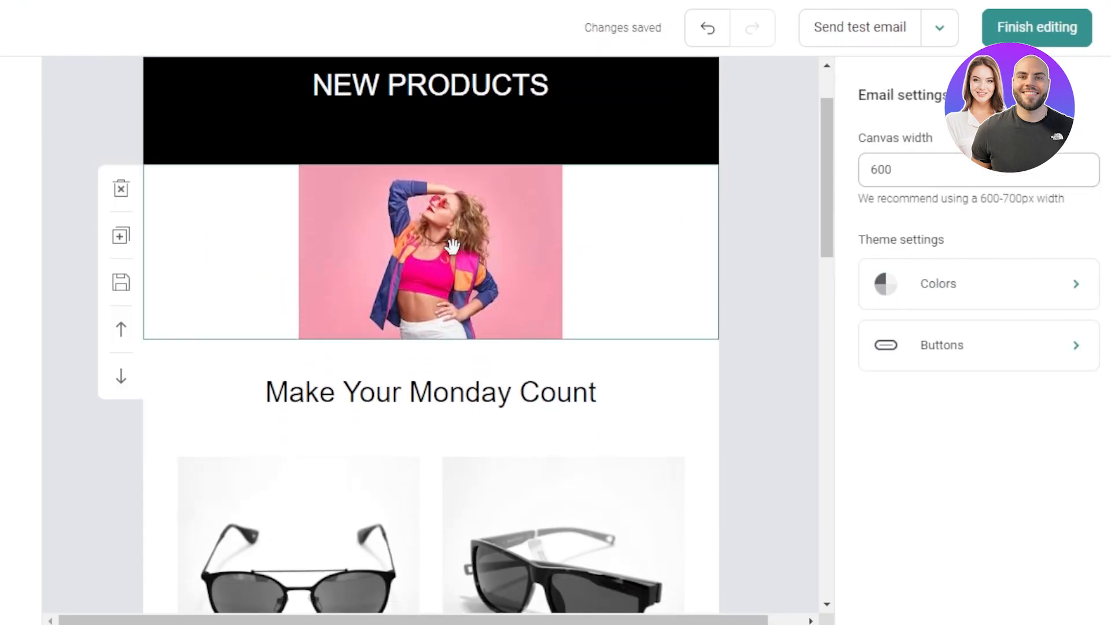
left_click(430, 251)
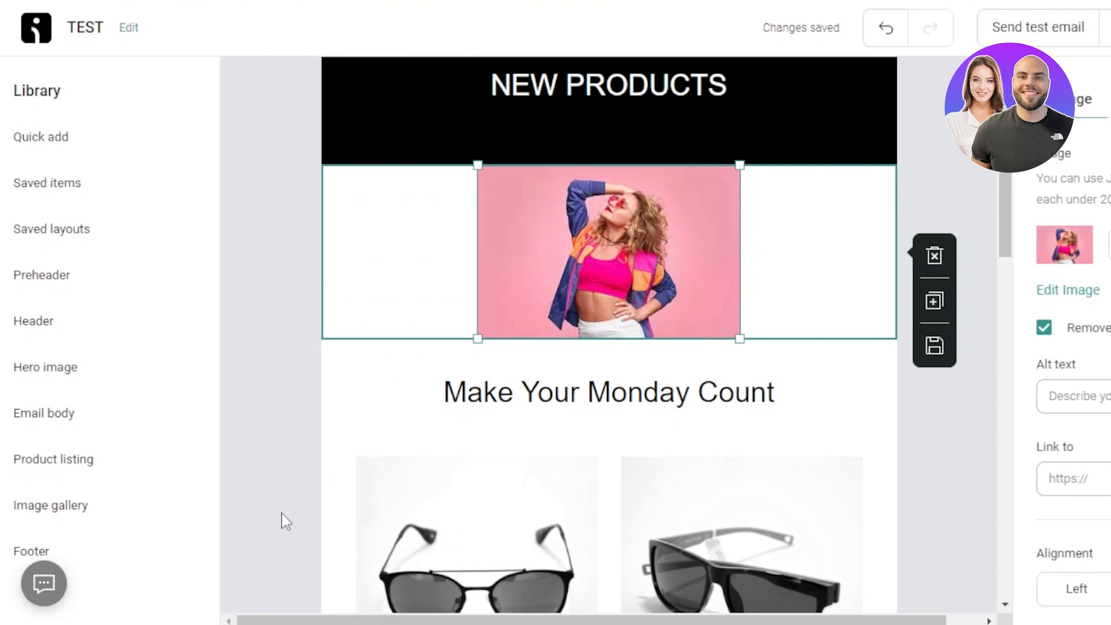
left_click(41, 136)
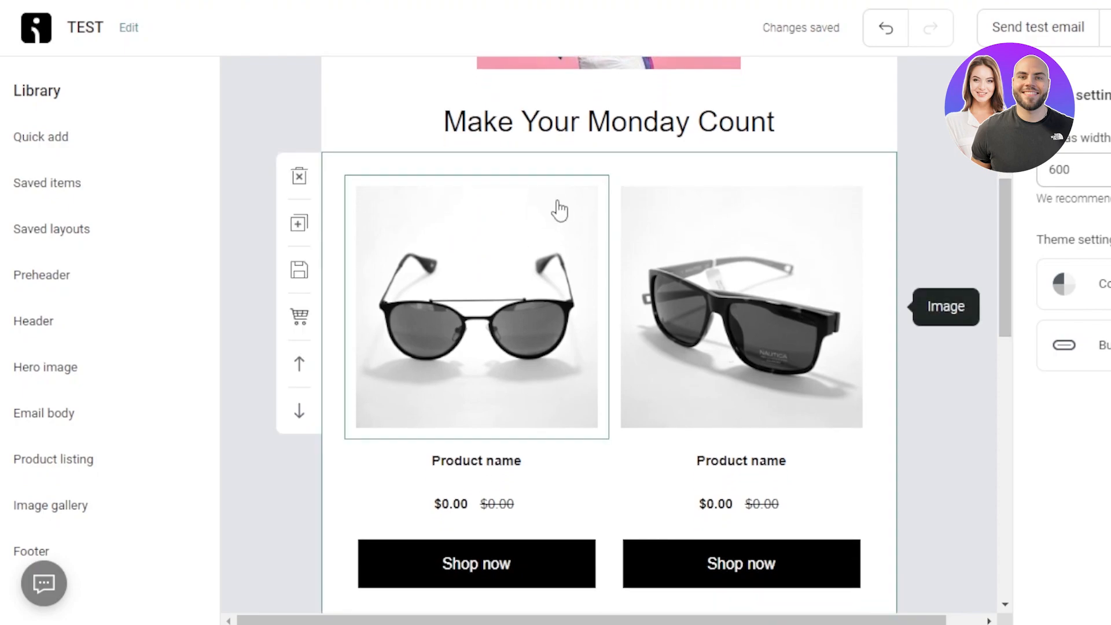
Step: Rewrite the 'Make Your Monday Count' heading as CHECKOUT OUR PRODUCTS and select the first product image
left_click(606, 121)
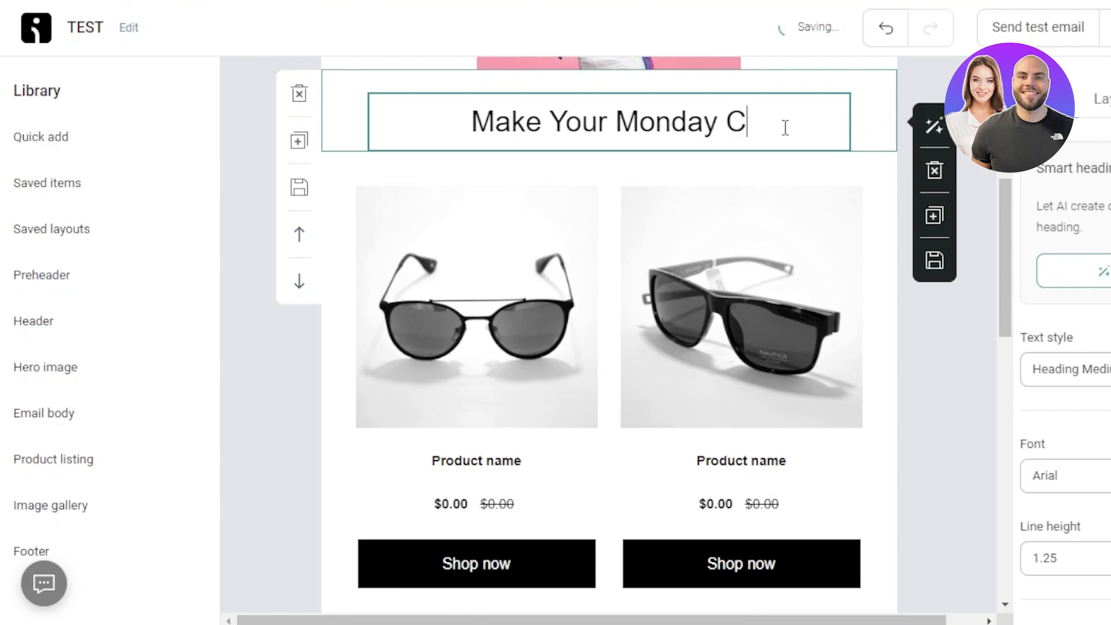
type("Ma")
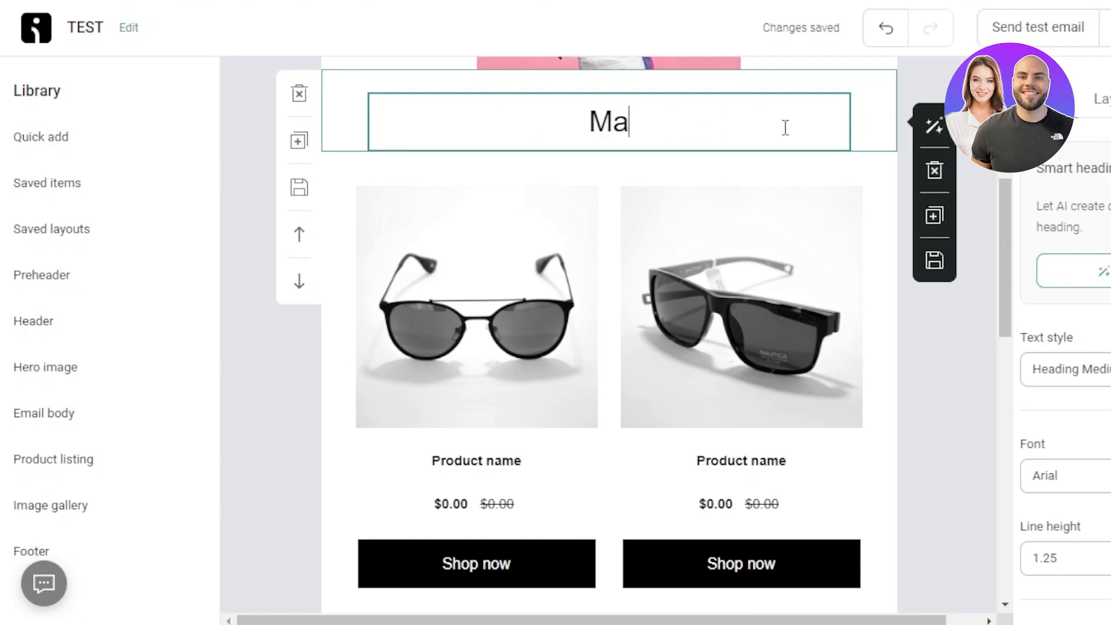
type("CHECKOUT OUR PRODUCTS")
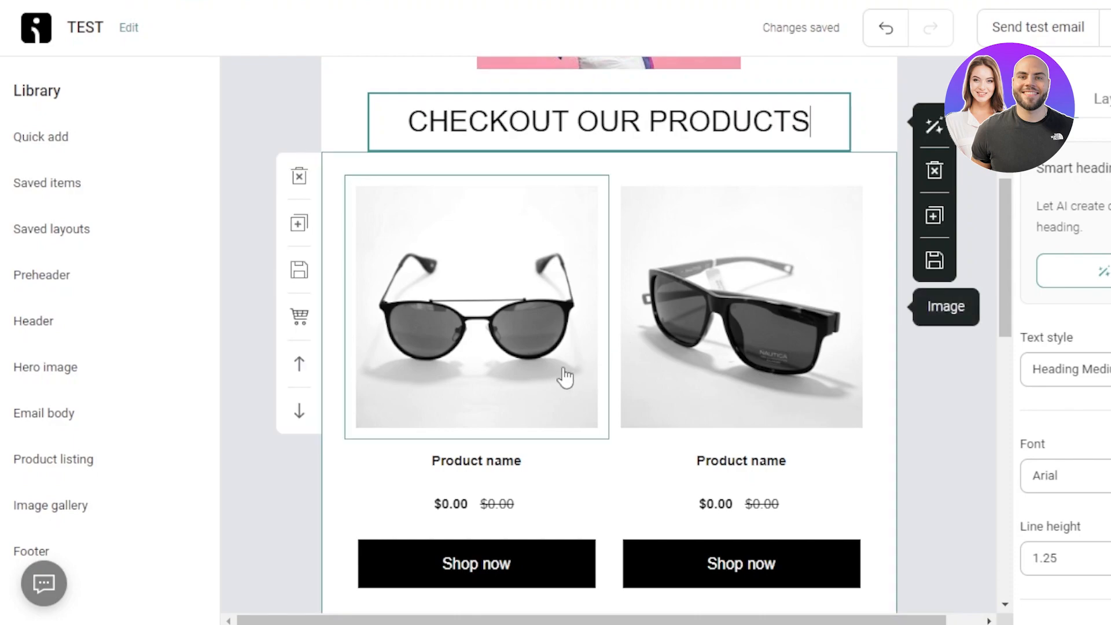
left_click(475, 305)
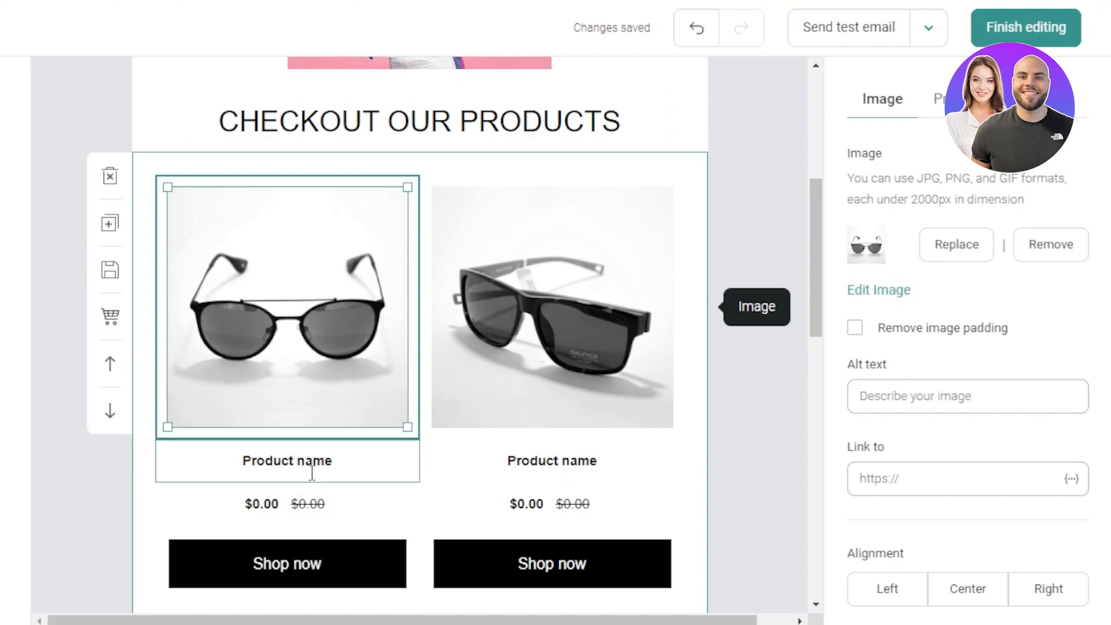
scroll("down", 3)
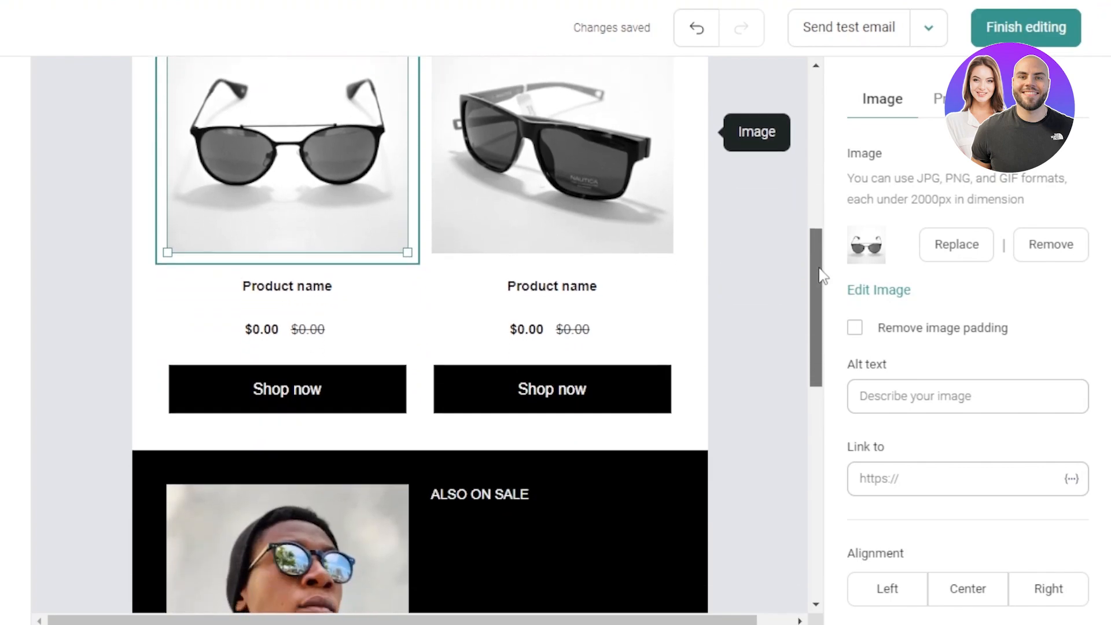
left_click(287, 389)
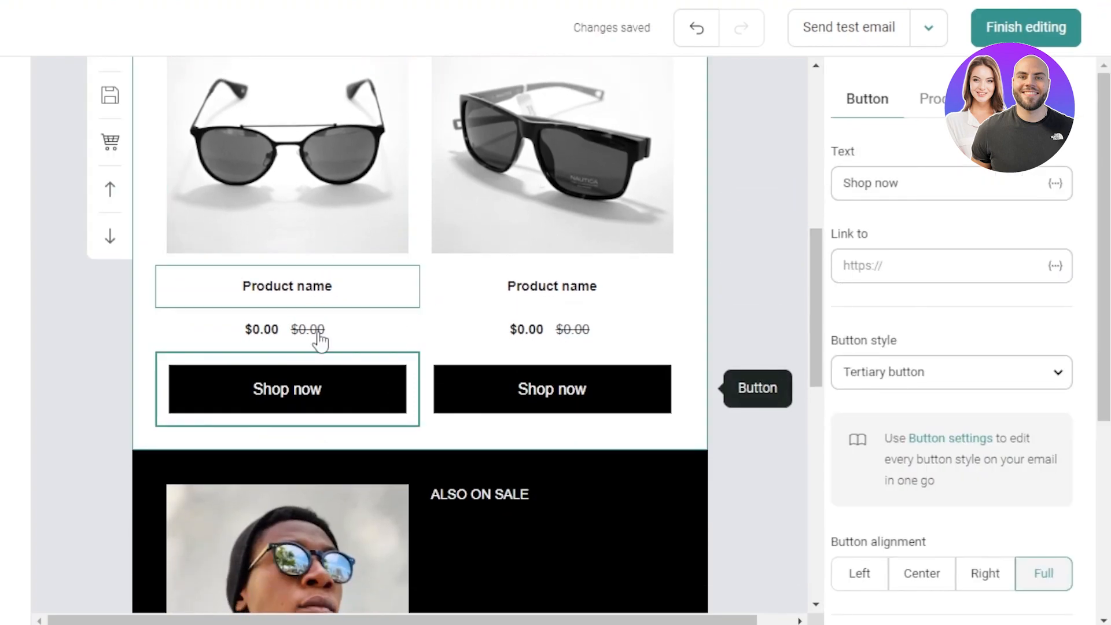
mouse_move(731, 380)
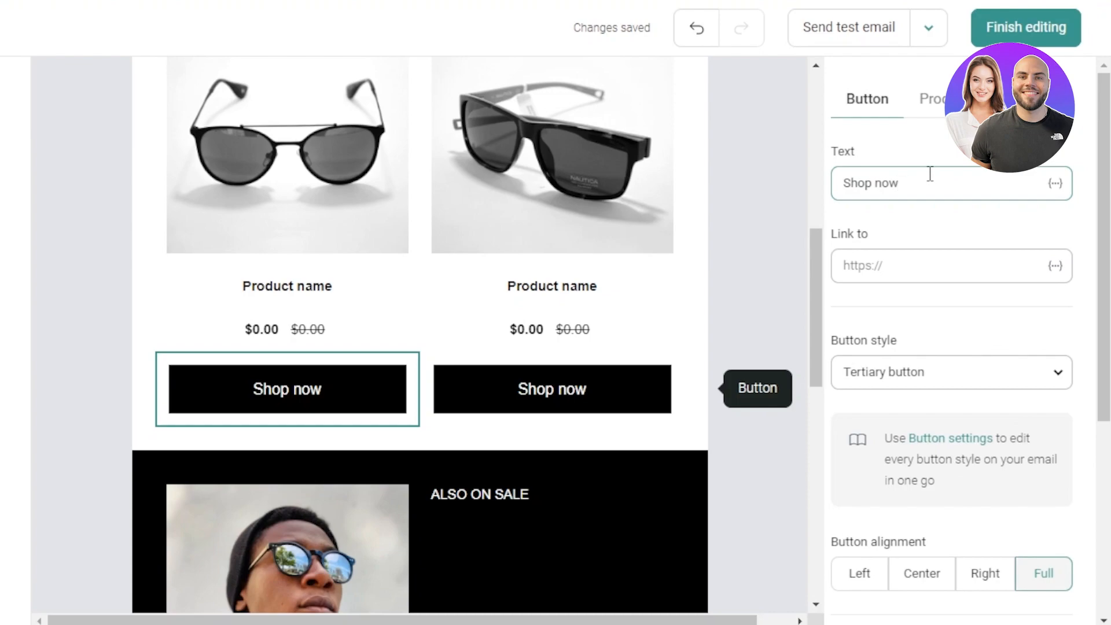
type("S")
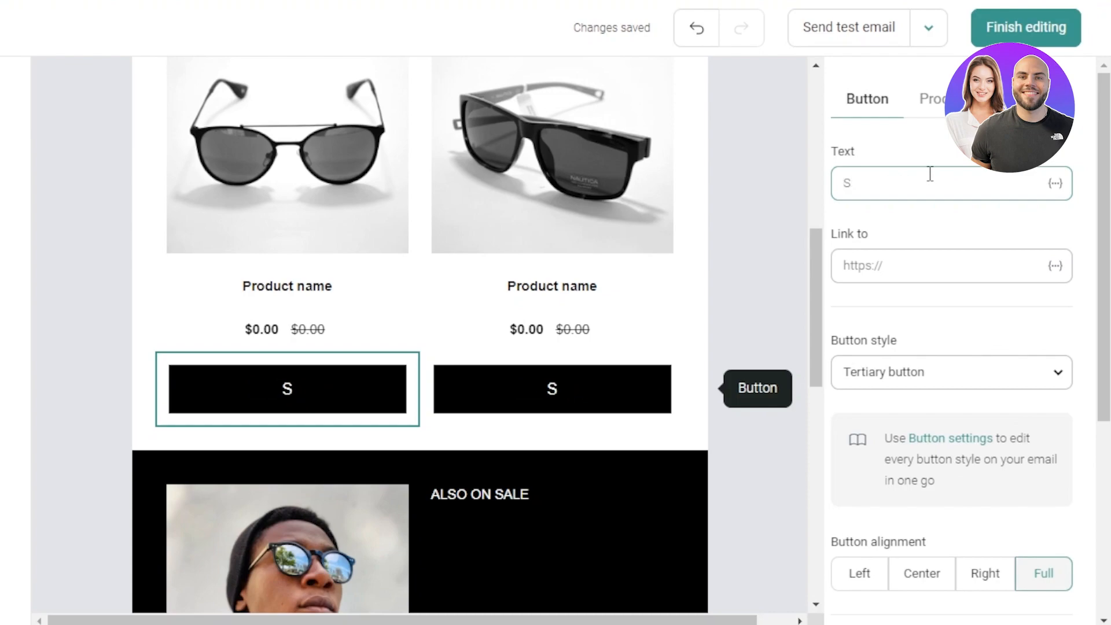
type("BUY NOW")
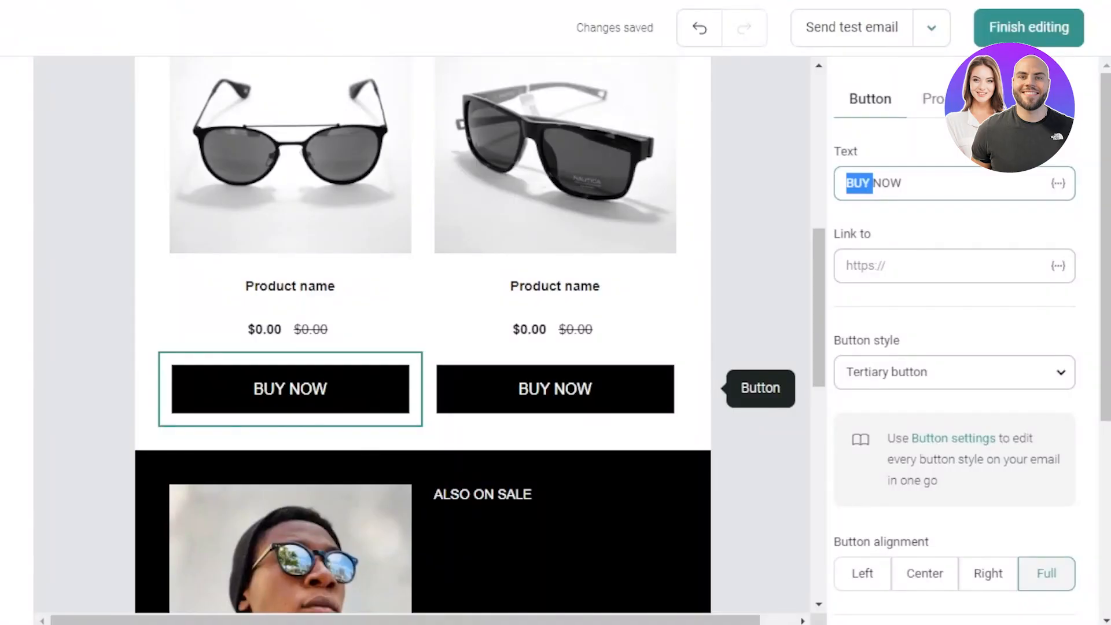
type("https://tests-4351.myshopify.com/")
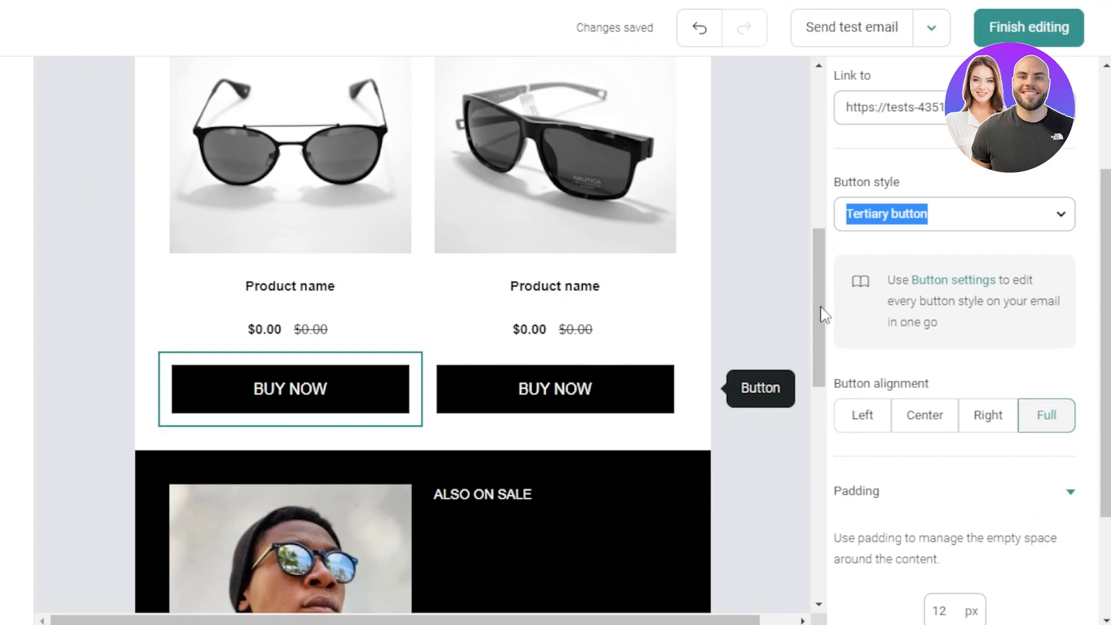
left_click(757, 452)
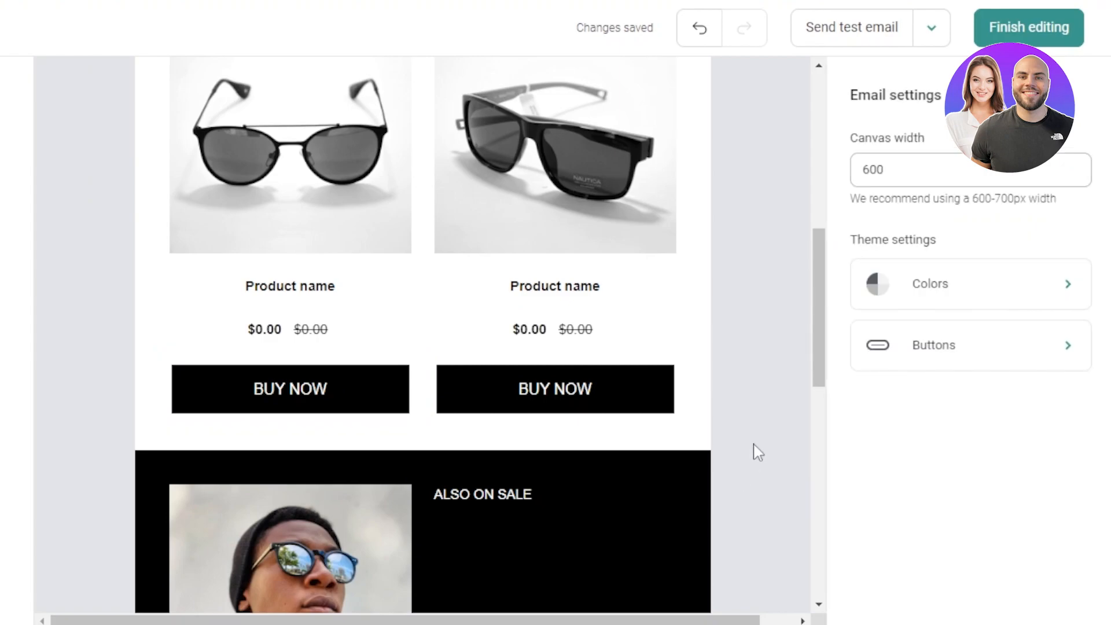
scroll("down", 3)
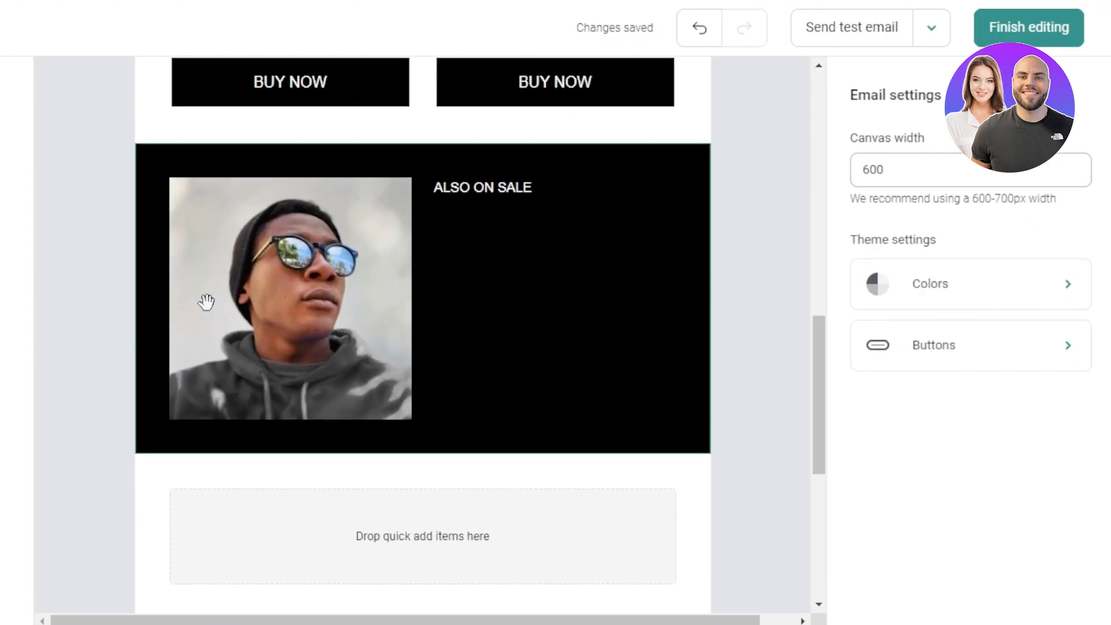
Step: Browse the library's quick-add items and remove the accidentally added product listing block
left_click(289, 298)
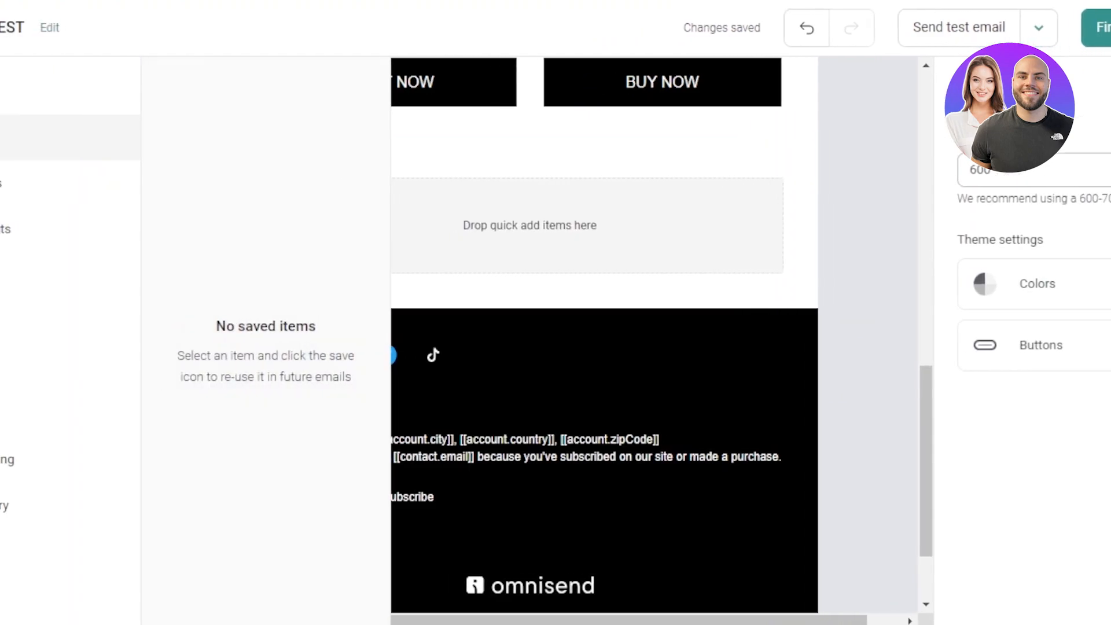
left_click(39, 136)
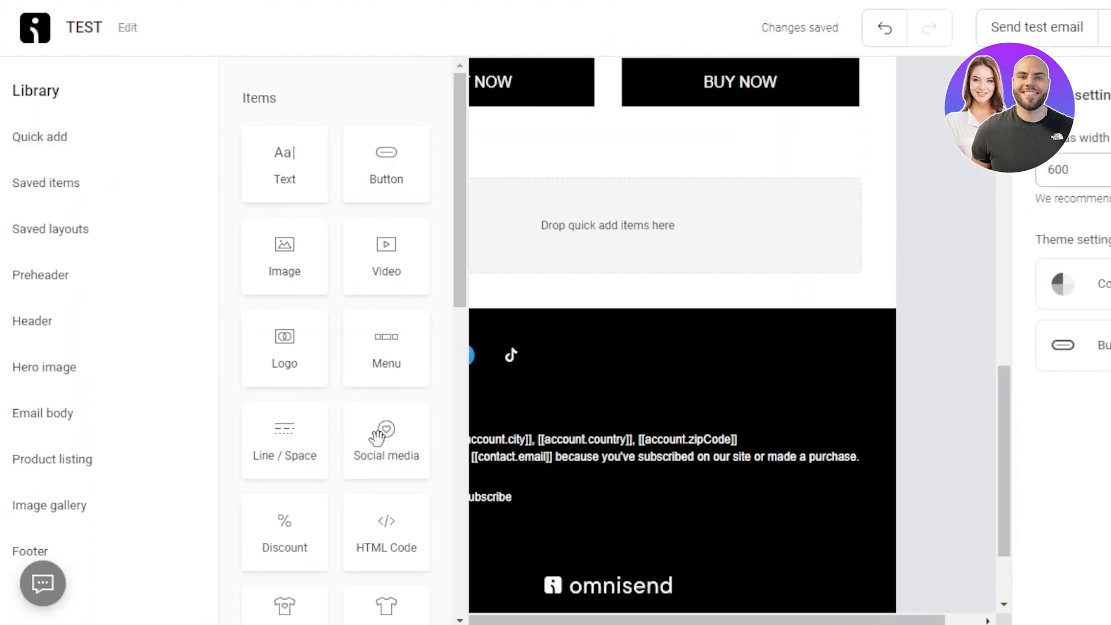
scroll("down", 3)
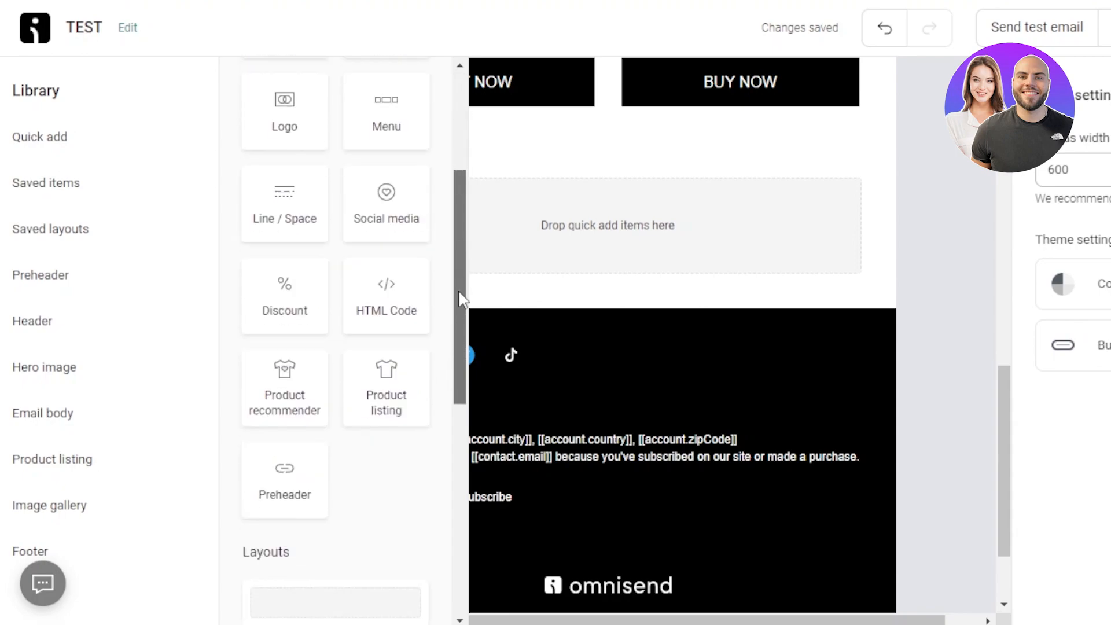
scroll("down", 3)
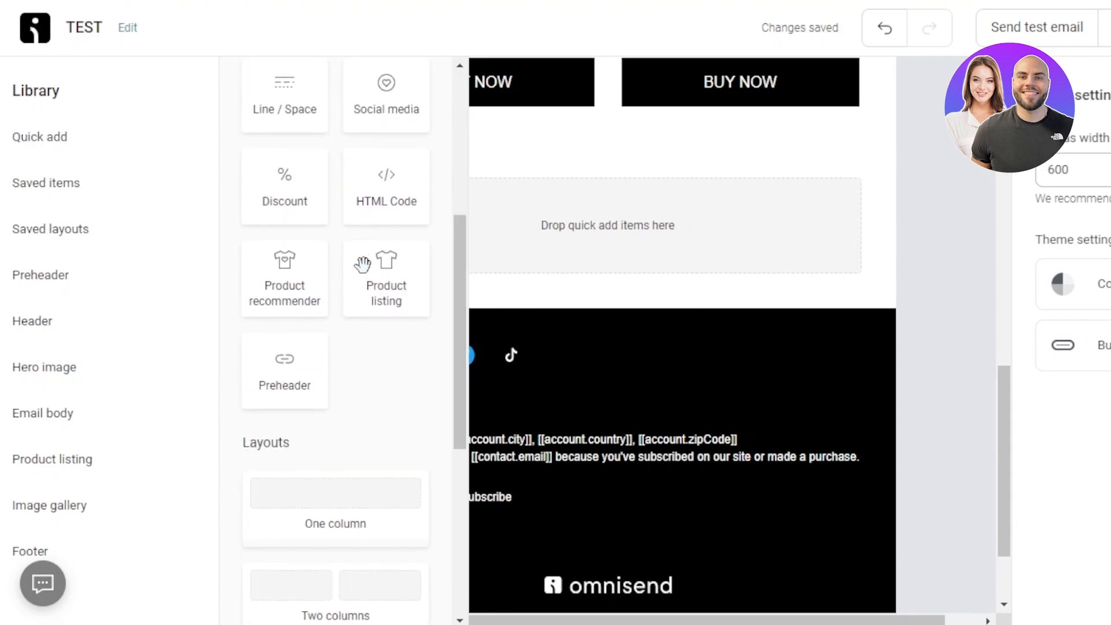
mouse_move(337, 151)
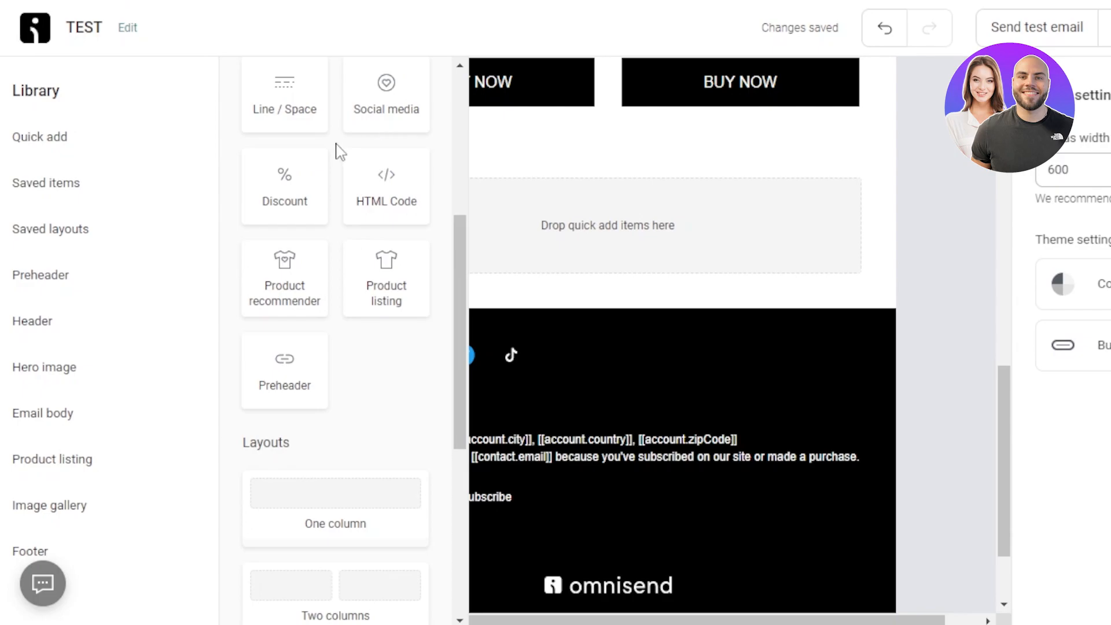
mouse_move(377, 287)
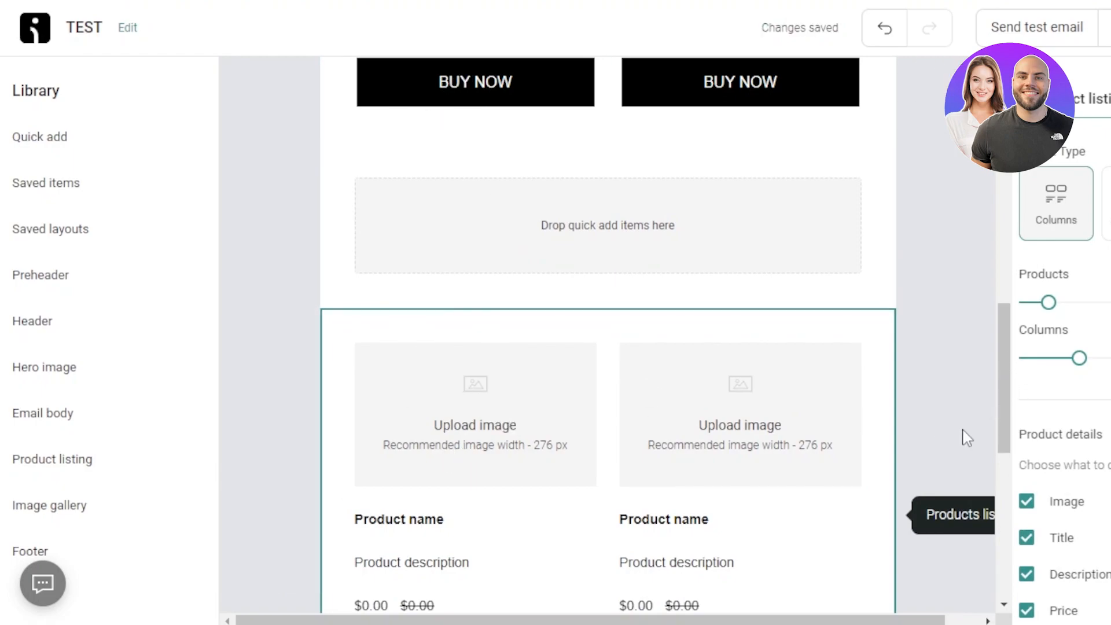
left_click(474, 81)
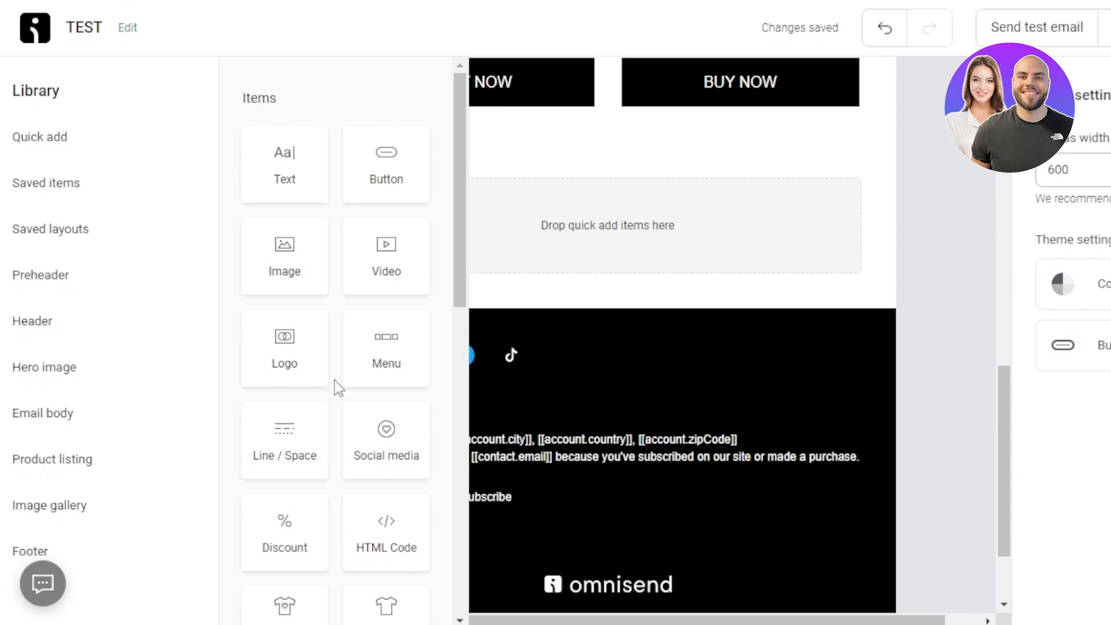
mouse_move(523, 164)
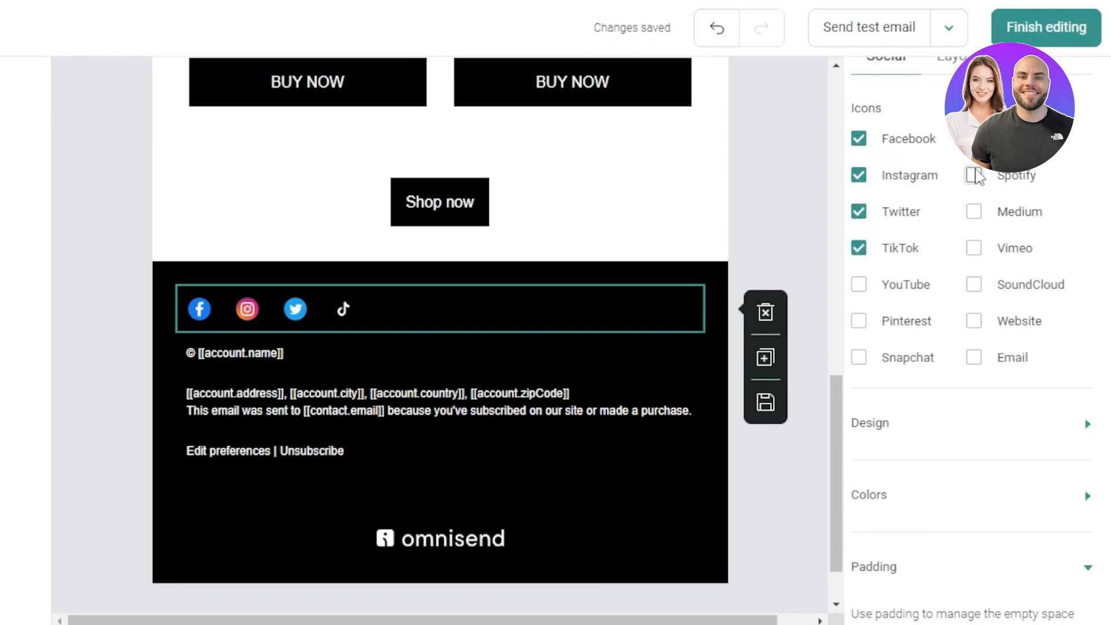
Step: Untick Twitter and tick Pinterest and Website in the footer icons, leaving Spotify off
left_click(973, 175)
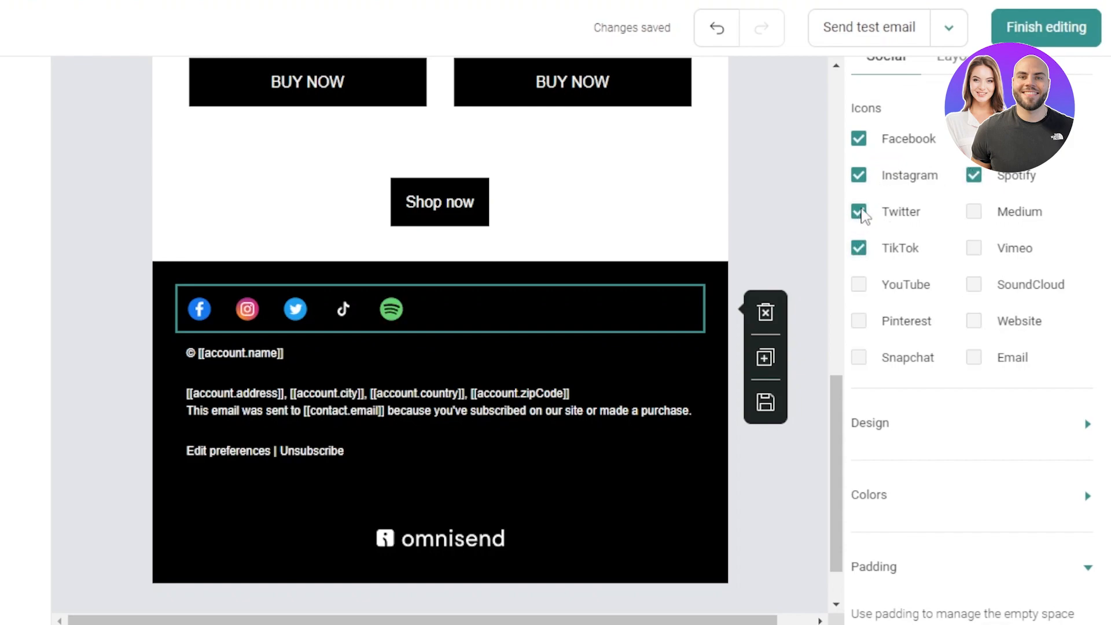
left_click(858, 211)
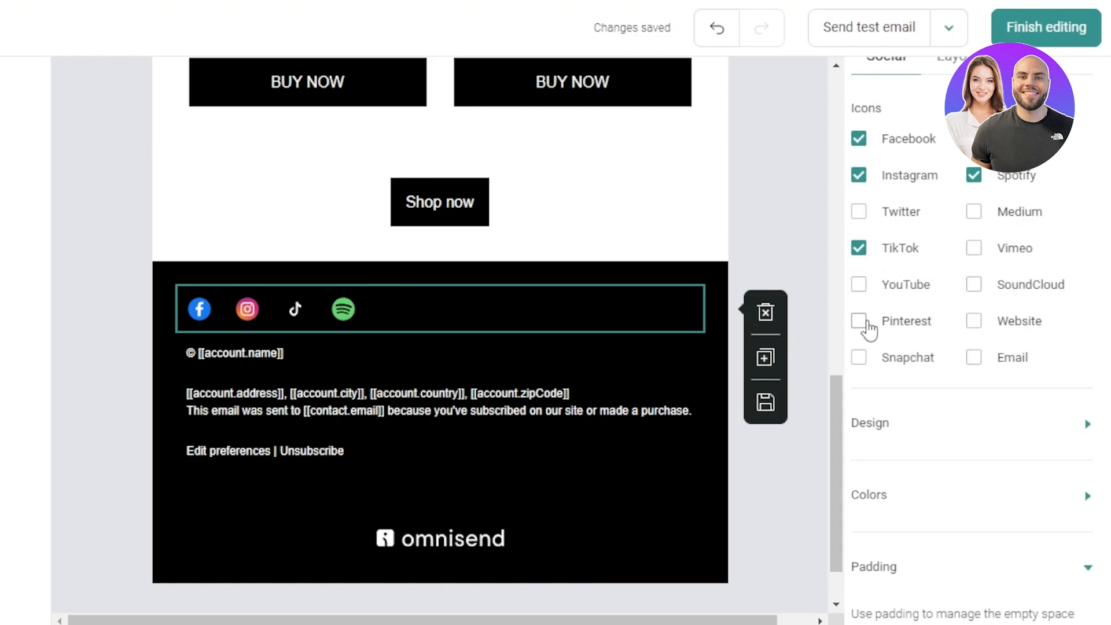
left_click(858, 321)
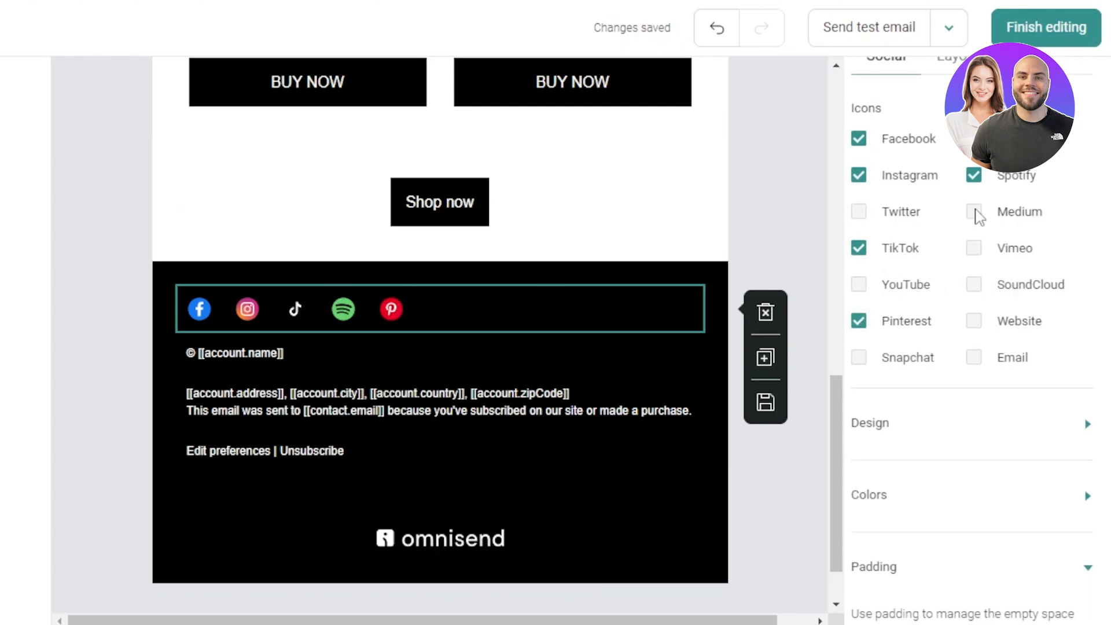
left_click(972, 175)
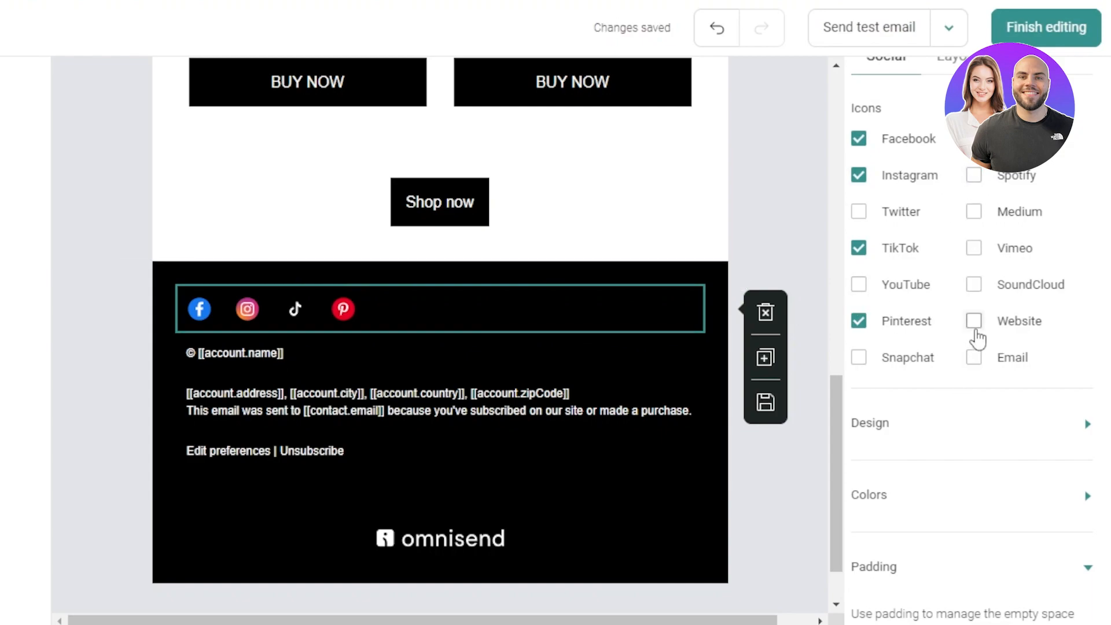
left_click(973, 321)
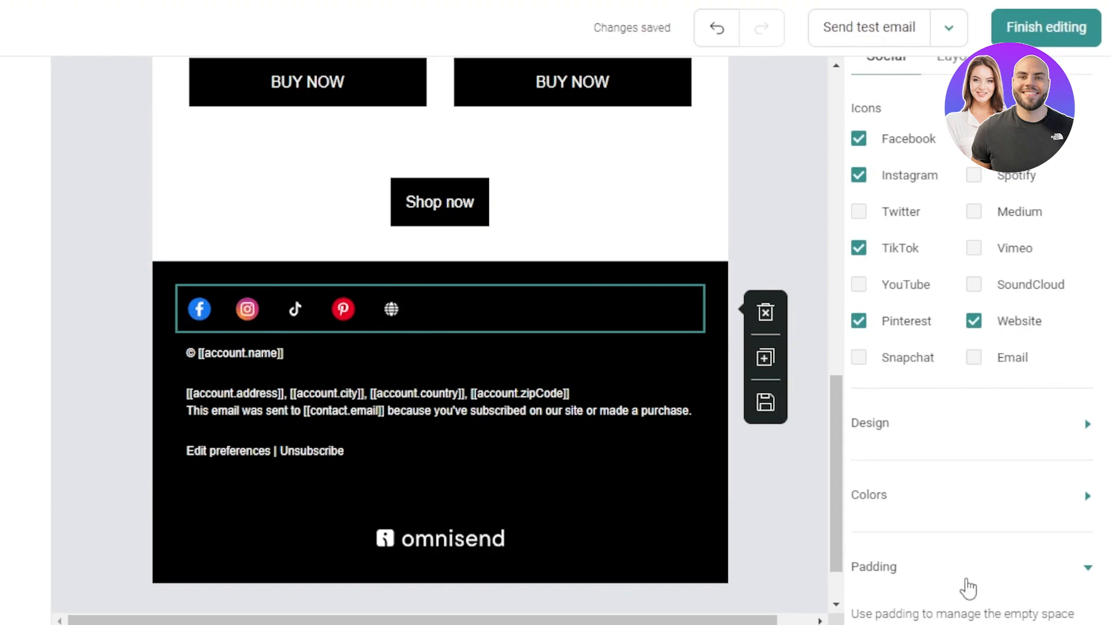
left_click(874, 566)
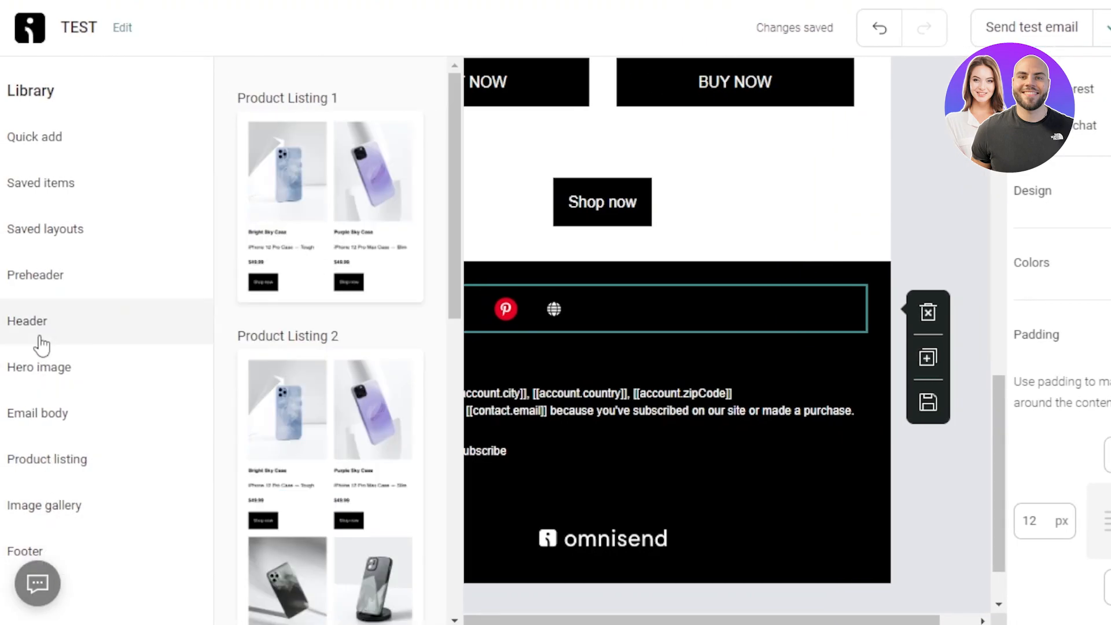
Step: Close the block library and return to the top of the finished email
left_click(27, 321)
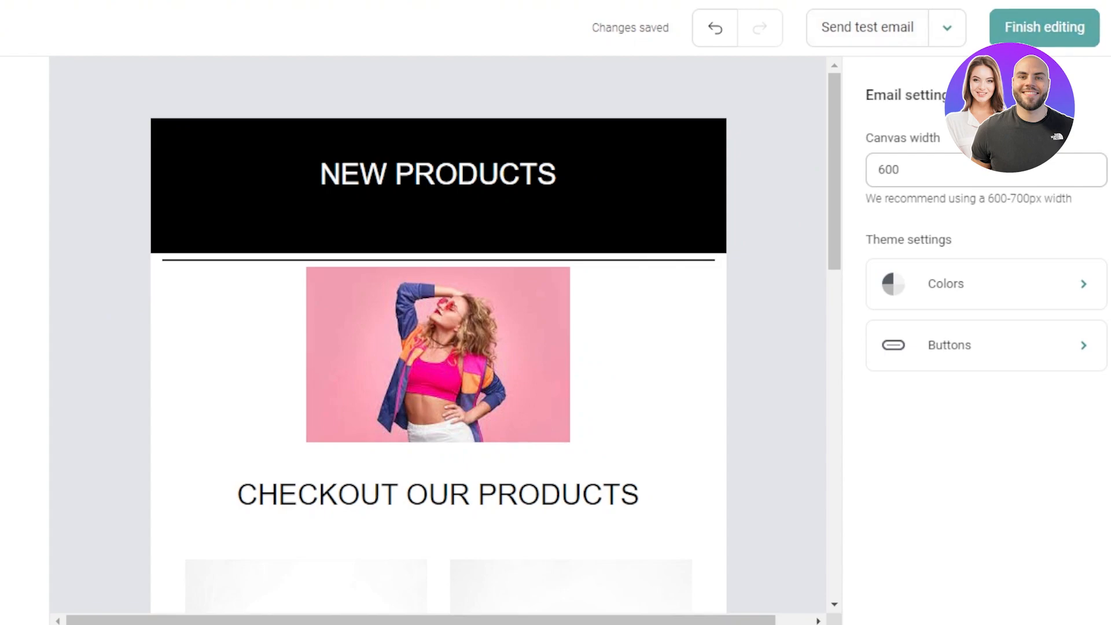
left_click(1042, 27)
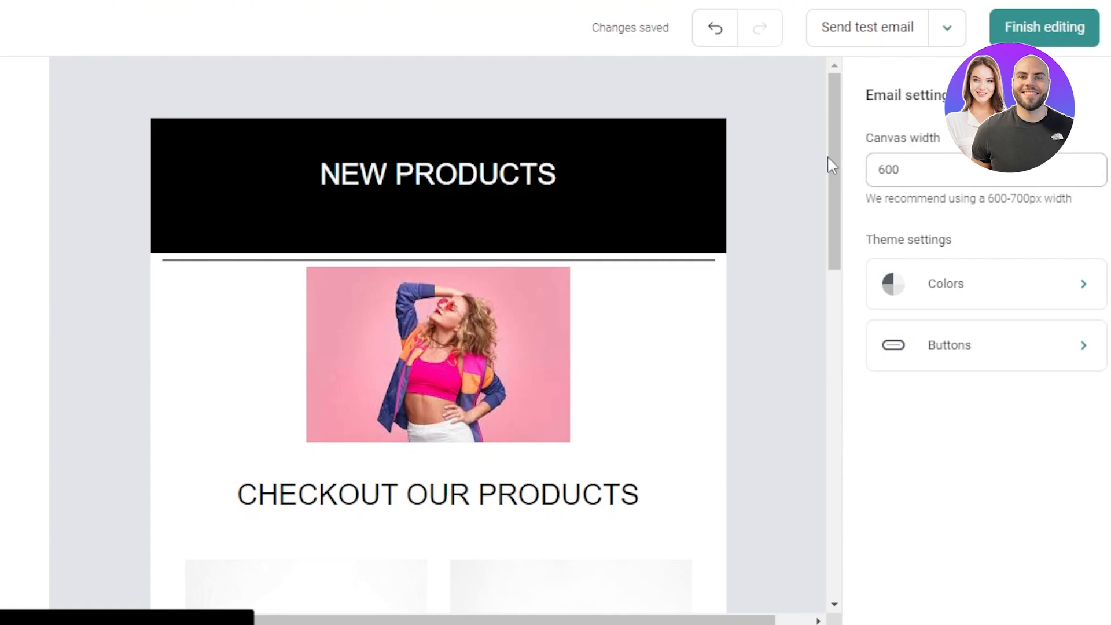
left_click(1043, 28)
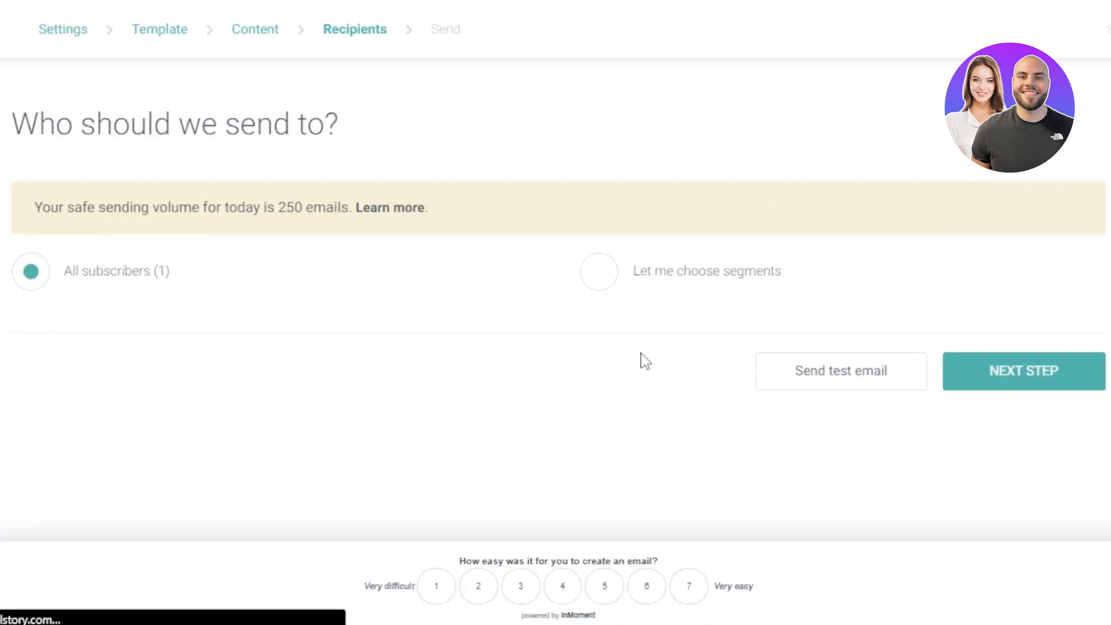
Step: Finish editing and proceed to the Recipients step with All subscribers selected
left_click(1023, 370)
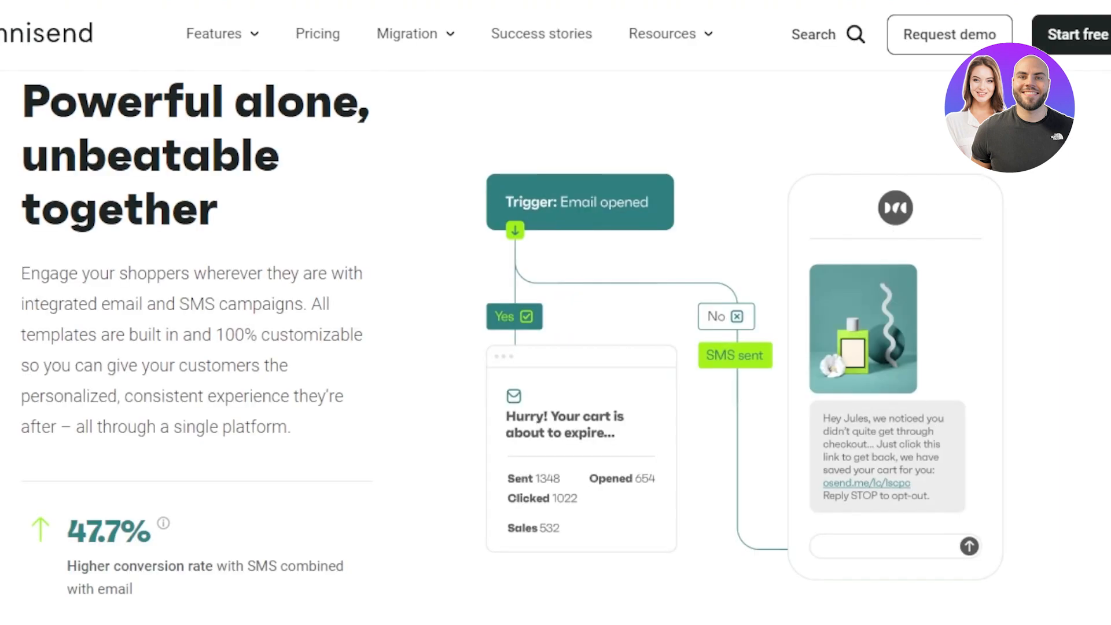
scroll("down", 3)
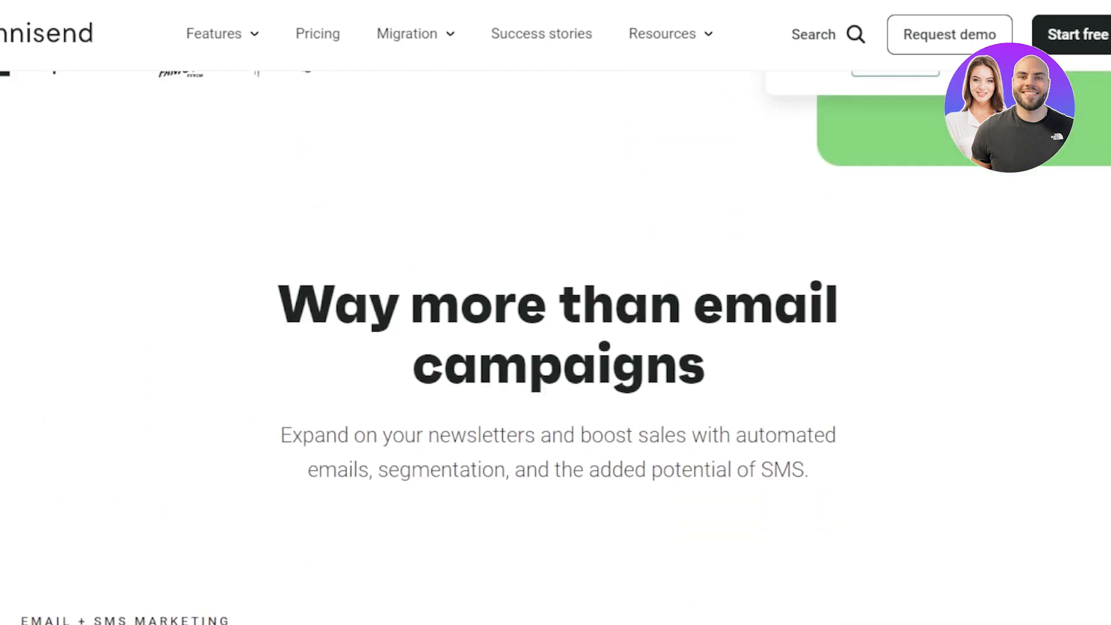
scroll("down", 3)
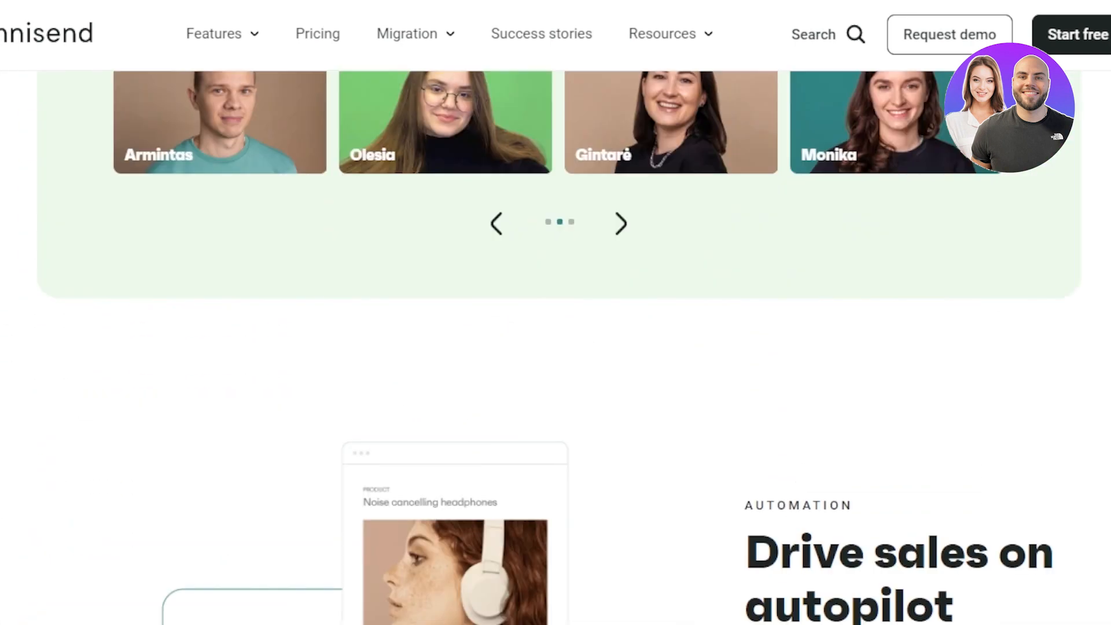
scroll("up", 3)
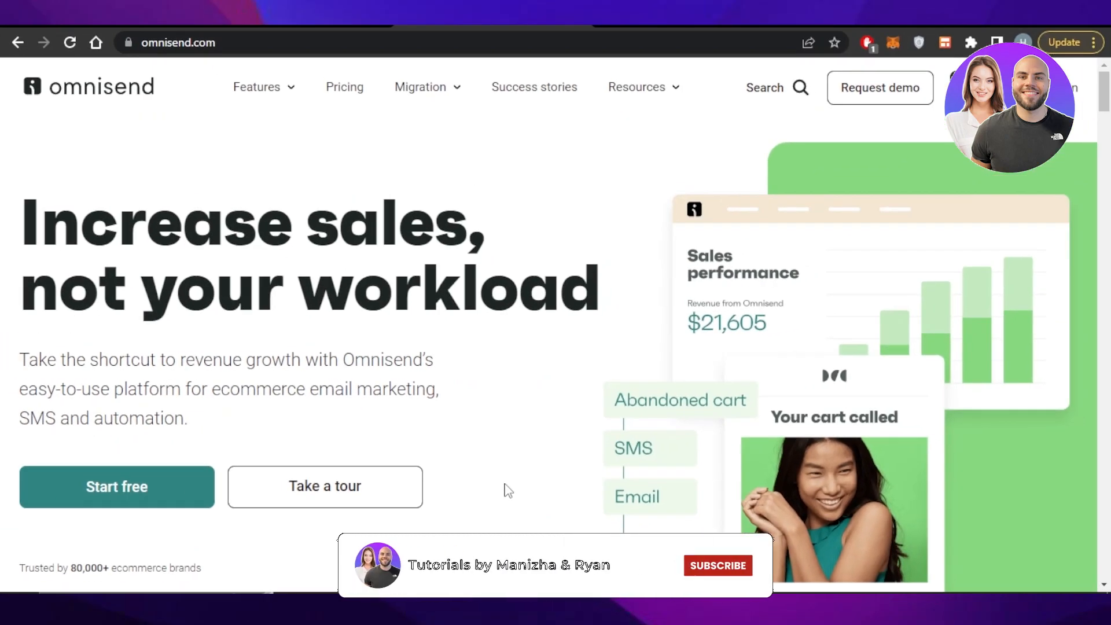
left_click(716, 564)
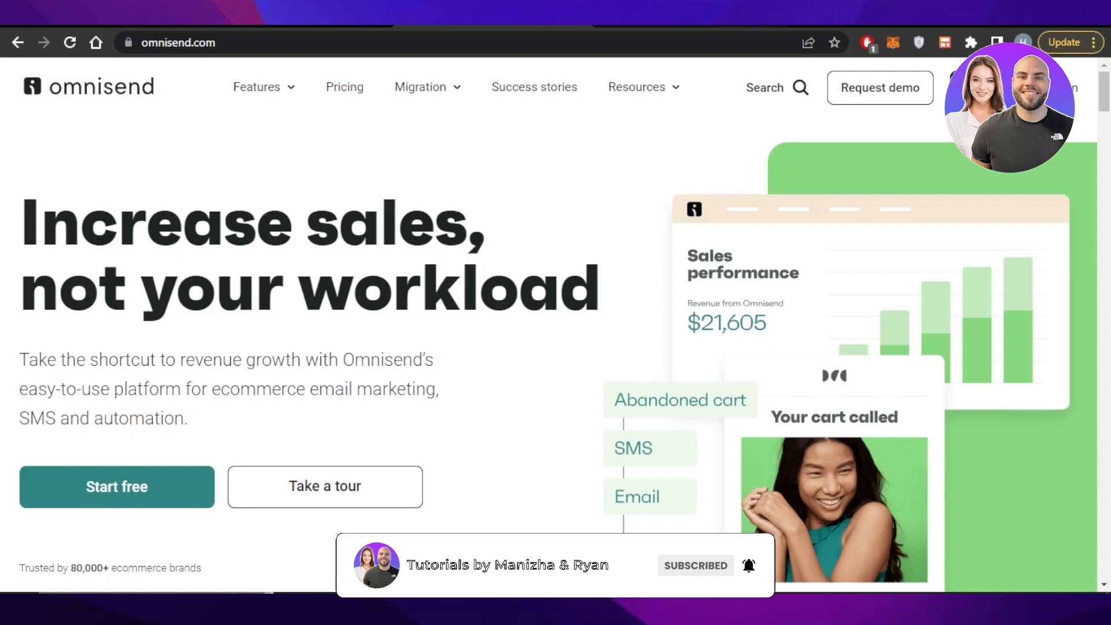